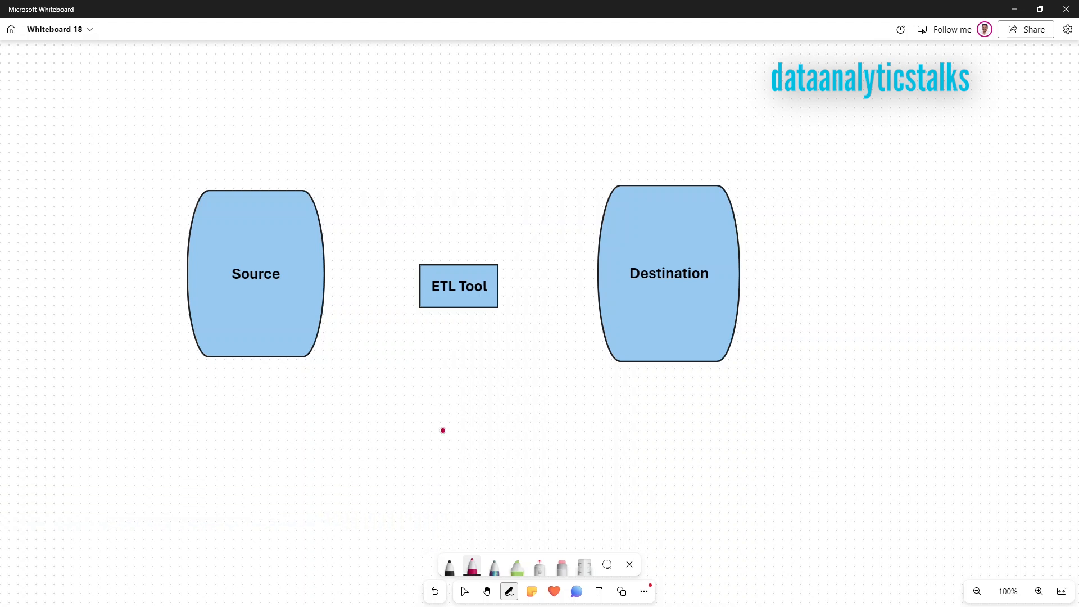
mouse_move(243, 191)
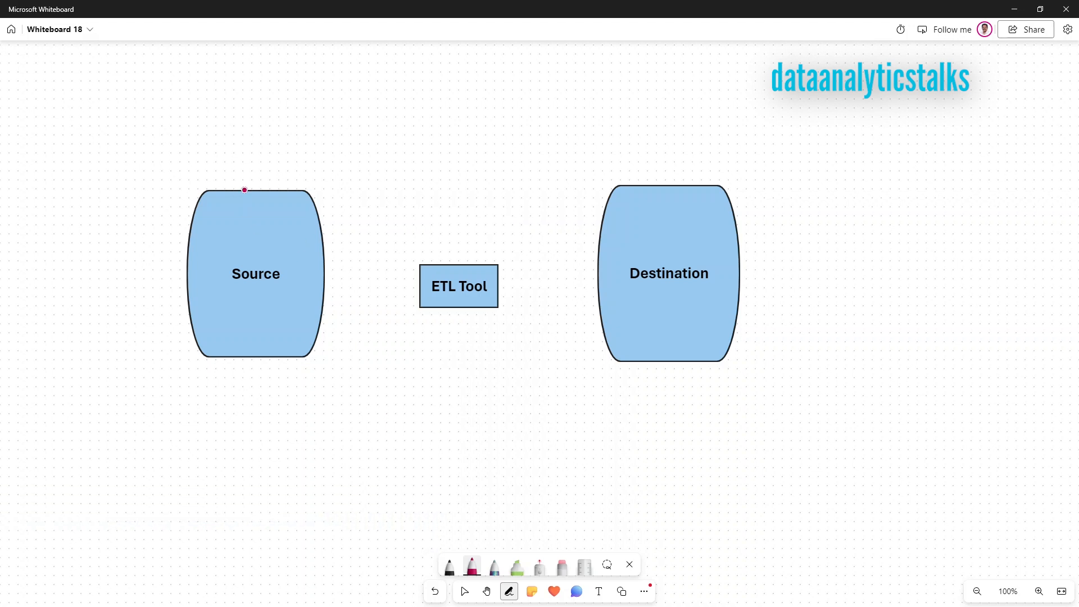
Step: Select the whole query text, then deselect it
left_click(237, 392)
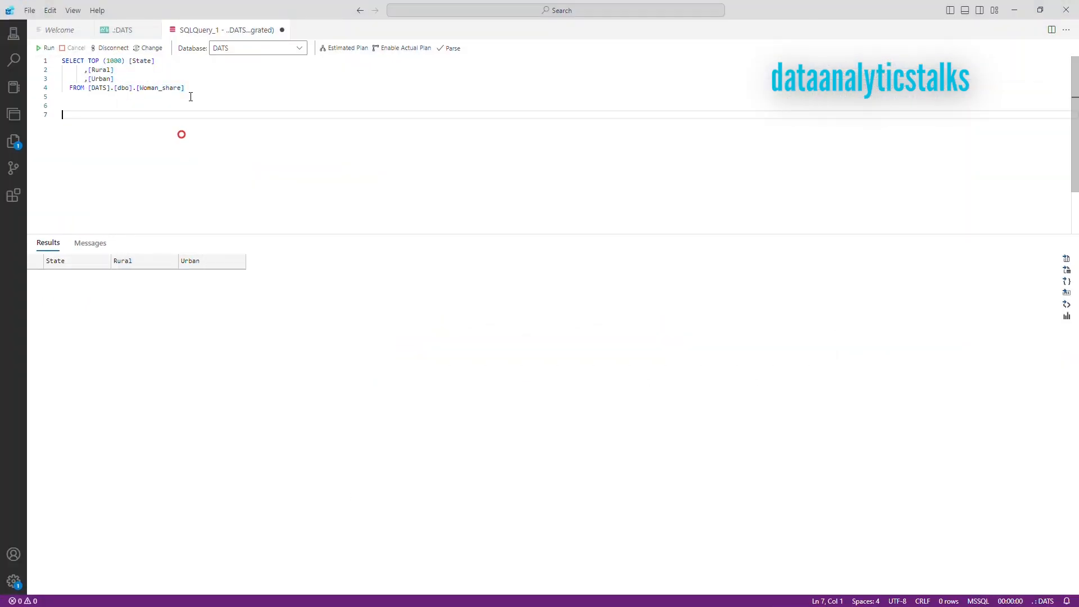
key("ctrl+a")
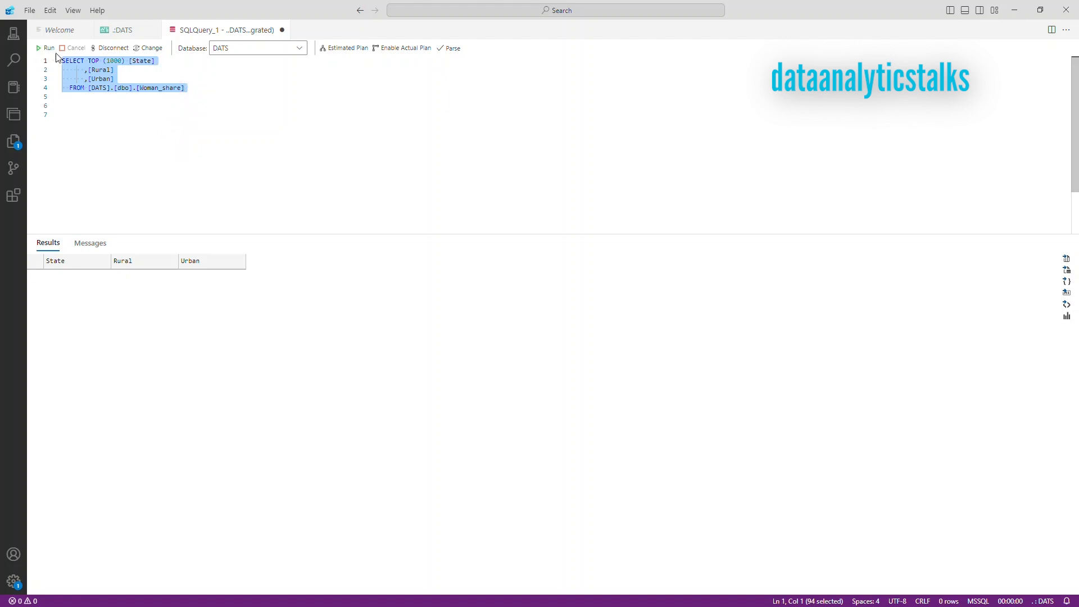
left_click(61, 114)
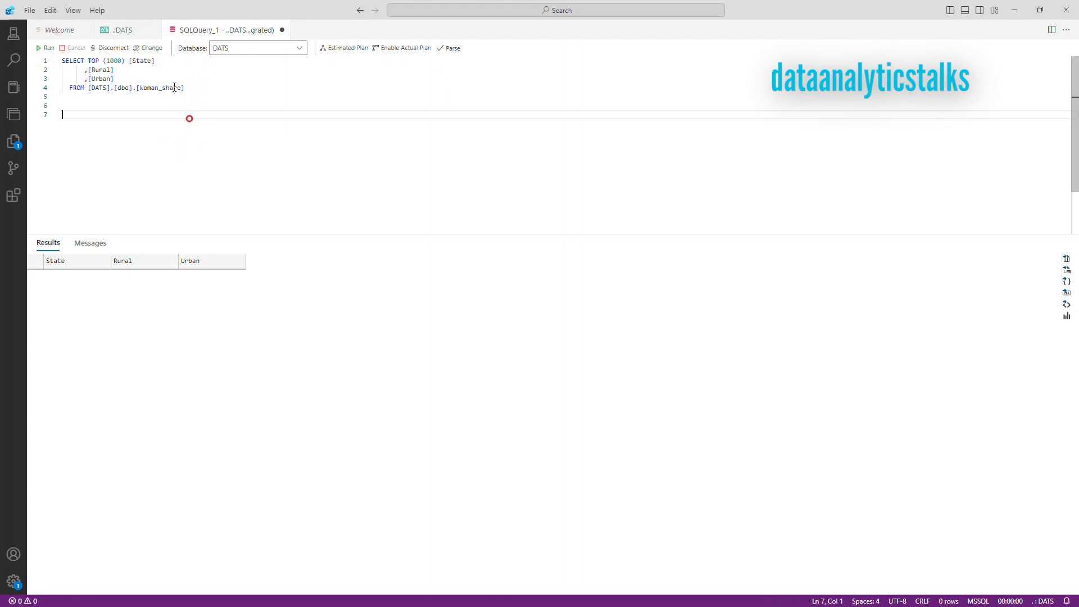
double_click(161, 88)
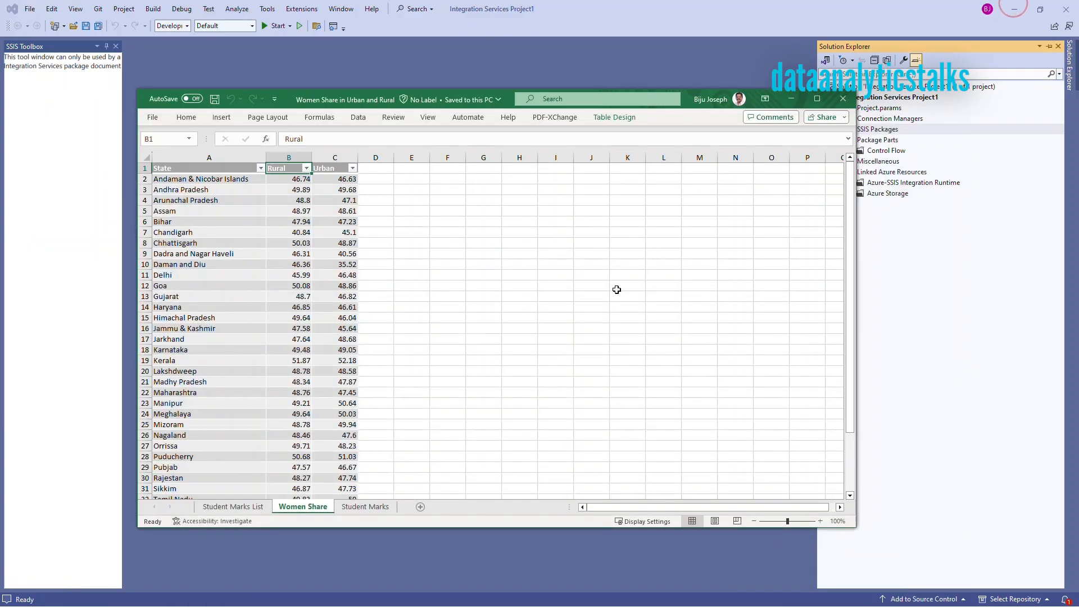
mouse_move(431, 303)
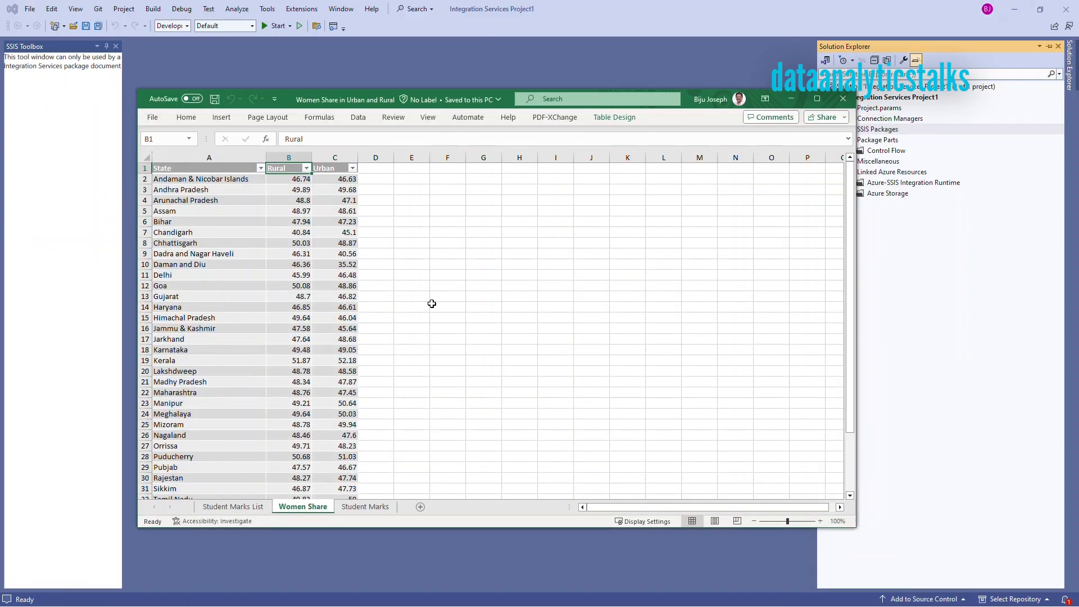
Step: Select the India row 37 and Puducherry's Rural value 50.68 in the data
left_click(375, 284)
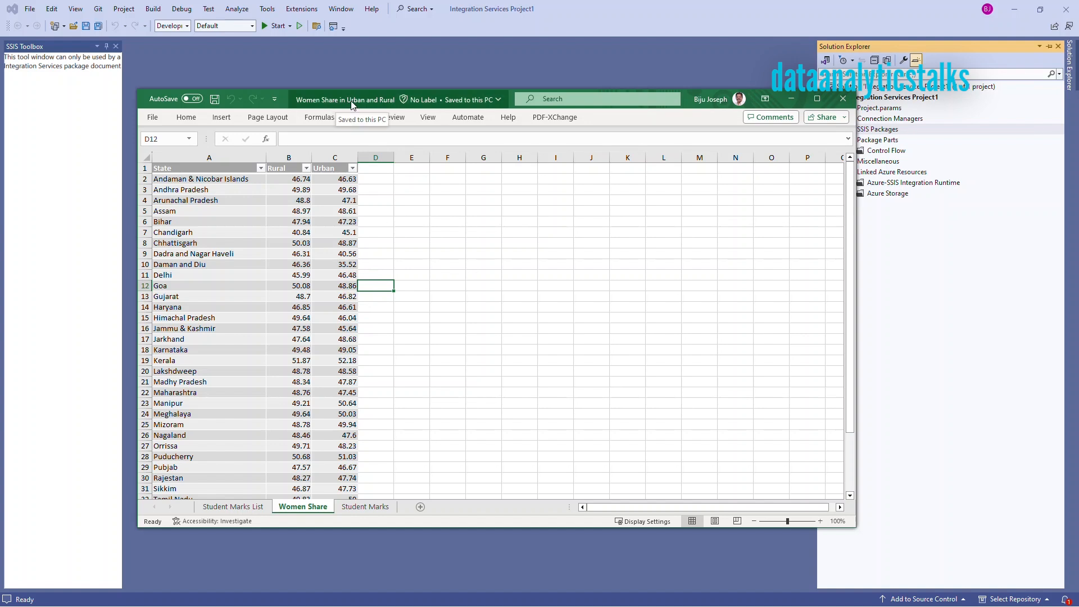
mouse_move(382, 107)
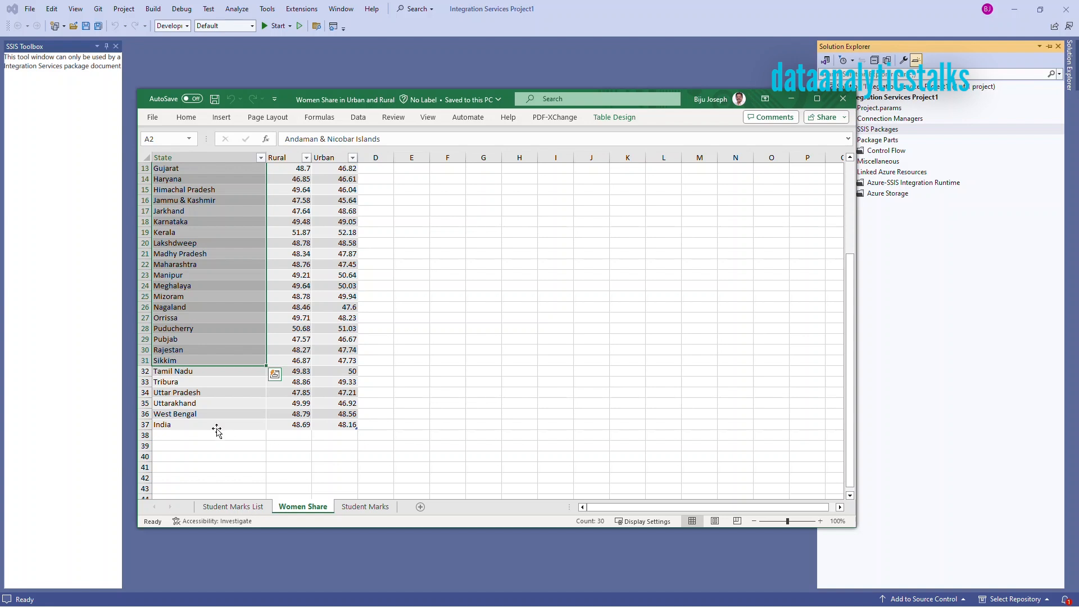
mouse_move(214, 421)
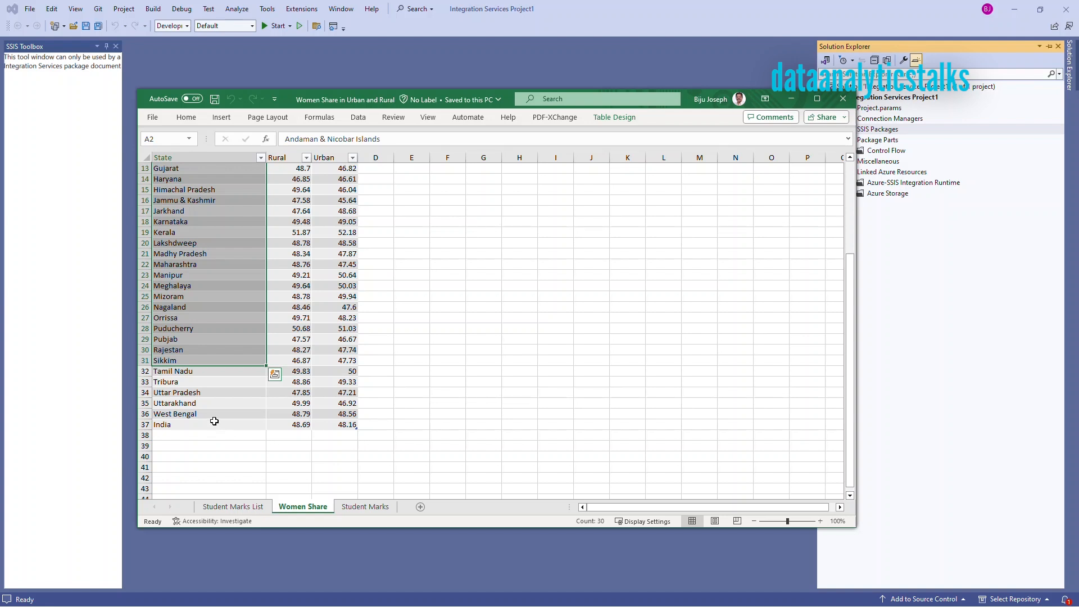
mouse_move(205, 418)
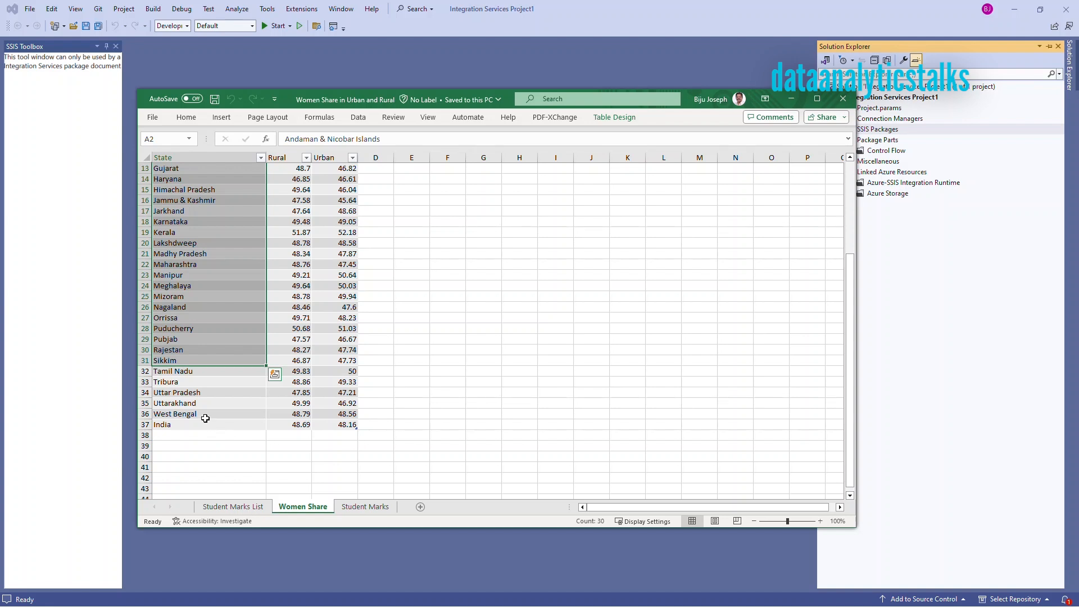
left_click(186, 424)
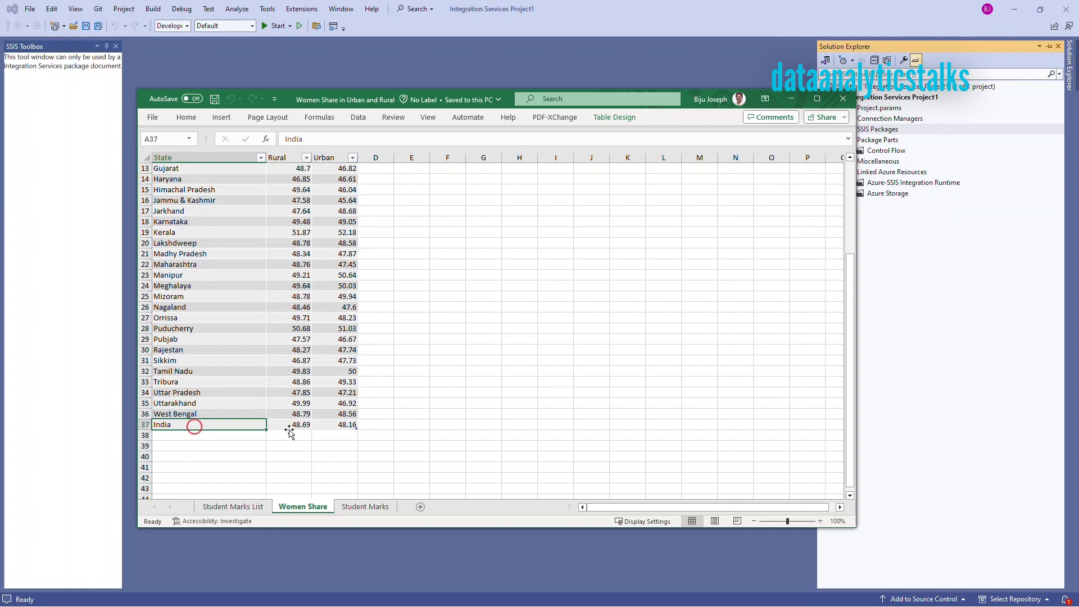
left_click(375, 425)
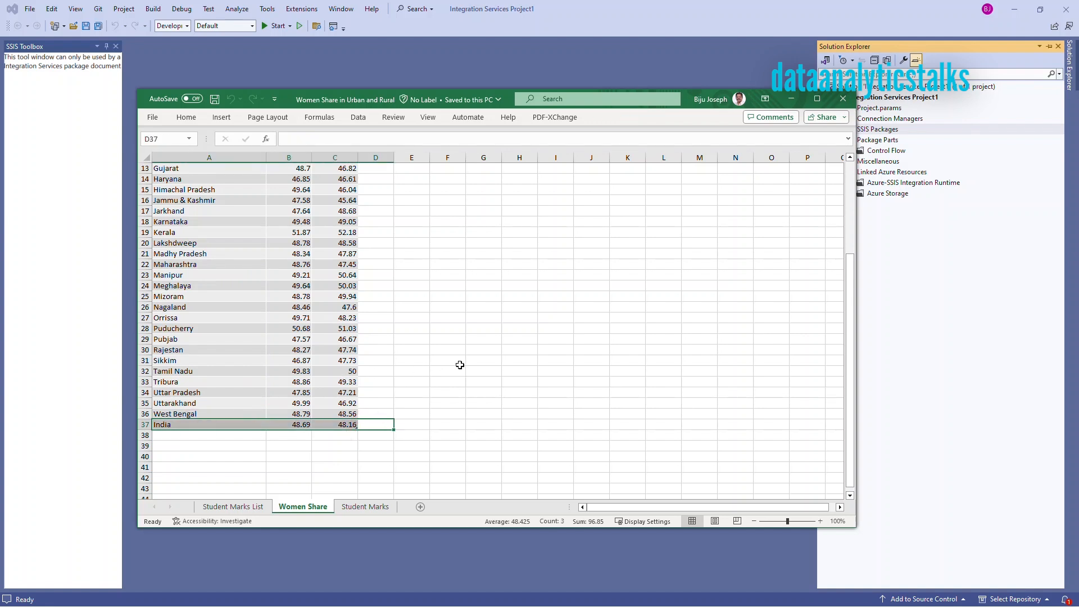
scroll("up", 3)
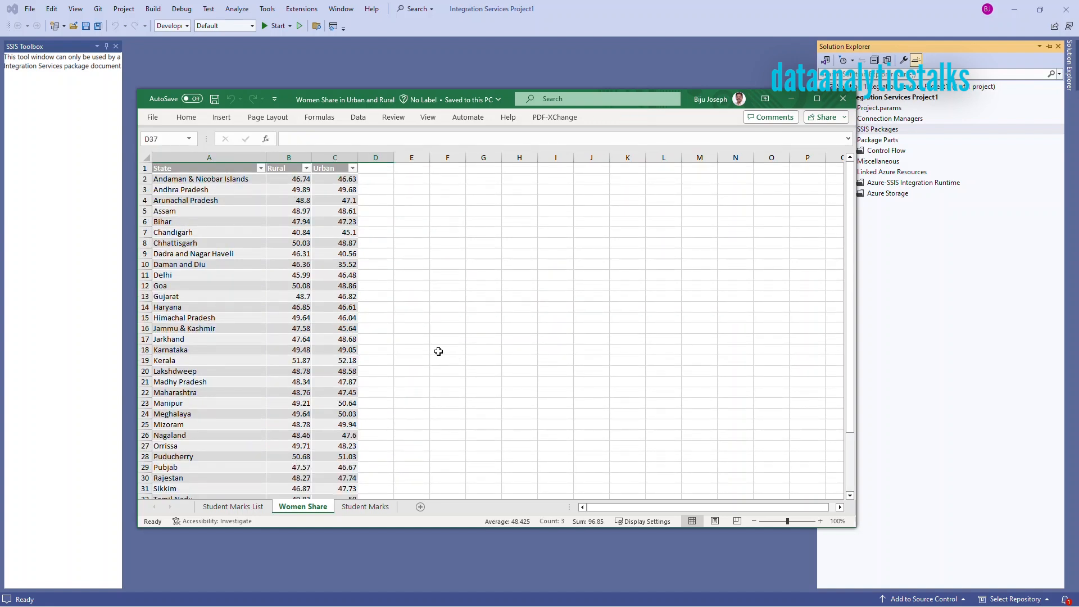
mouse_move(309, 177)
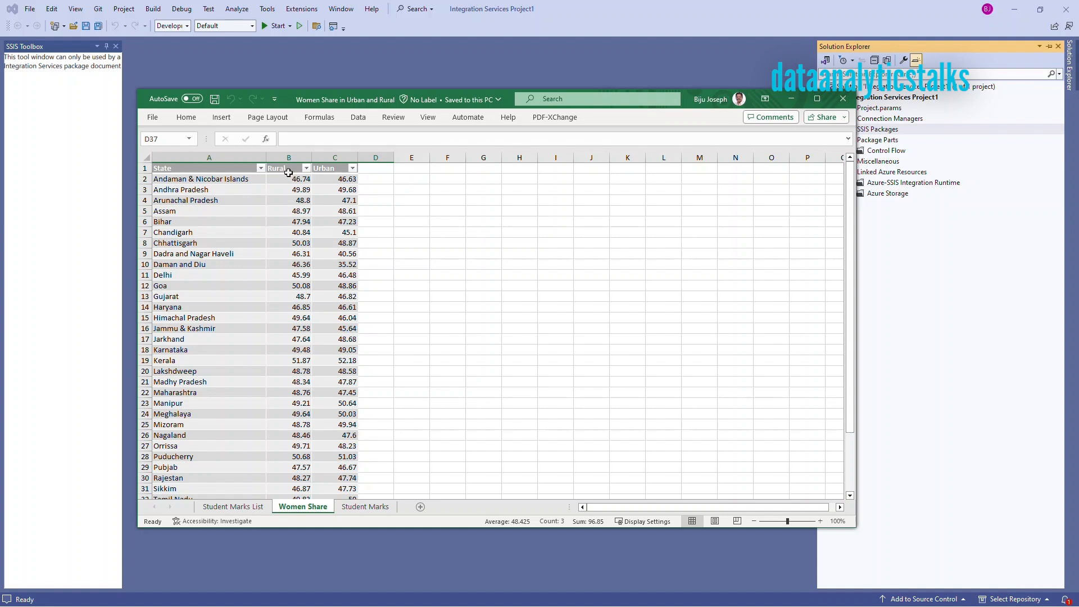
mouse_move(372, 190)
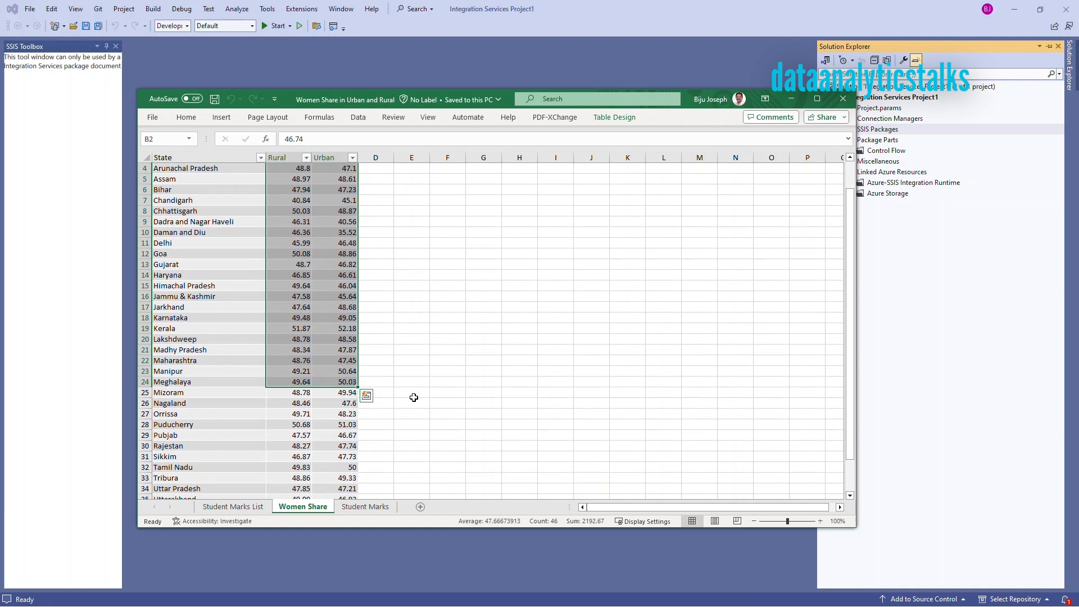
mouse_move(267, 335)
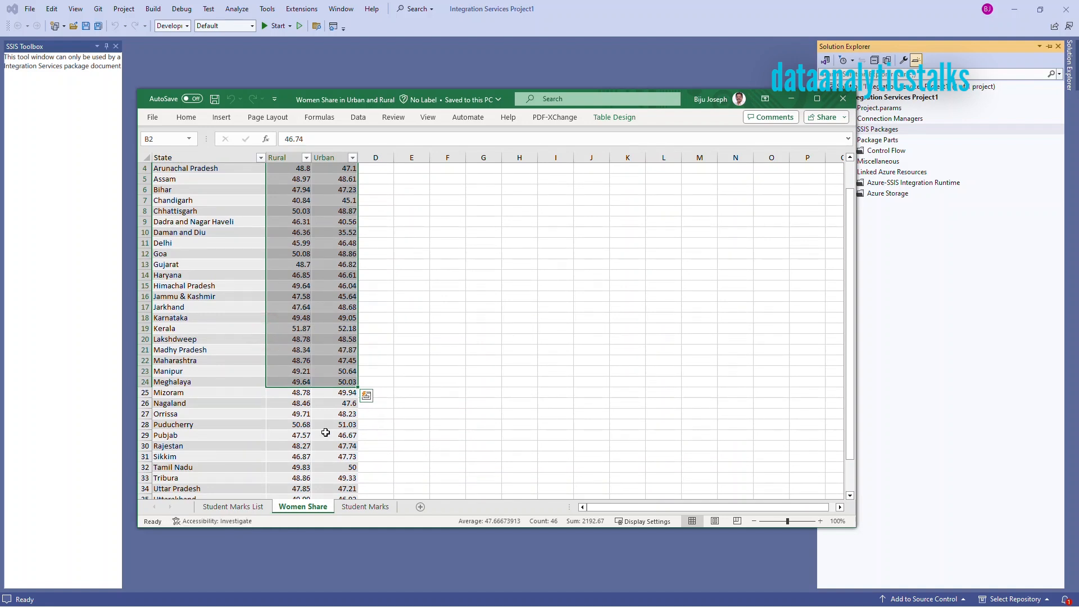
left_click(300, 424)
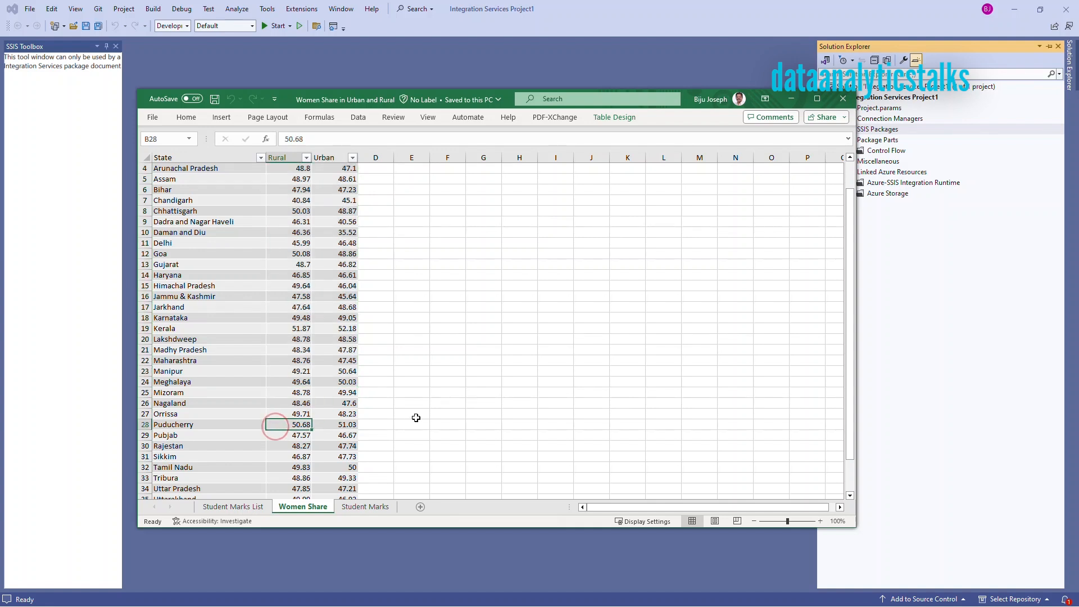
Step: Open Package1.dtsx from SSIS Packages in the package designer
scroll("down", 3)
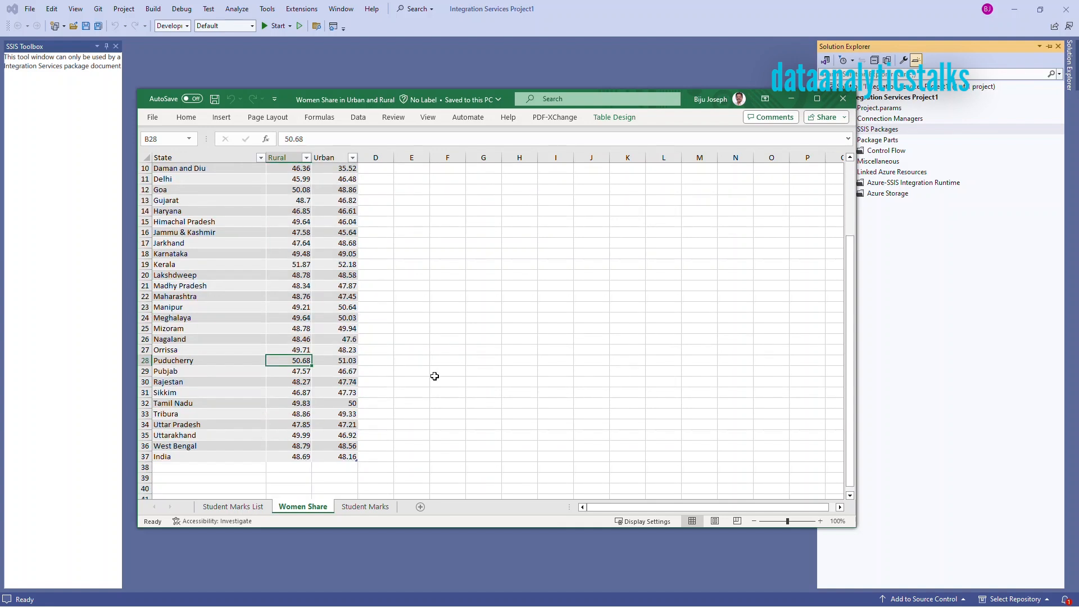
scroll("up", 3)
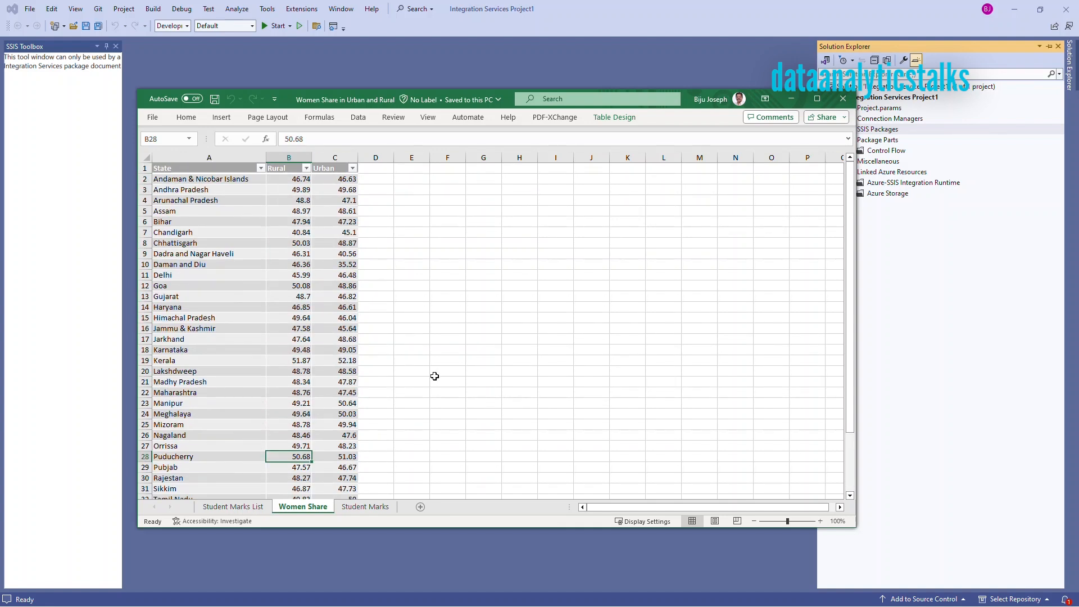
mouse_move(378, 377)
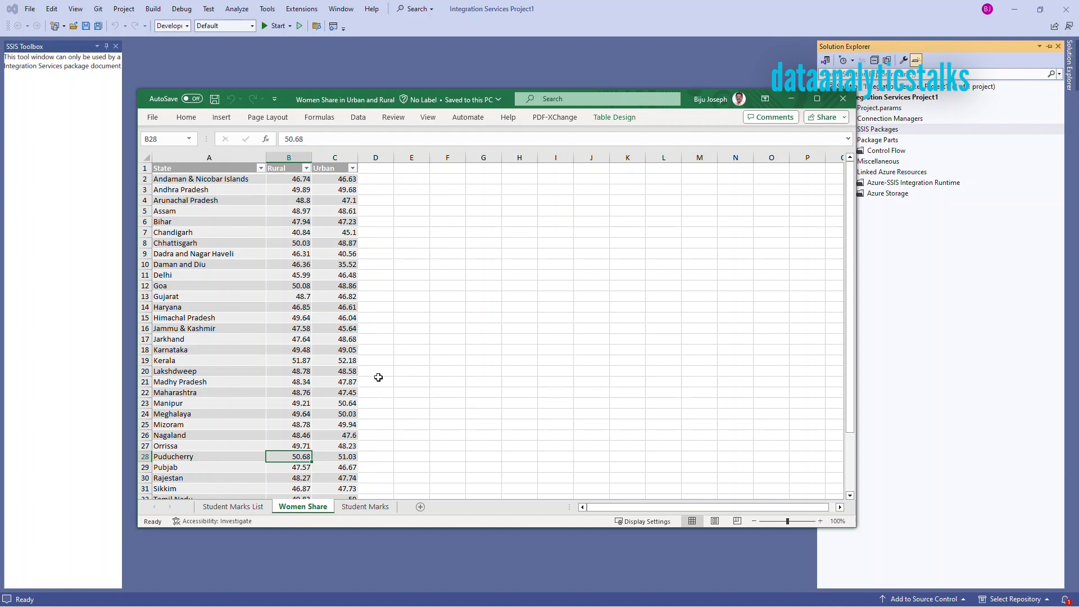
scroll("down", 3)
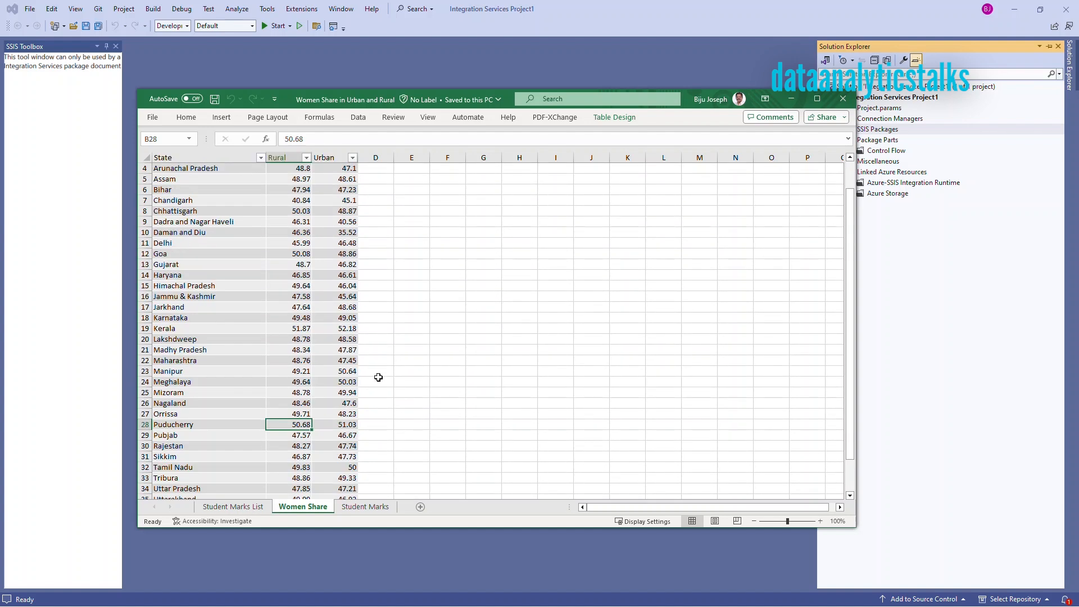
scroll("up", 3)
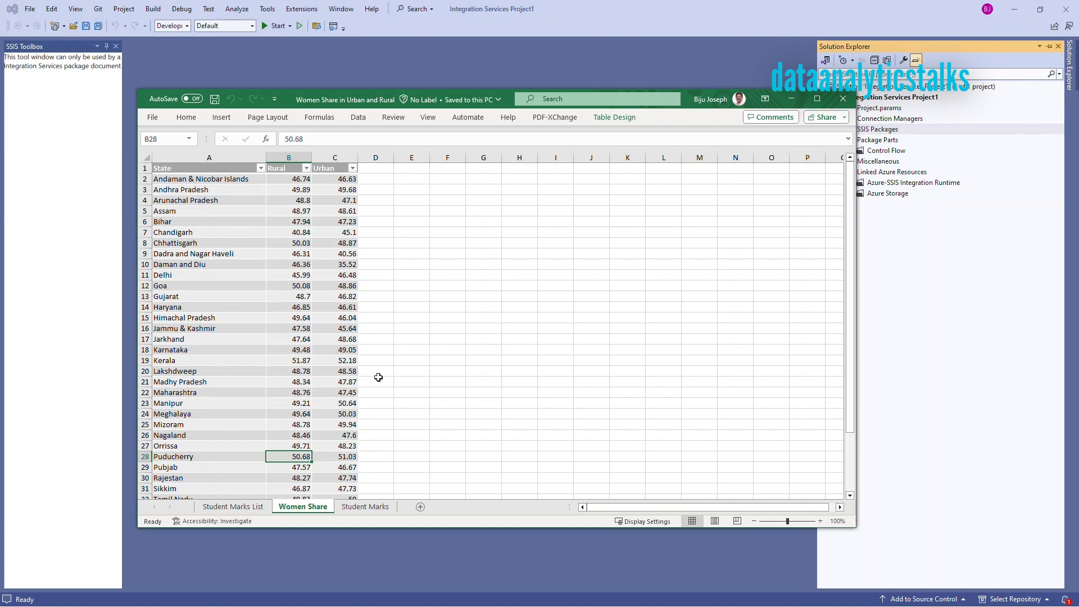
mouse_move(446, 332)
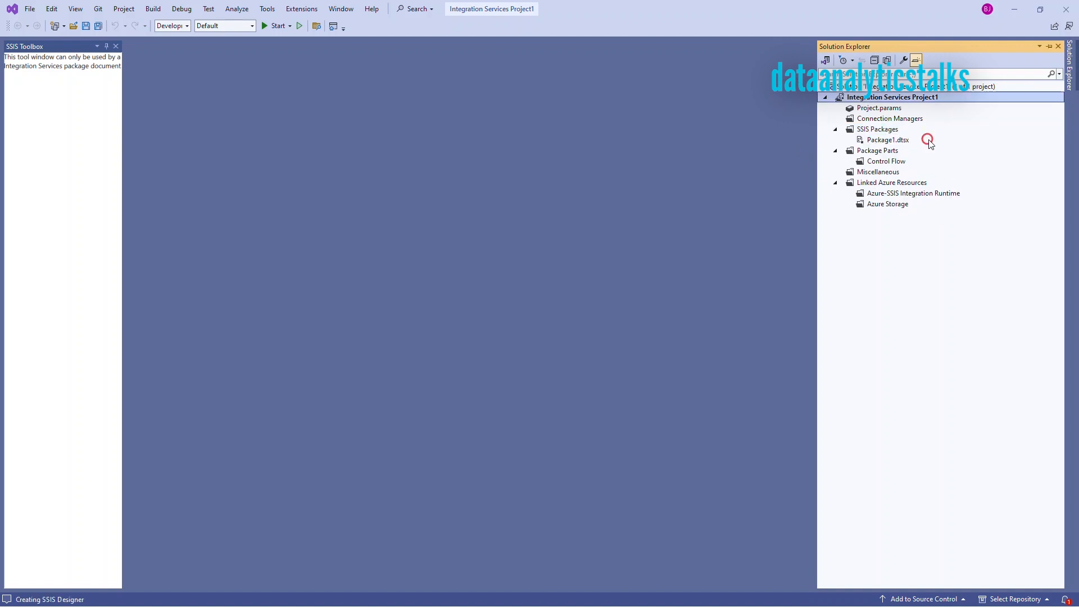
double_click(889, 140)
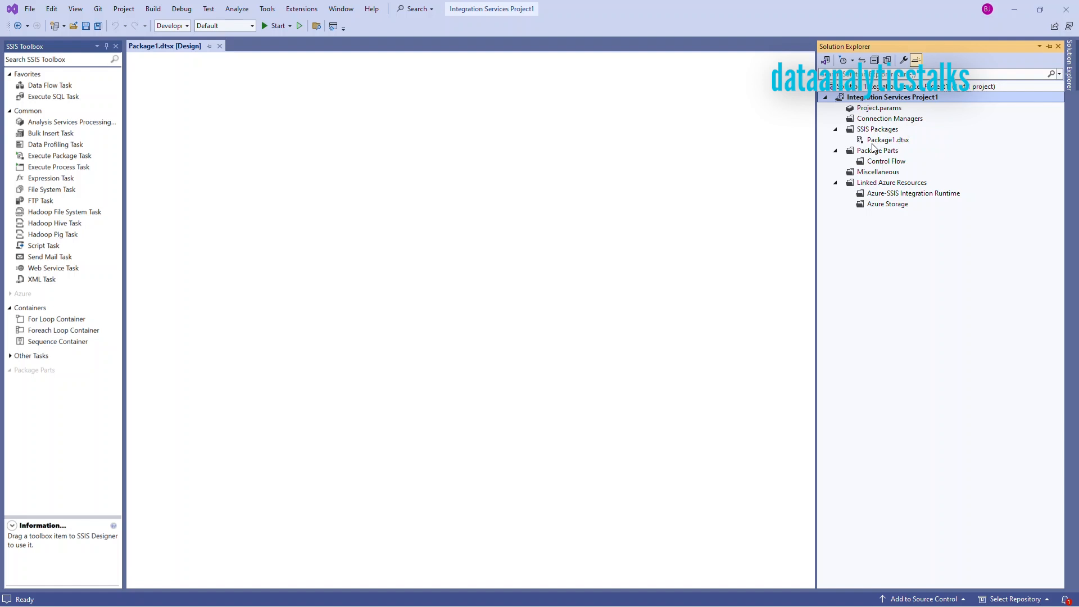
left_click(888, 140)
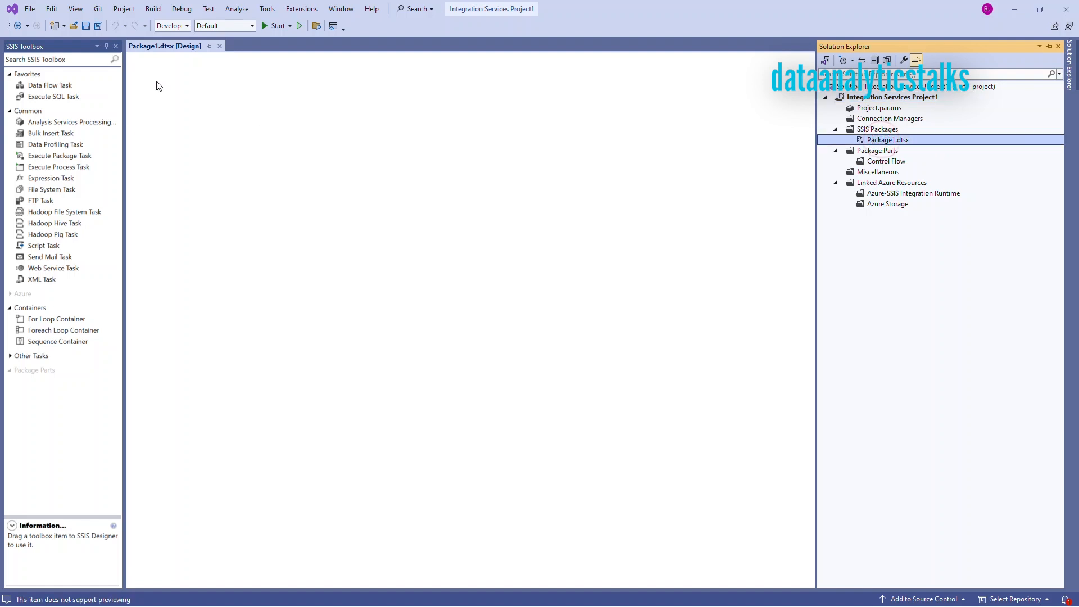
mouse_move(700, 135)
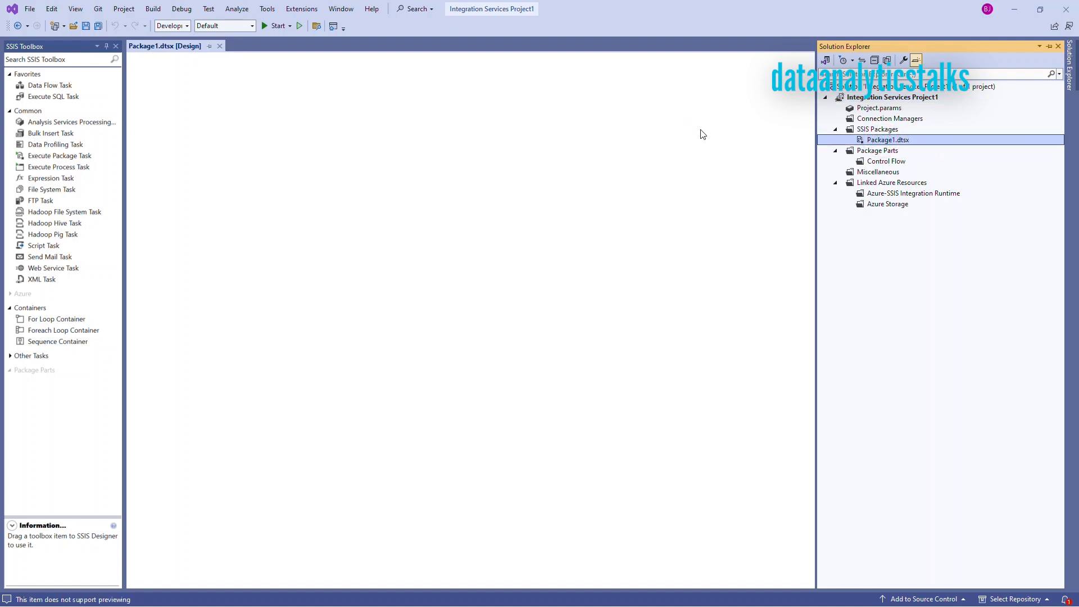
mouse_move(754, 364)
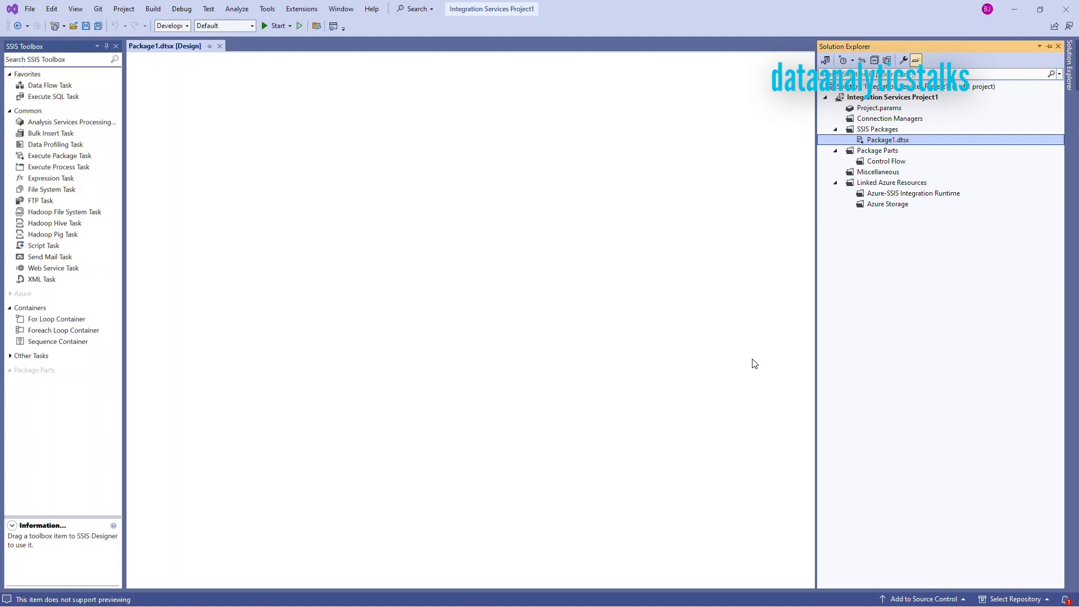
right_click(213, 114)
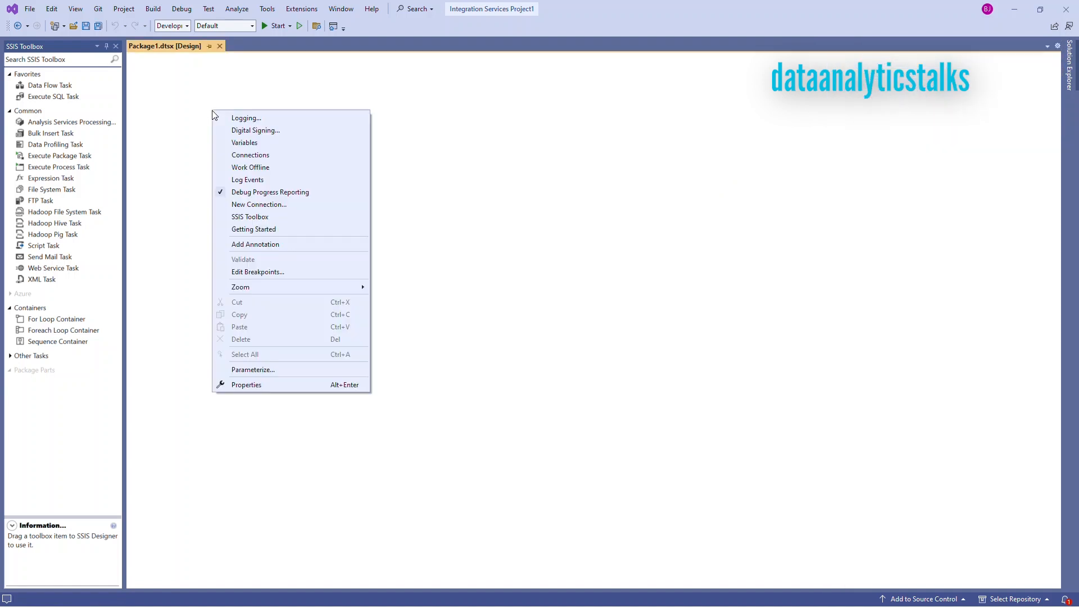
mouse_move(261, 383)
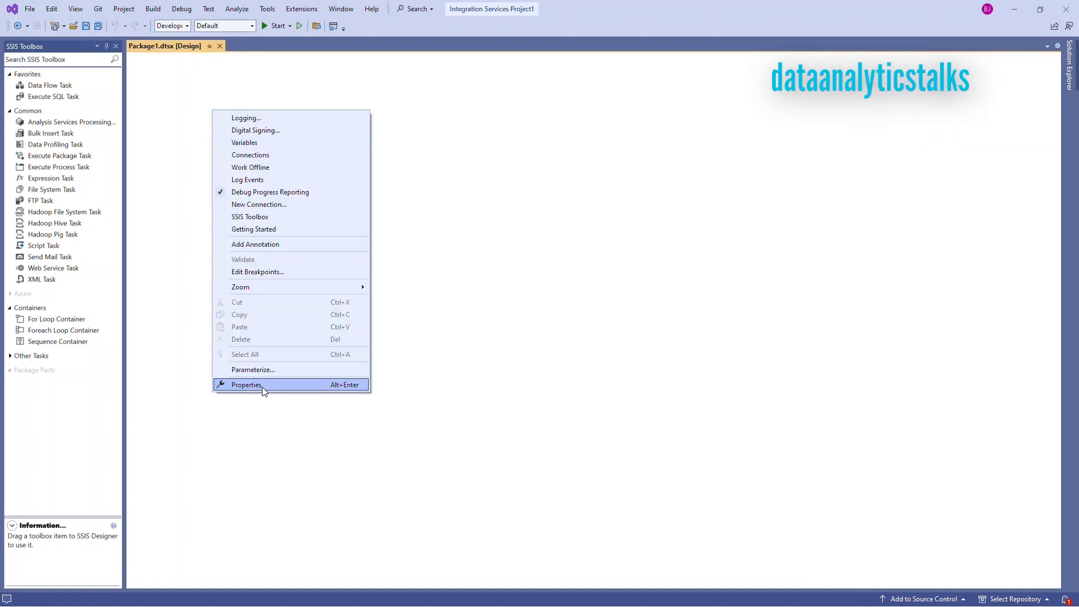
mouse_move(273, 118)
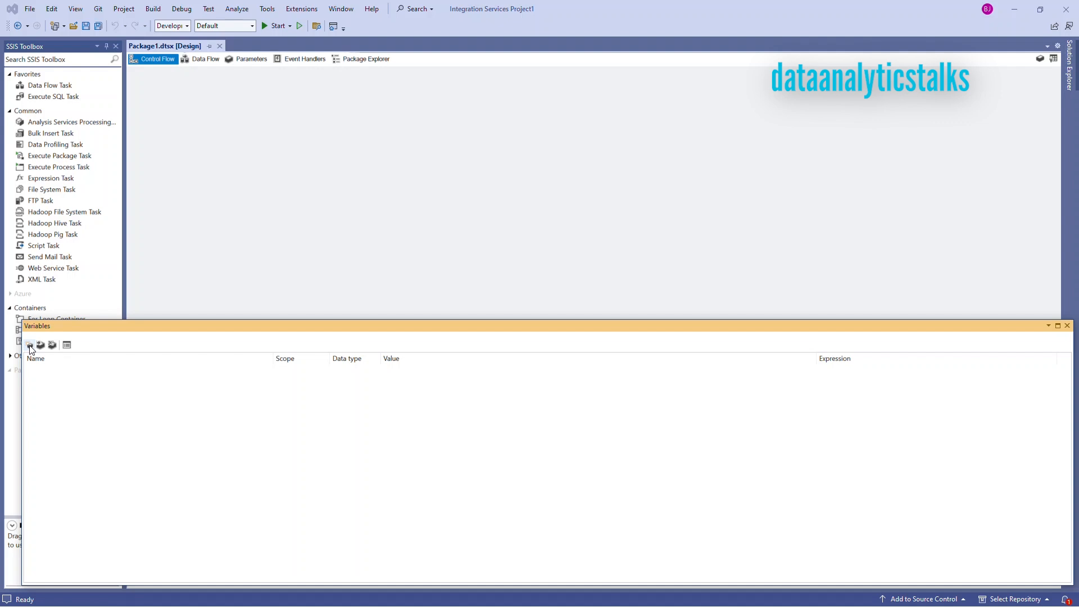
mouse_move(1061, 346)
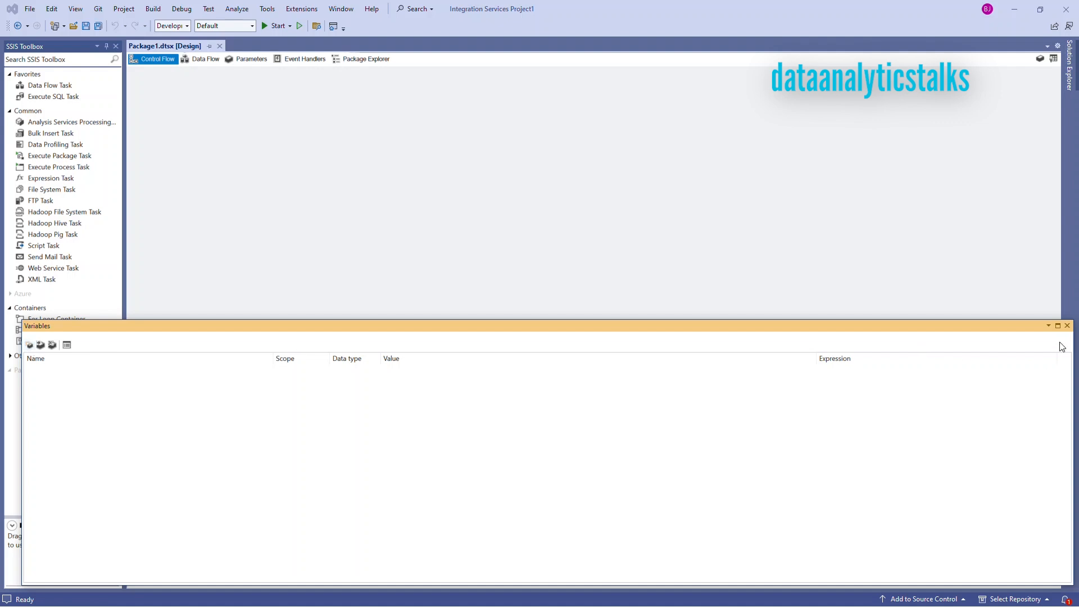
mouse_move(28, 344)
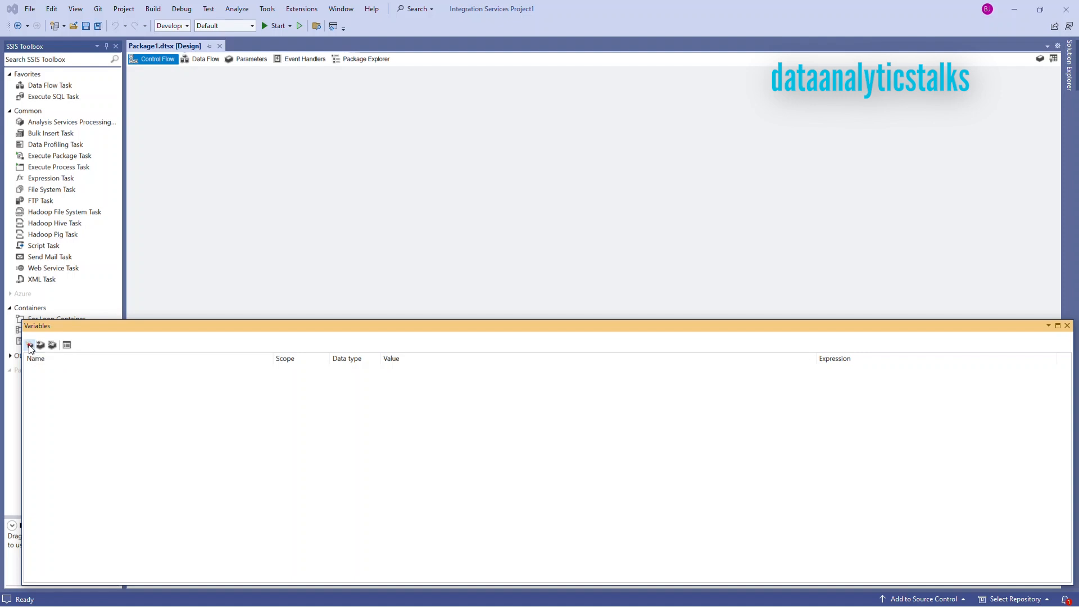
left_click(30, 345)
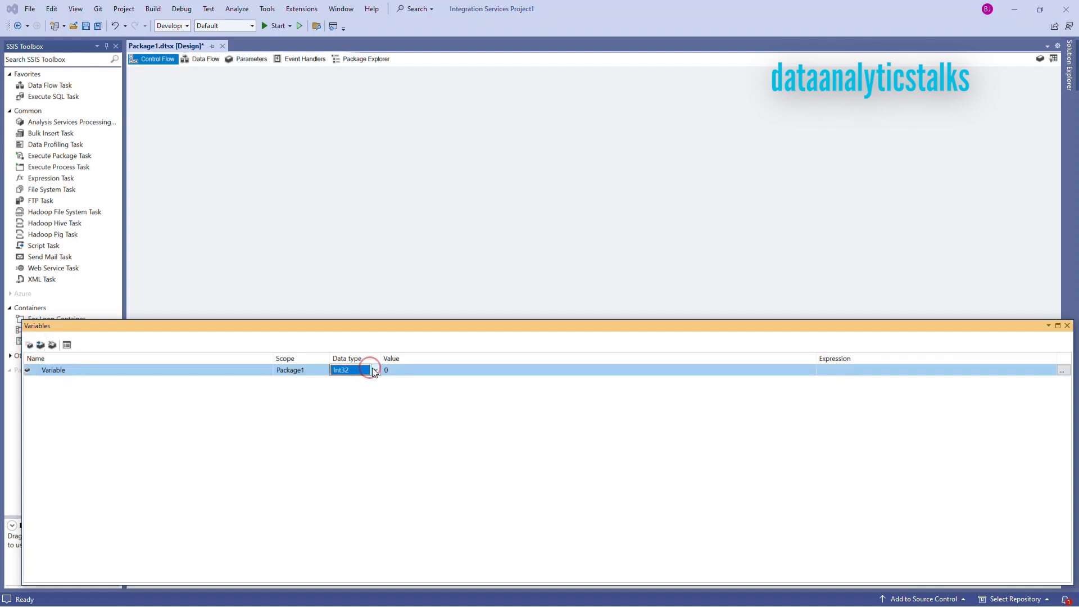
left_click(374, 370)
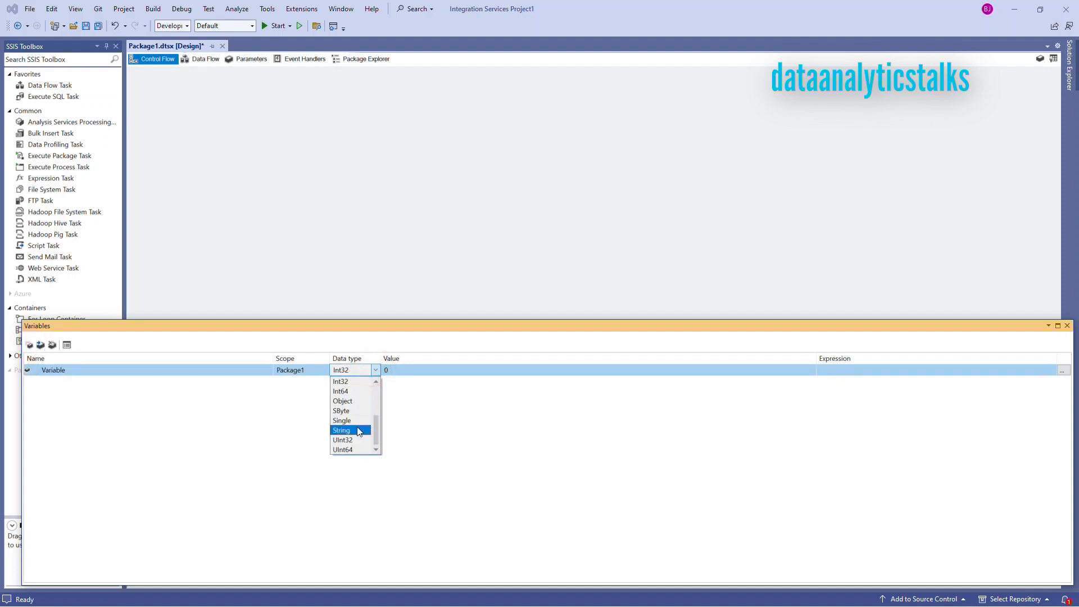
mouse_move(356, 381)
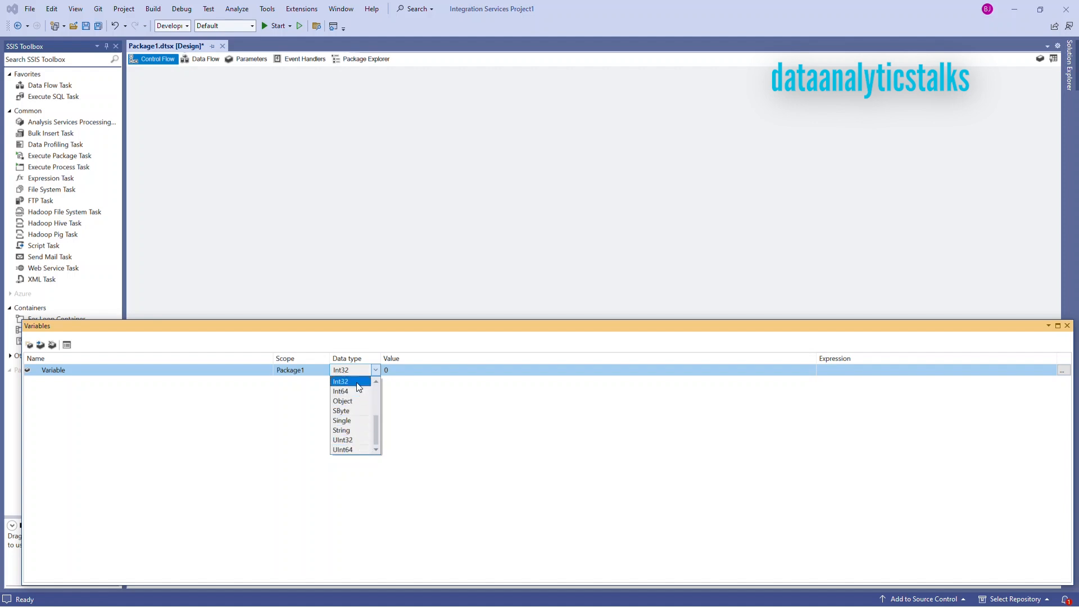
left_click(340, 381)
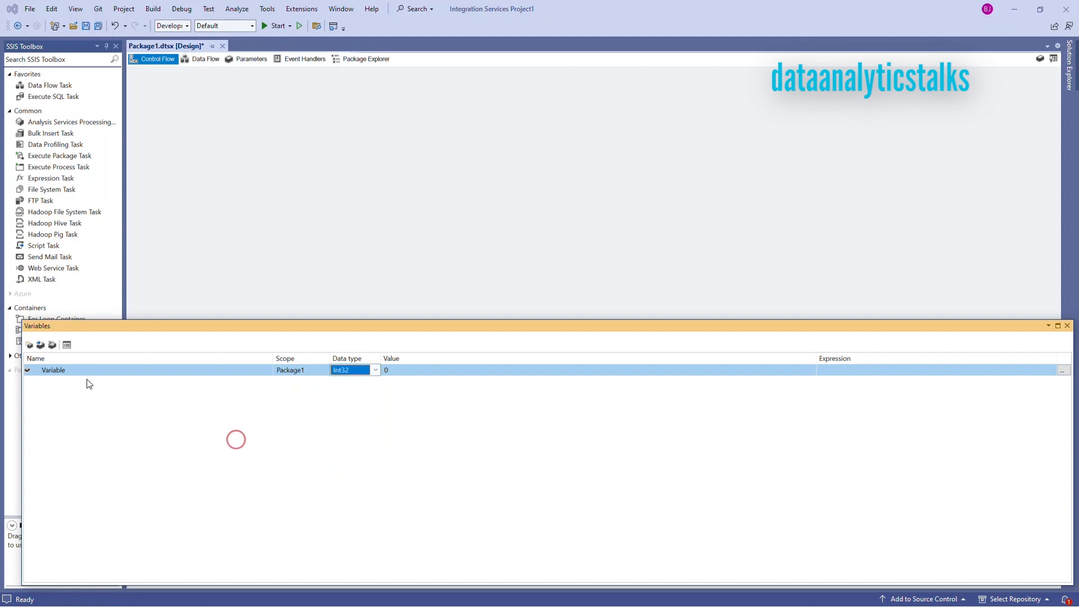
left_click(52, 343)
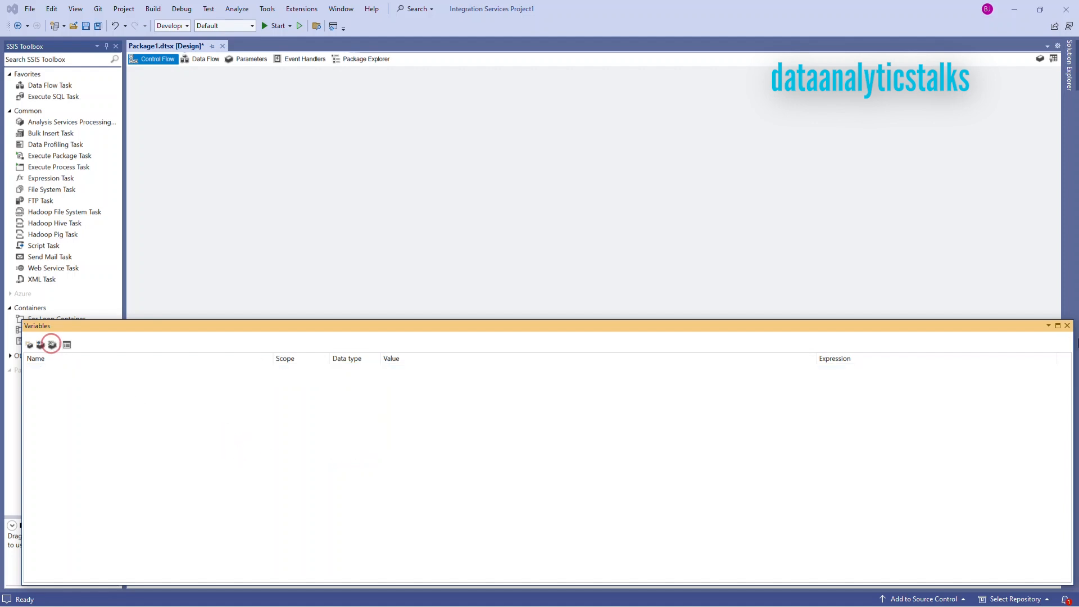
left_click(1067, 325)
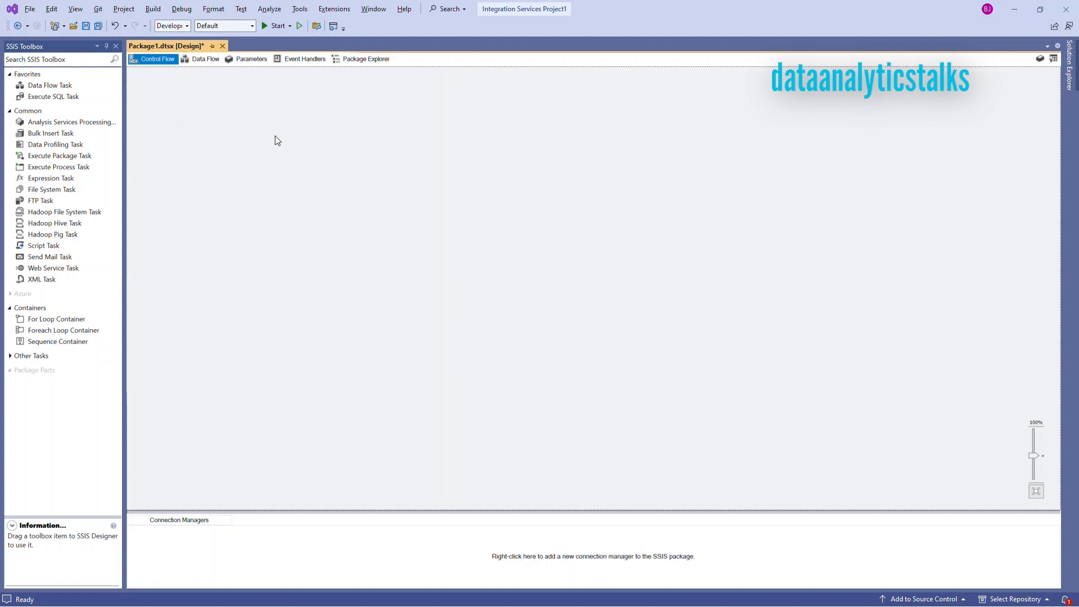
mouse_move(172, 78)
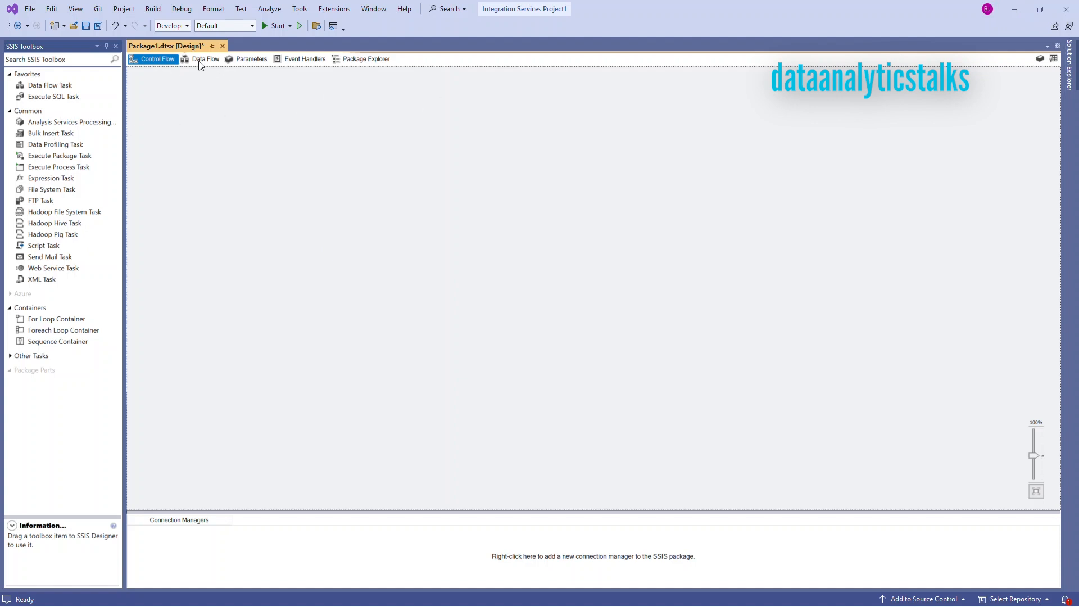
mouse_move(205, 59)
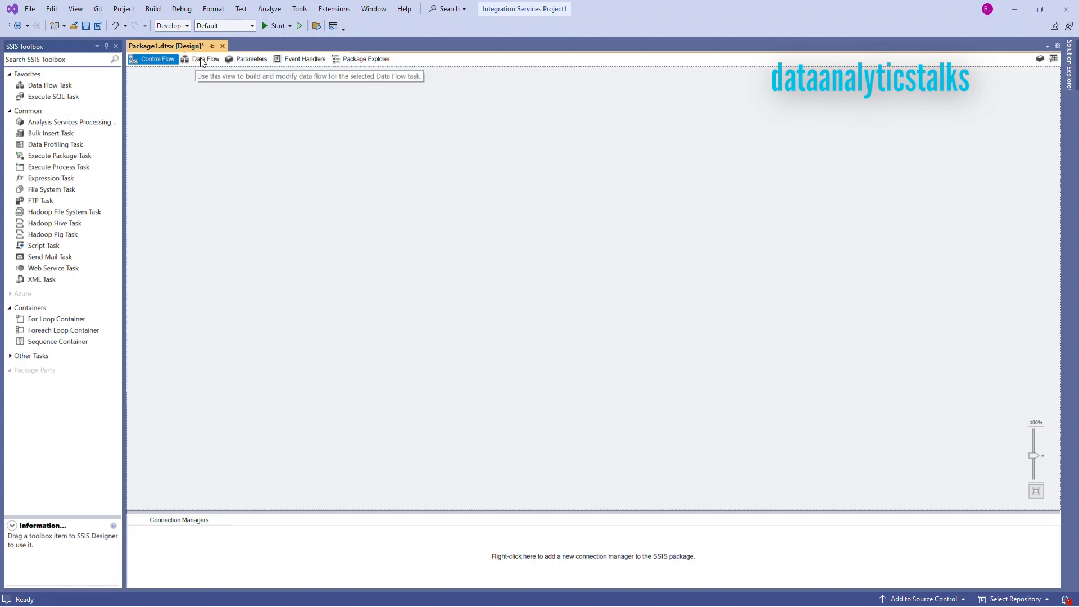
left_click(205, 59)
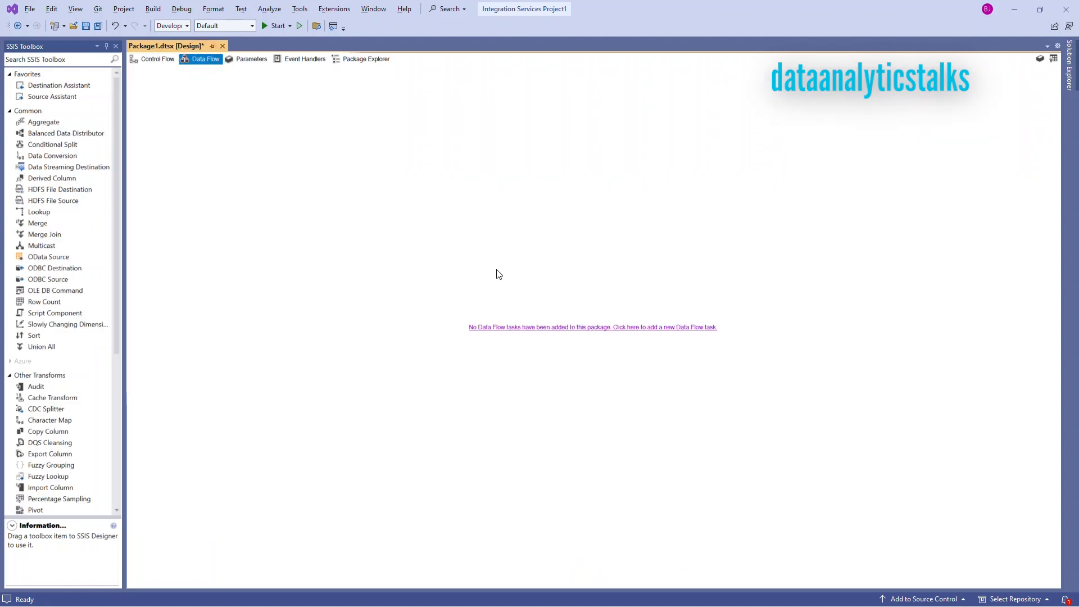
left_click(252, 58)
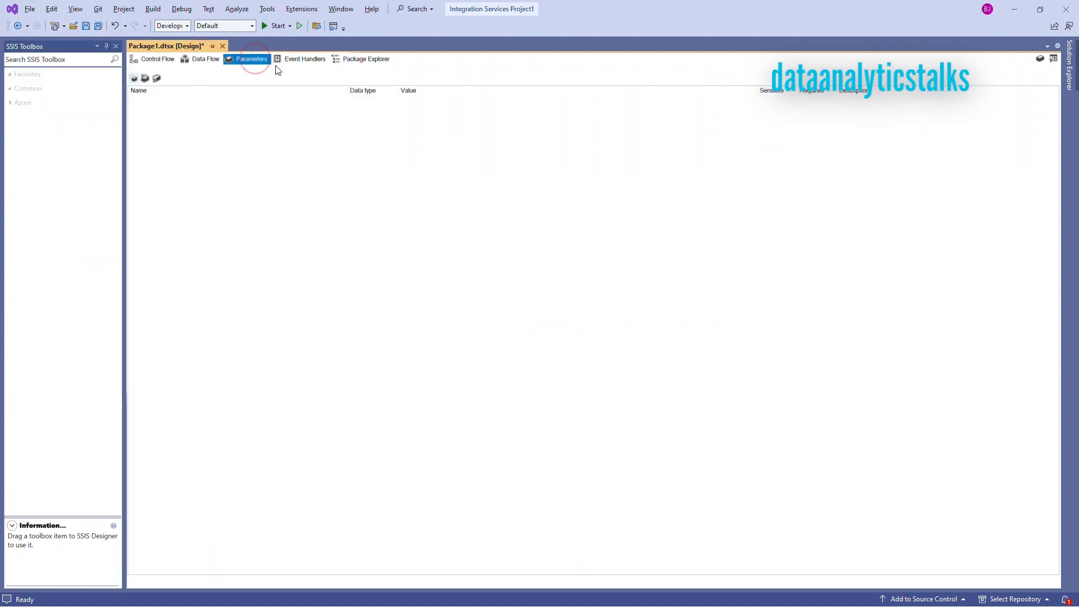
left_click(304, 59)
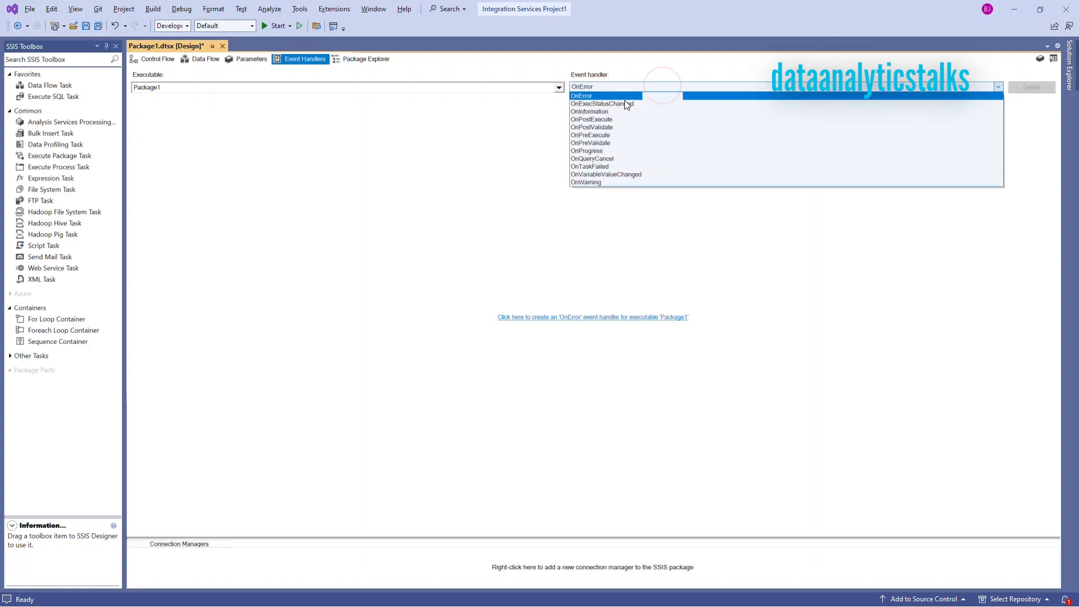
mouse_move(608, 182)
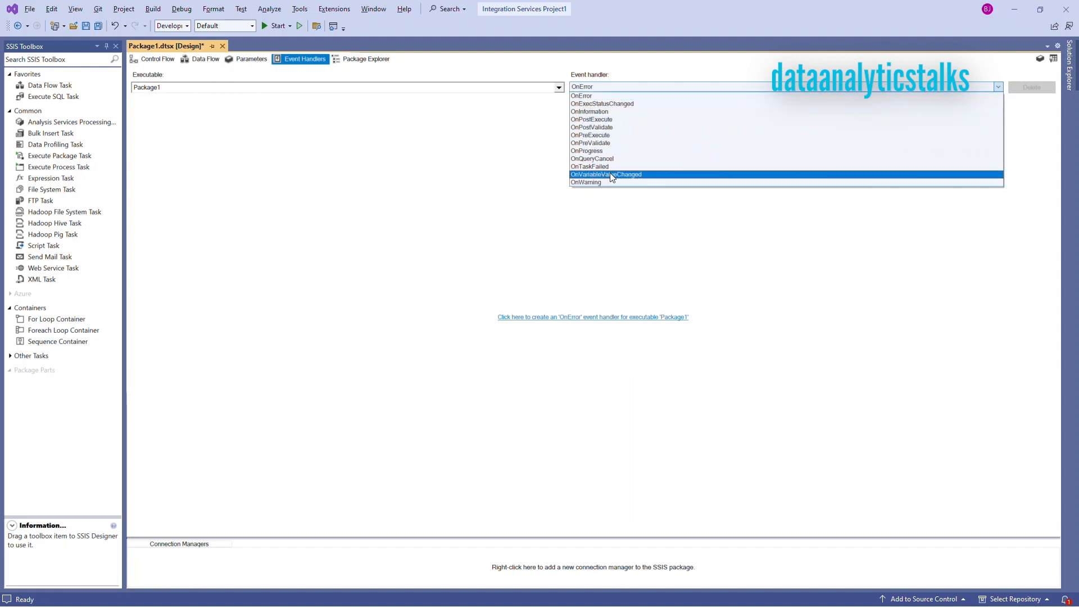
mouse_move(590, 111)
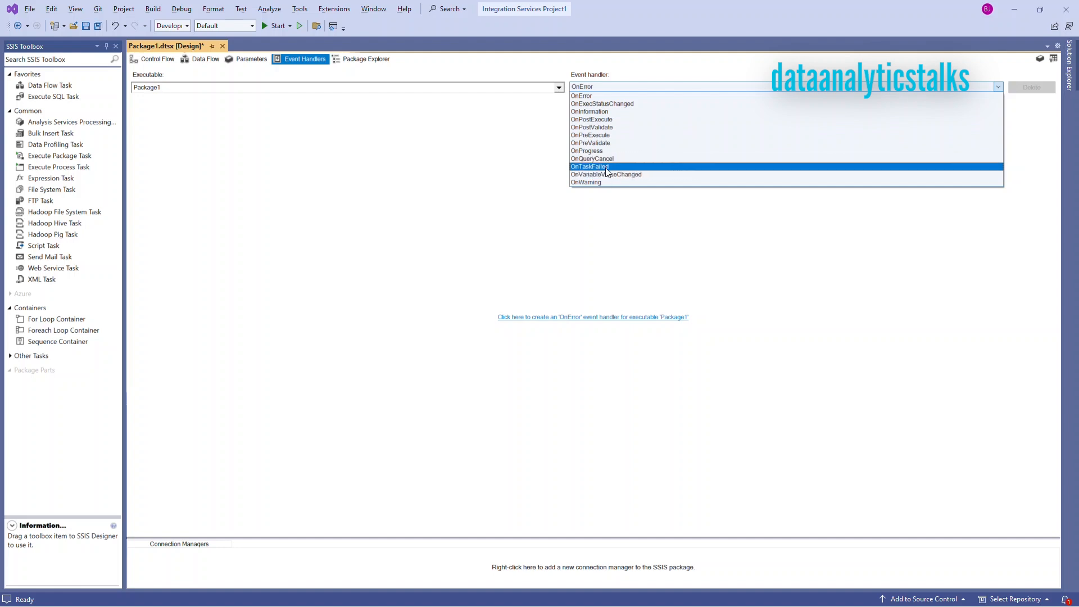
mouse_move(601, 104)
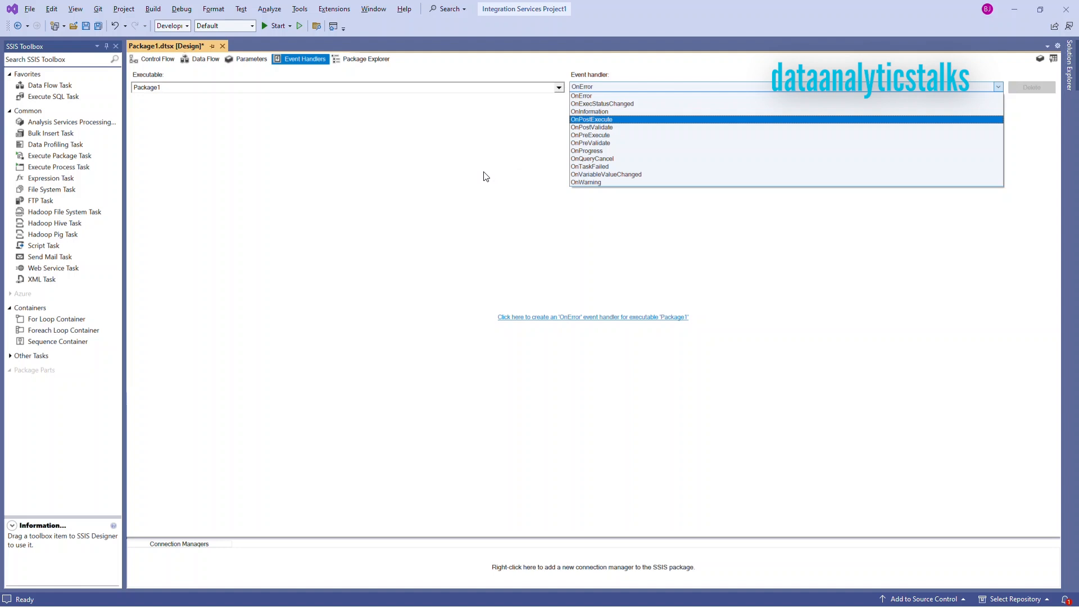
left_click(582, 86)
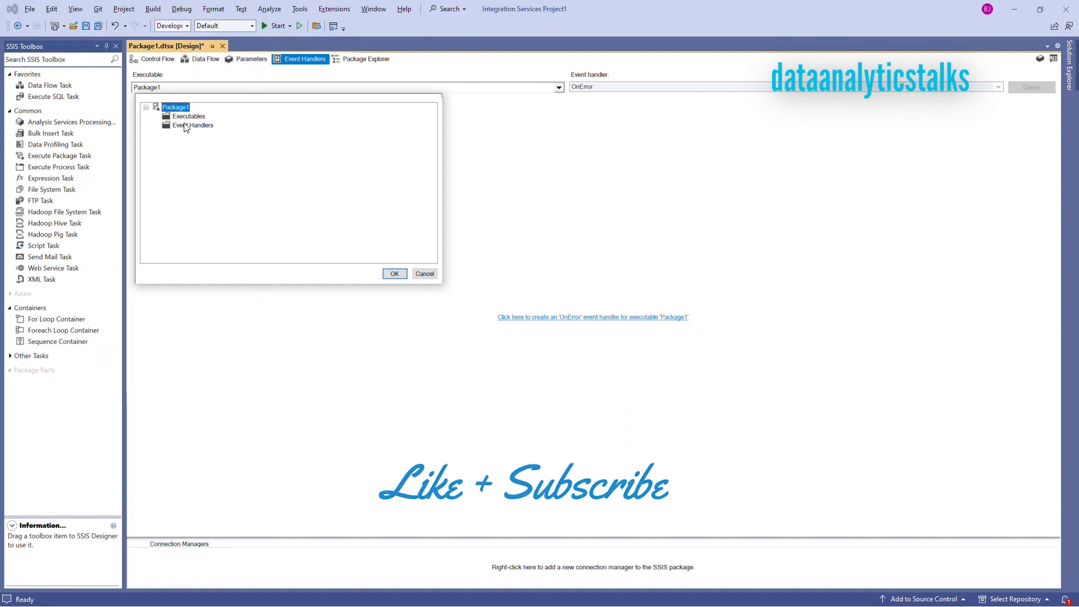
left_click(187, 116)
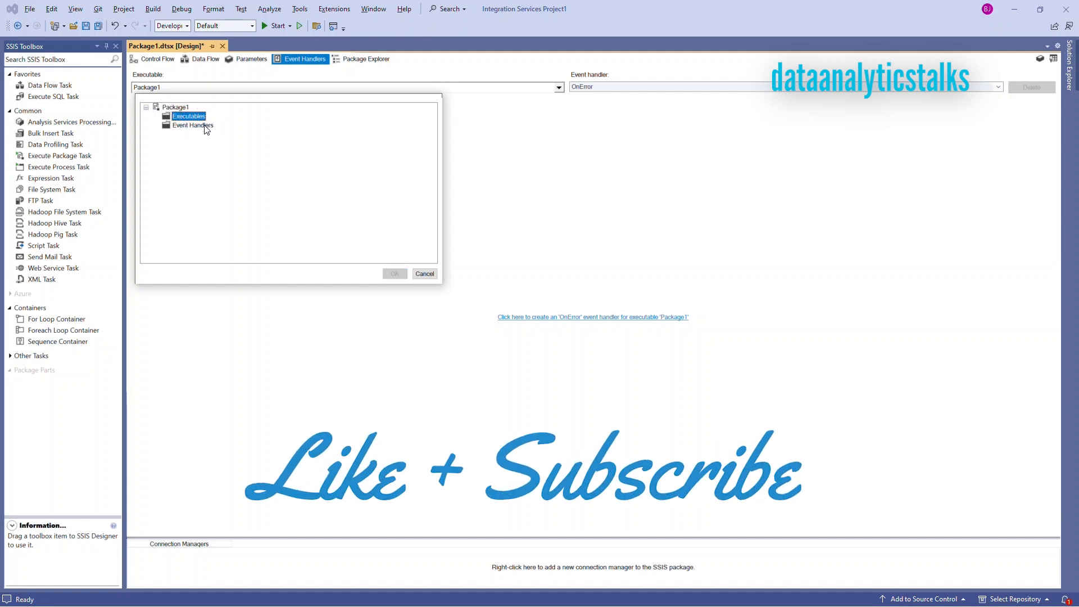
left_click(424, 273)
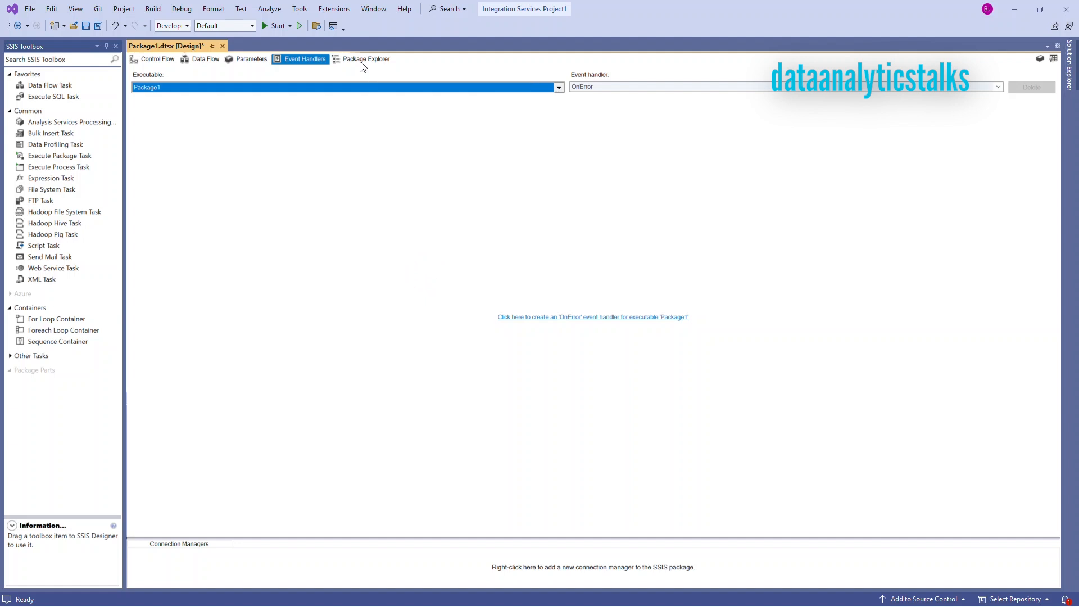
left_click(366, 59)
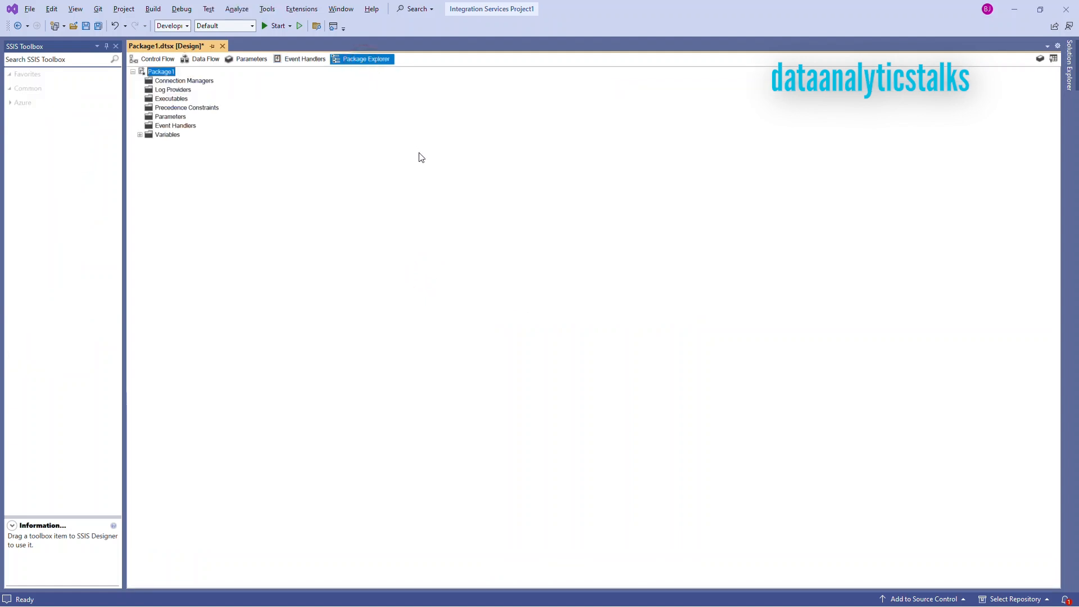
mouse_move(365, 58)
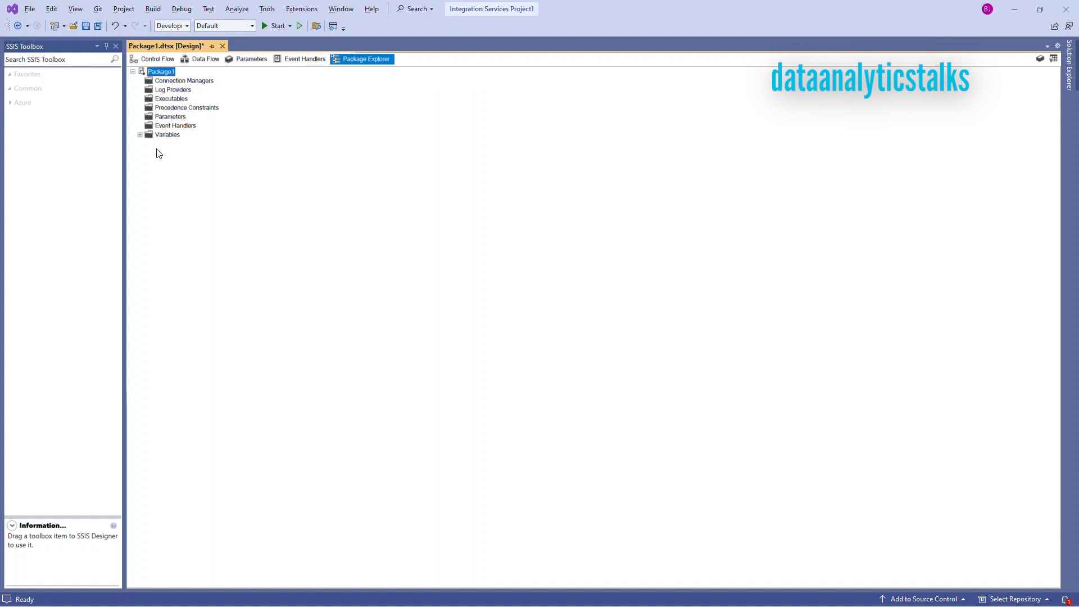
left_click(139, 135)
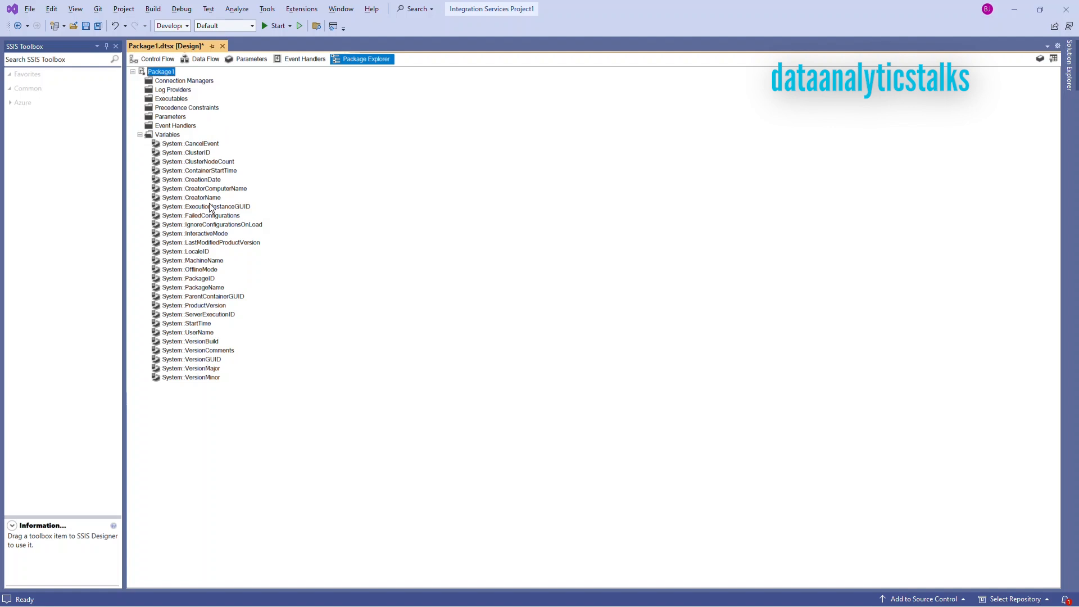
mouse_move(173, 320)
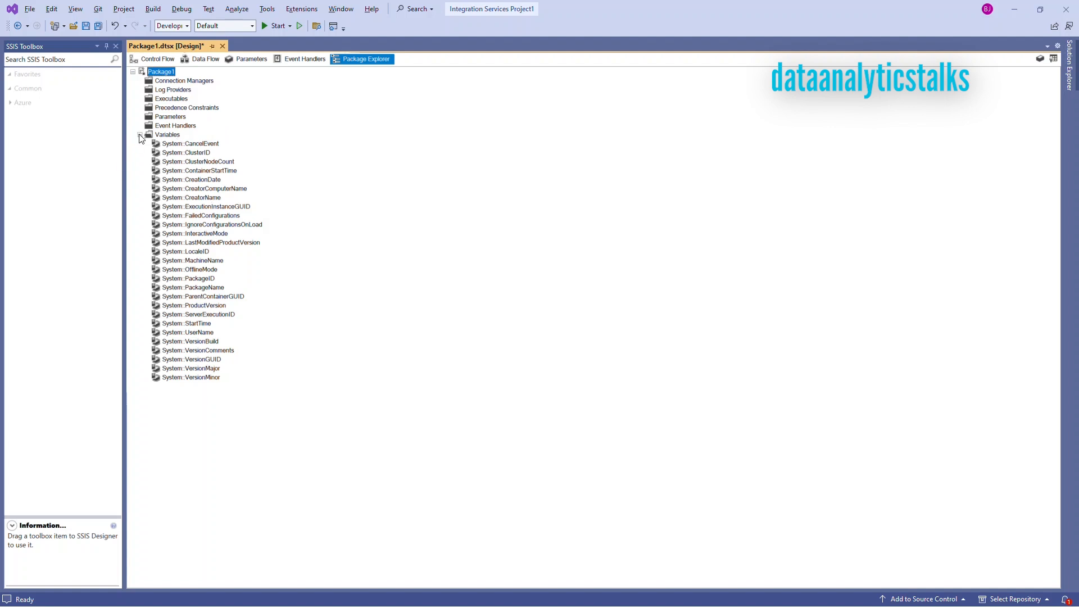
left_click(140, 134)
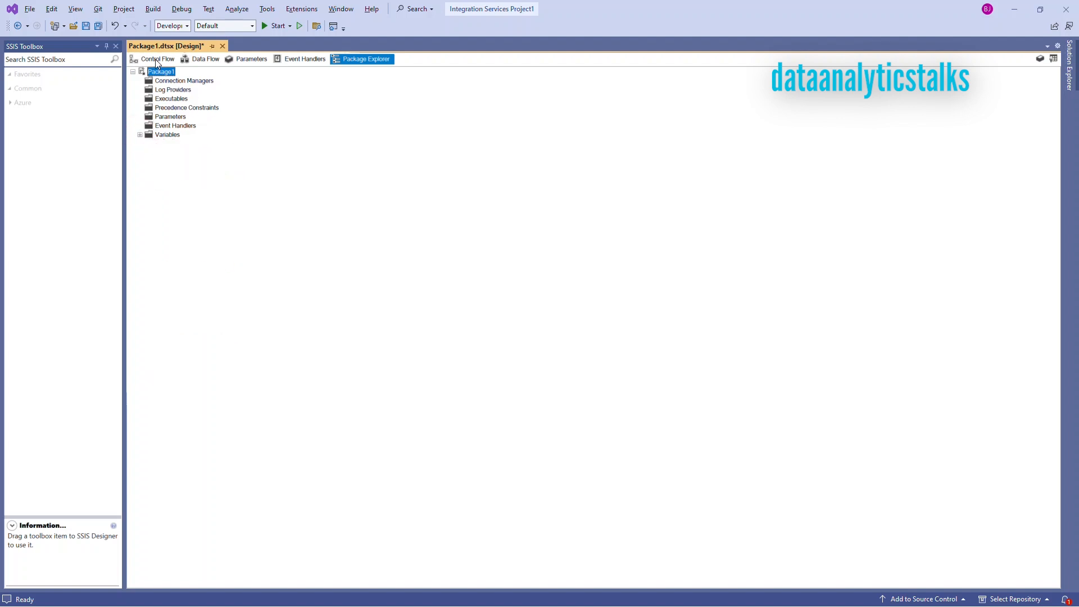
left_click(157, 58)
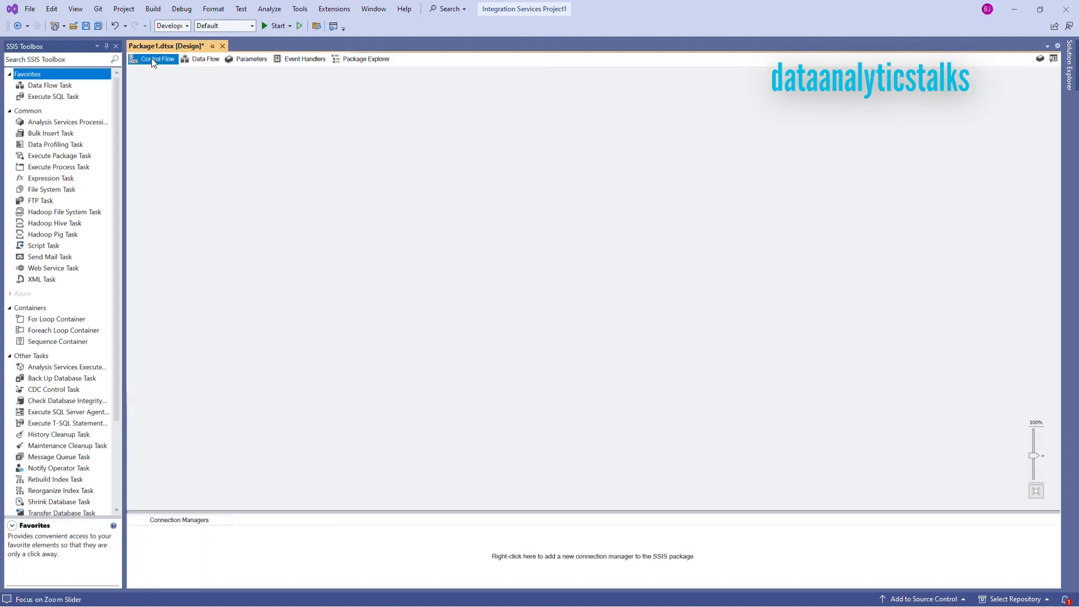
mouse_move(65, 89)
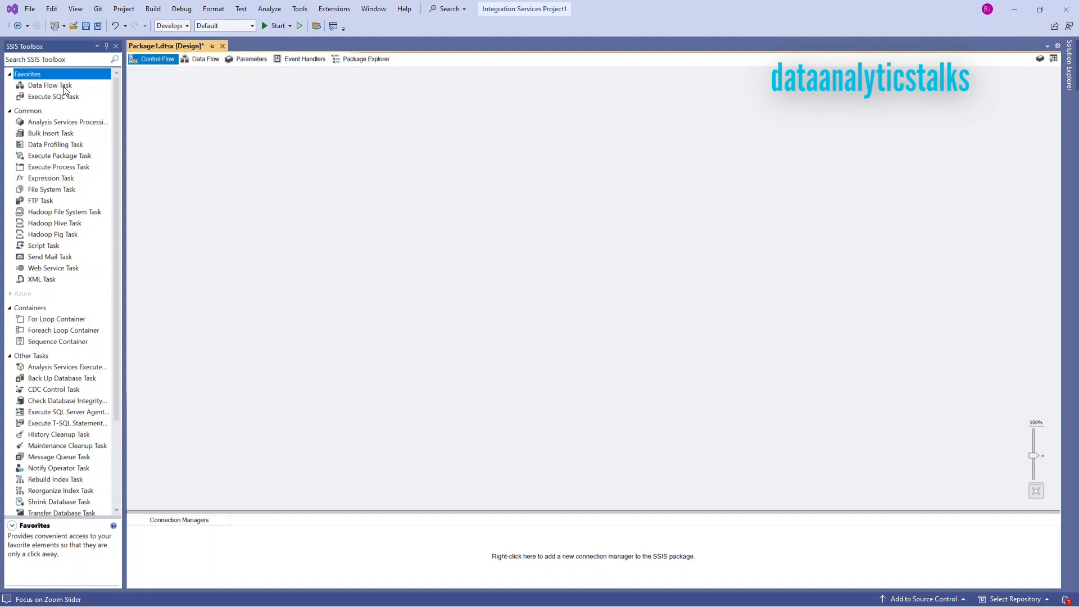
Step: Place a Data Flow Task, then add an OLE DB Destination and an Excel Source to it
left_click_drag(49, 85, 347, 172)
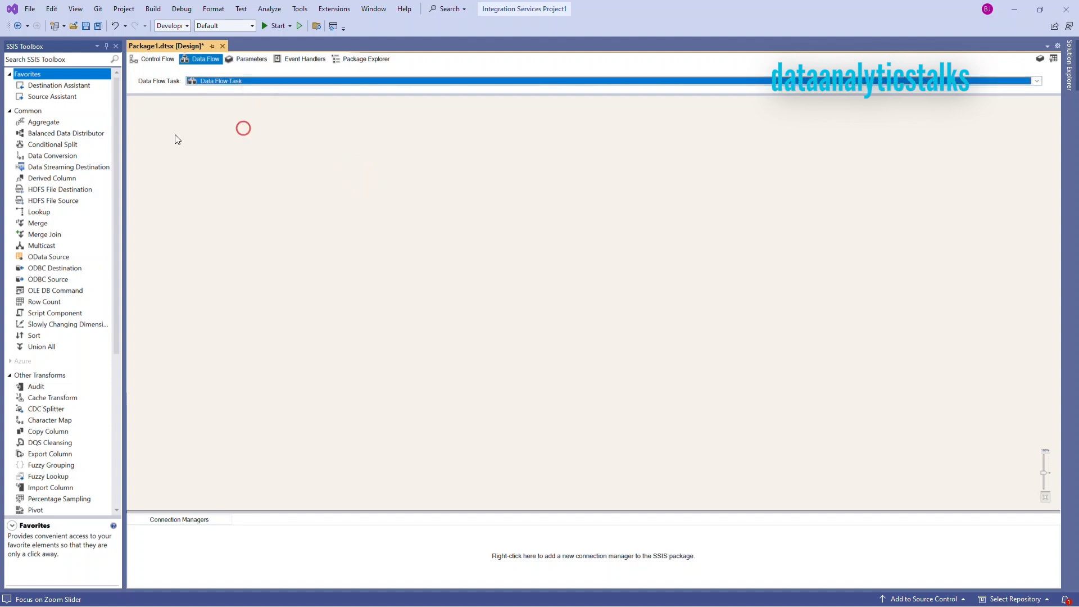
scroll("down", 3)
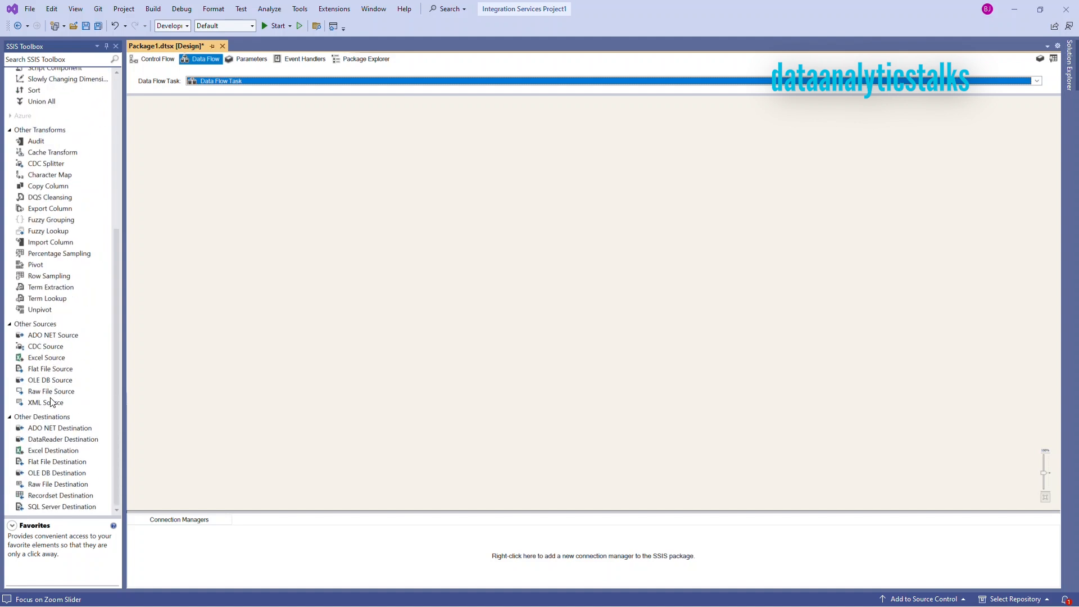
left_click(53, 450)
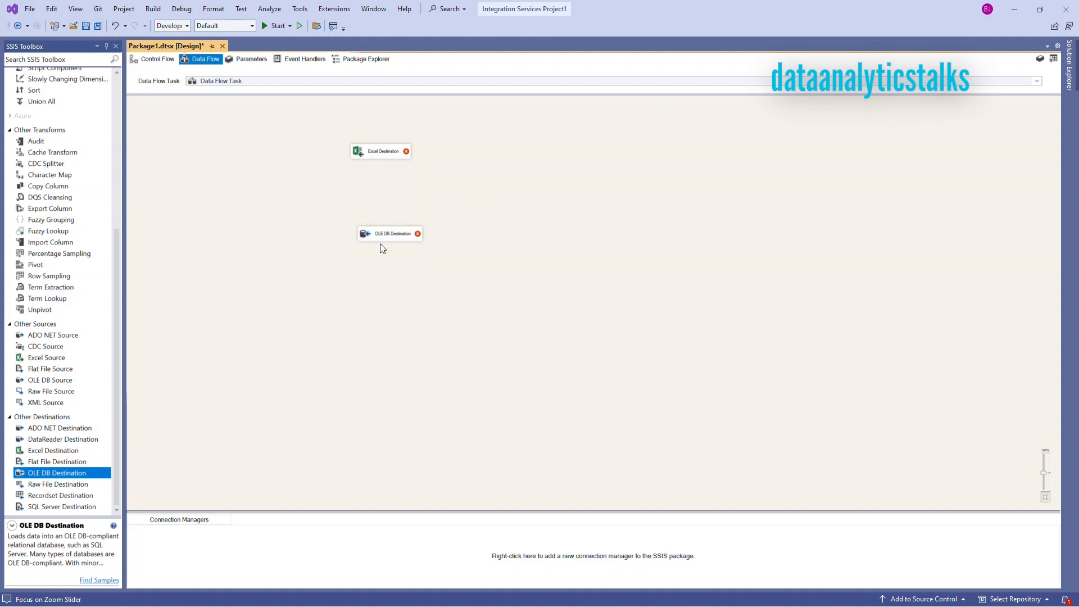
double_click(380, 151)
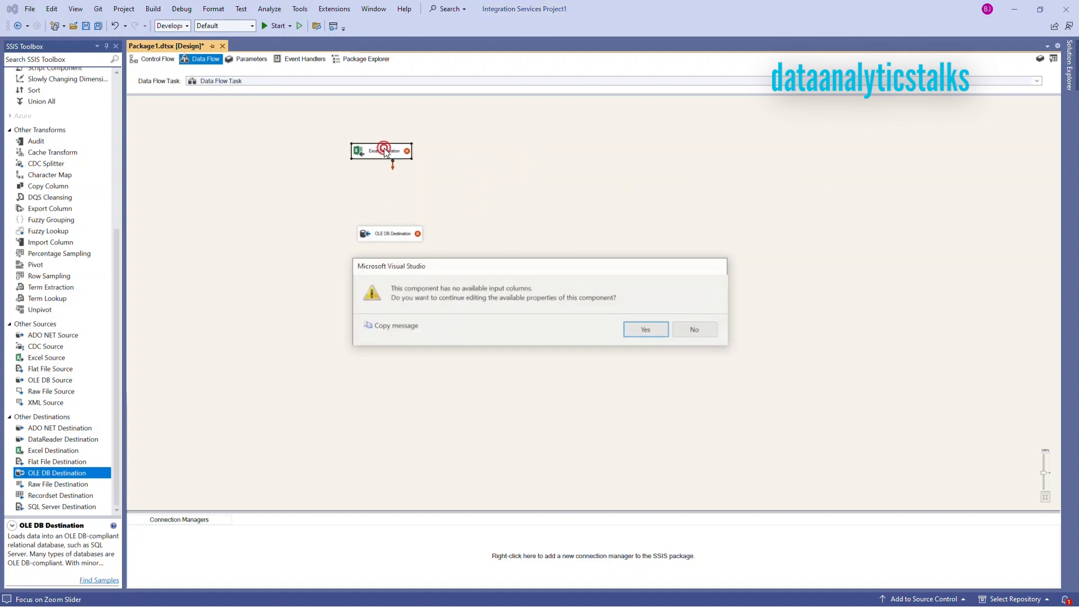
left_click(694, 329)
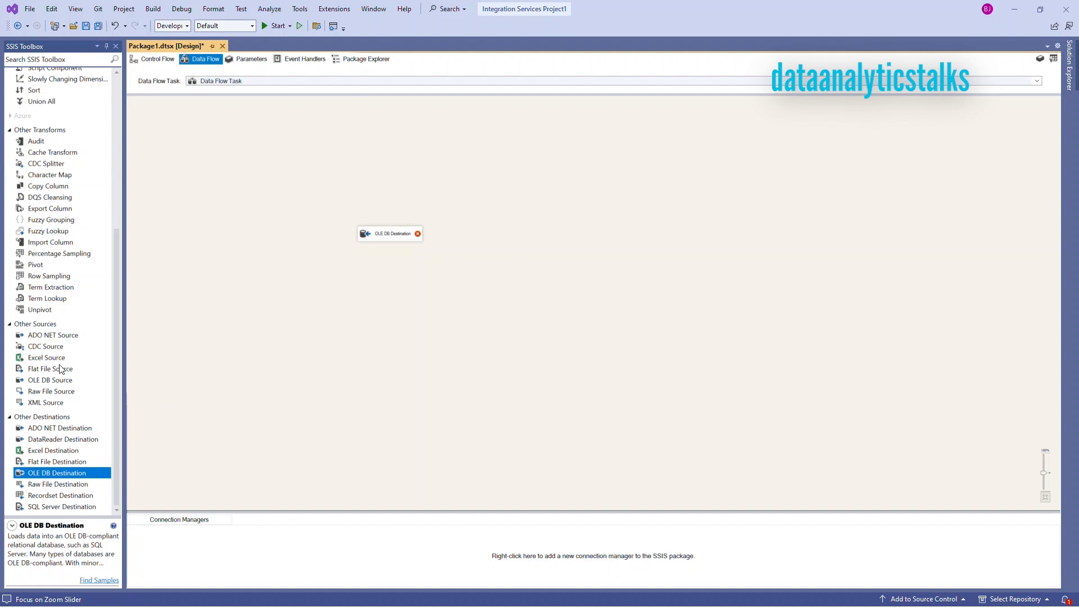
left_click(46, 358)
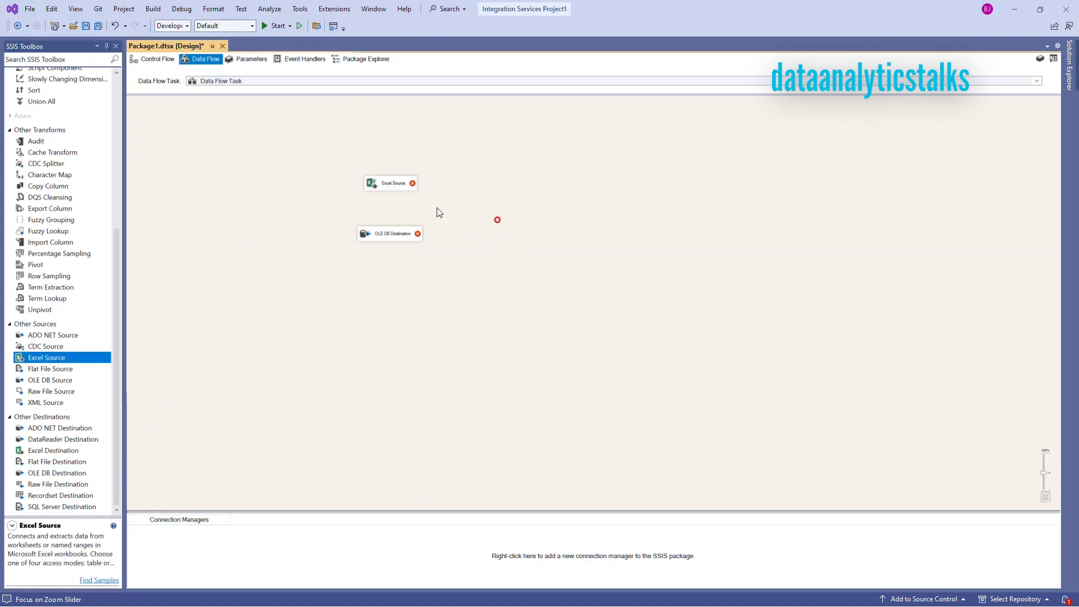
Step: Create a new Excel connection to the Women Share workbook, keeping 'First row has column names'
double_click(390, 183)
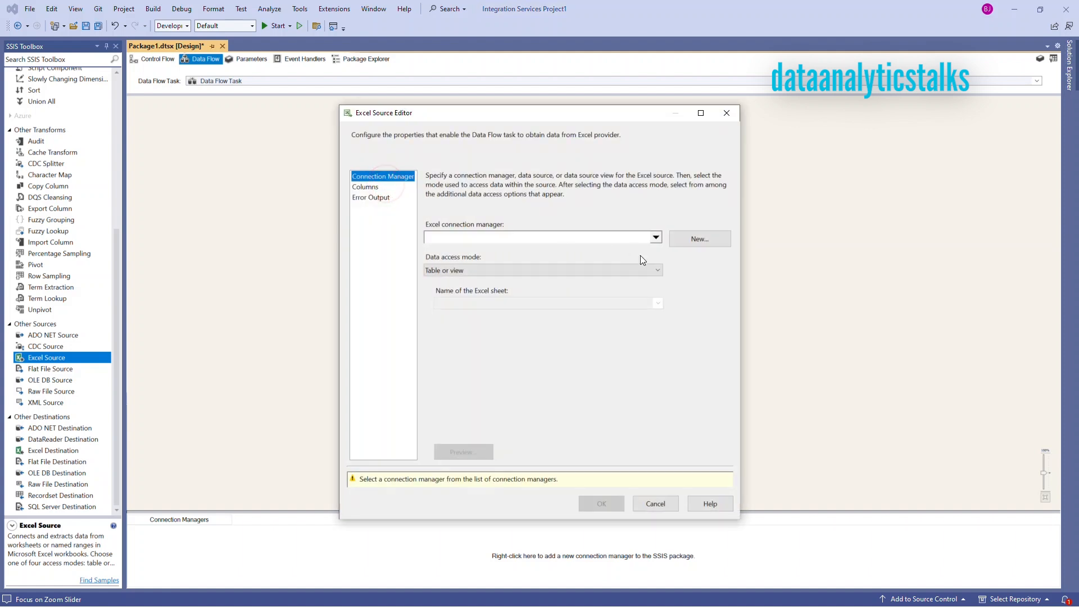
left_click(654, 237)
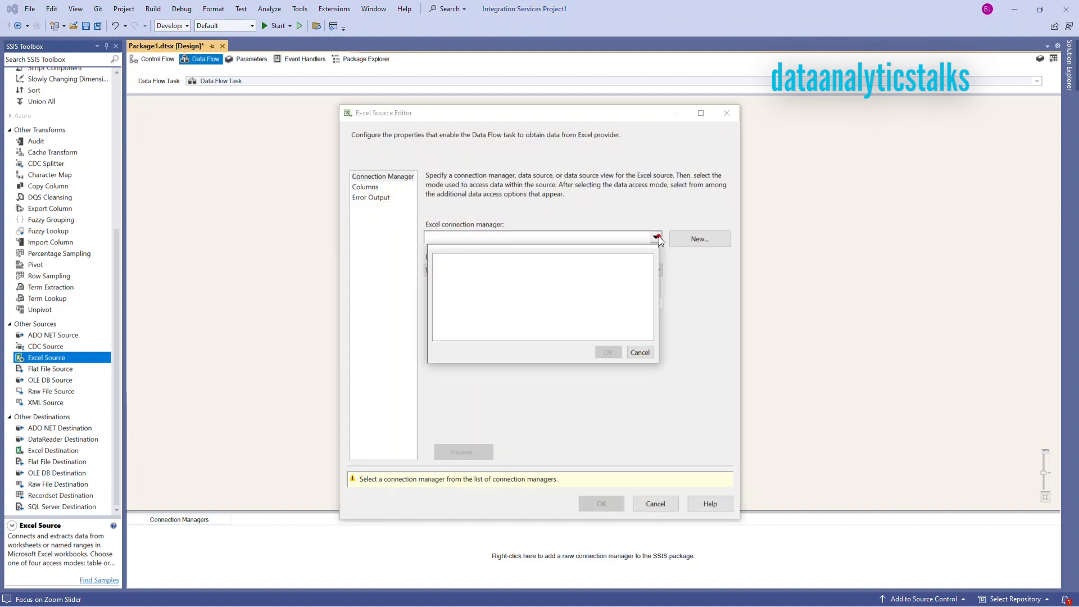
left_click(655, 237)
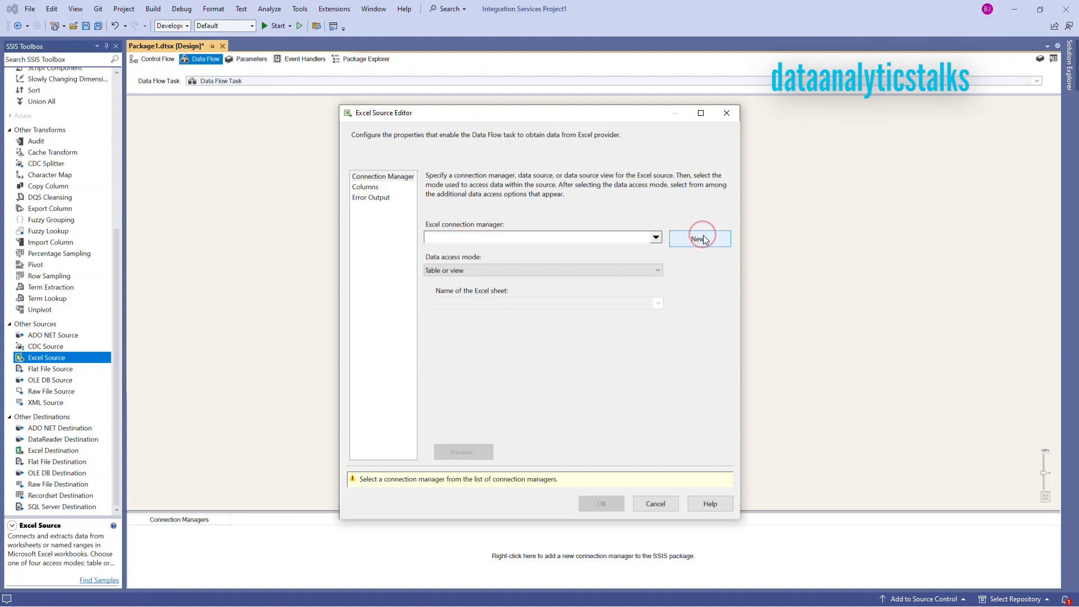
left_click(699, 238)
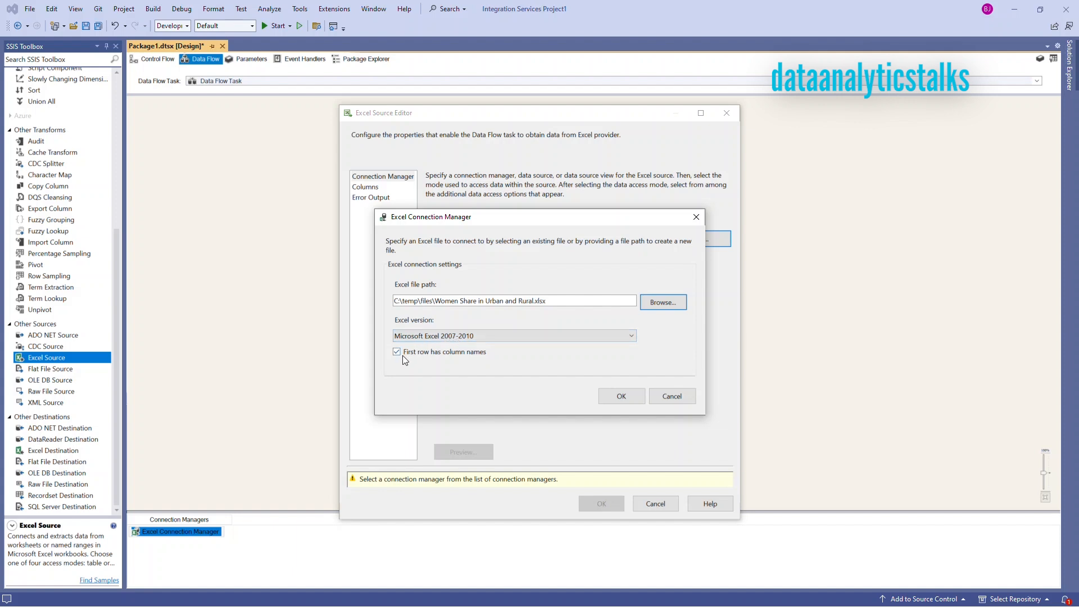
mouse_move(512, 357)
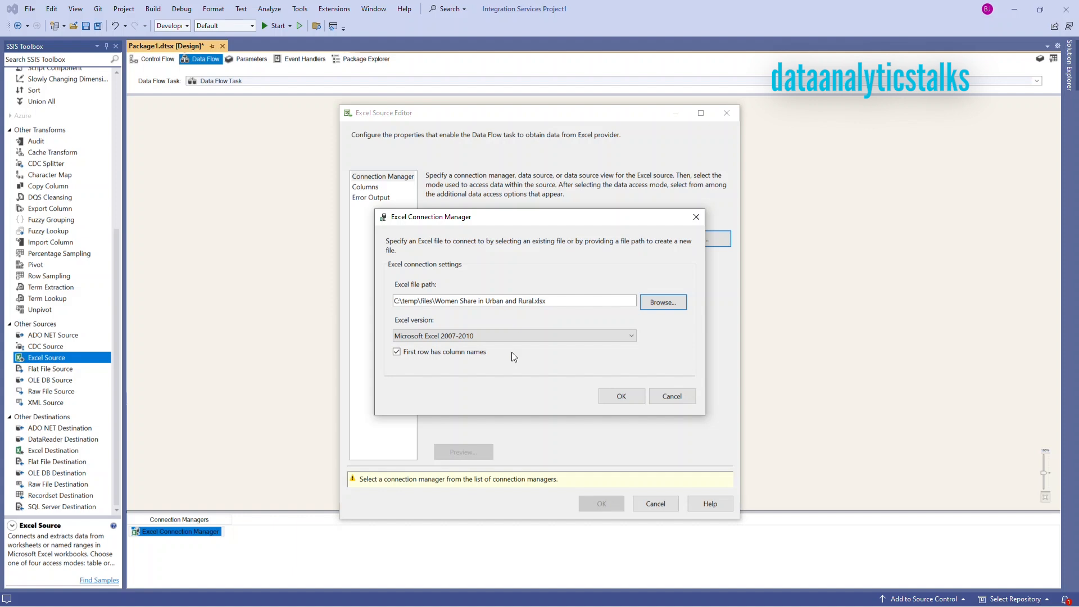
left_click(397, 351)
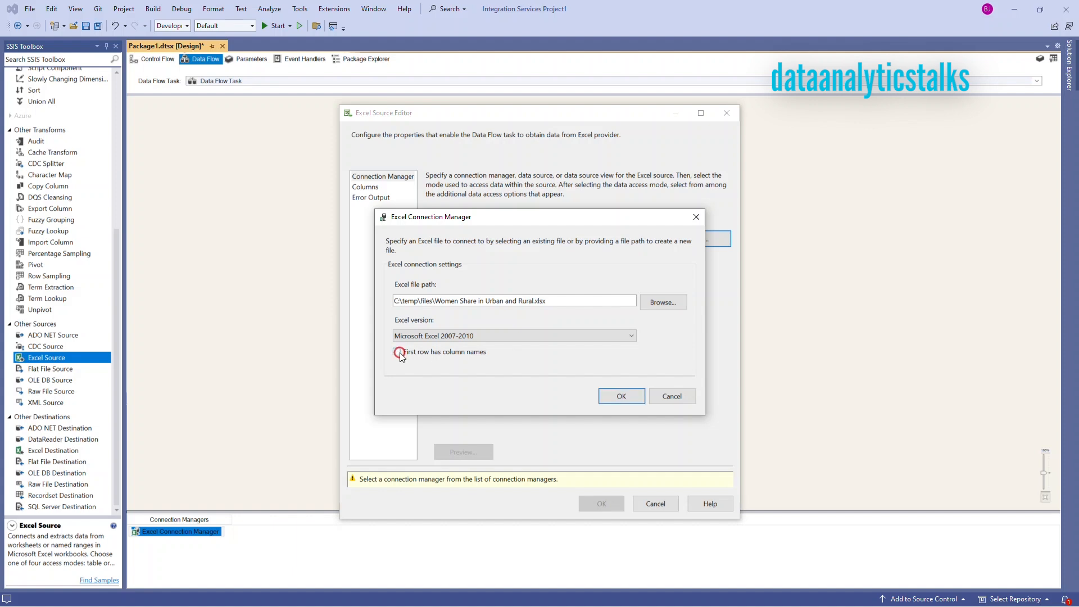
left_click(396, 352)
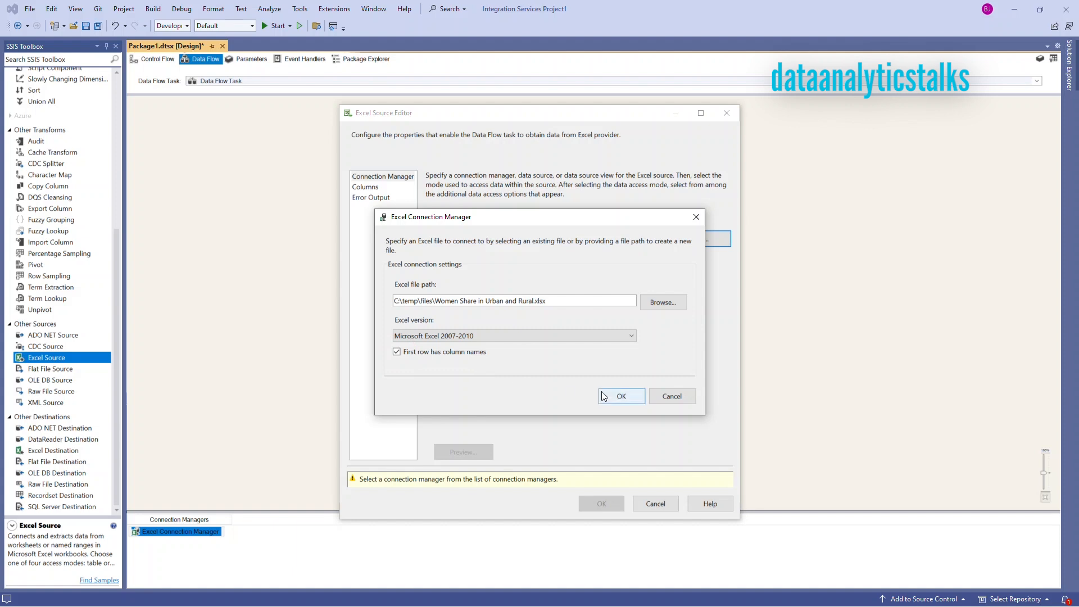
left_click(620, 396)
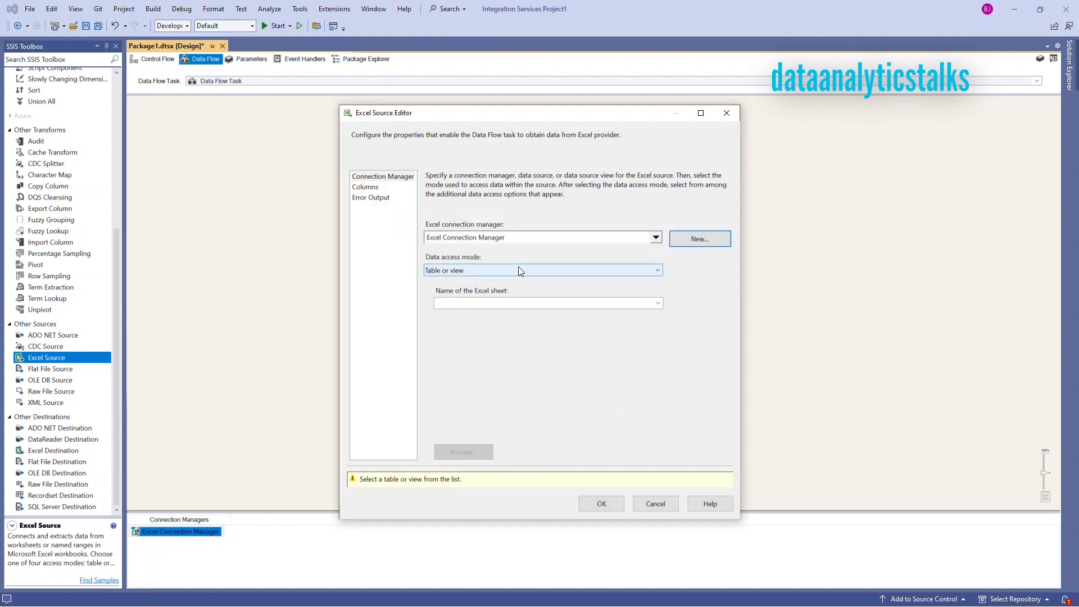
Step: Set access mode to Table or view on sheet 'Women Share$' and preview its rows
left_click(654, 269)
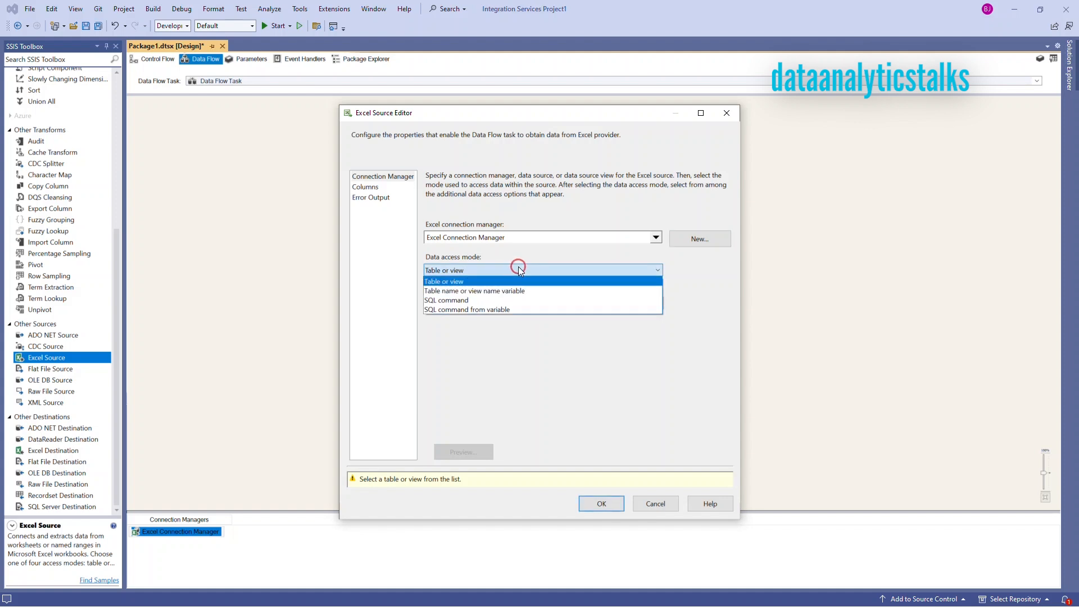
mouse_move(460, 288)
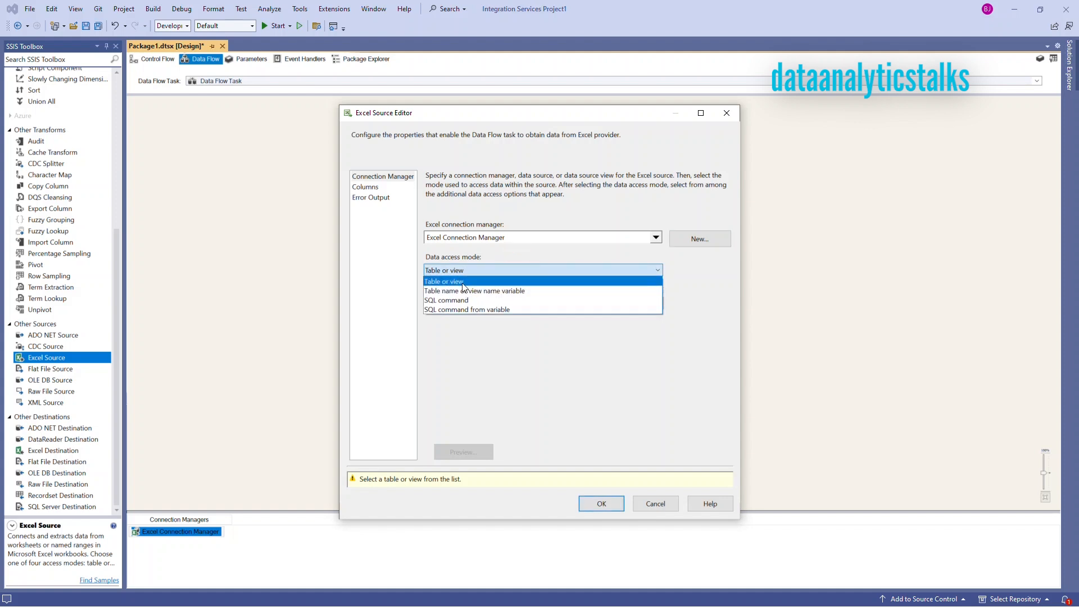
mouse_move(467, 309)
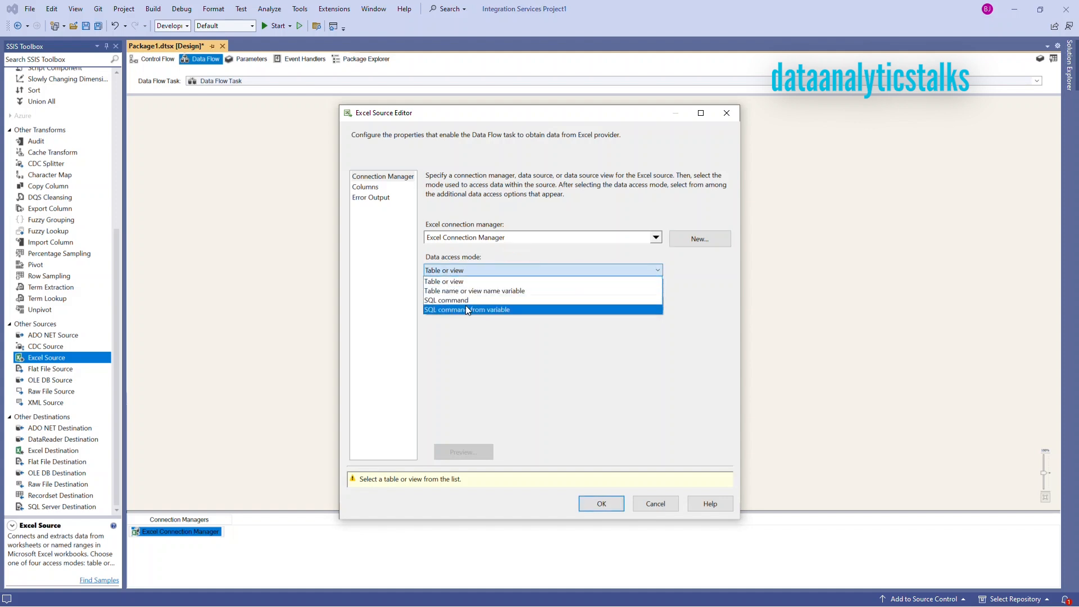
mouse_move(493, 315)
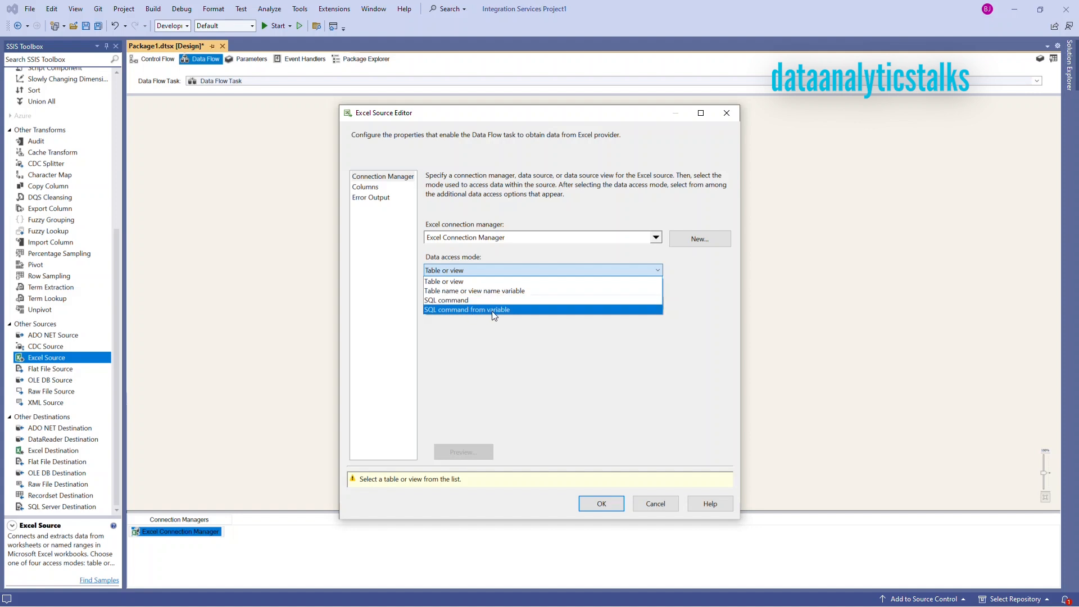
left_click(446, 300)
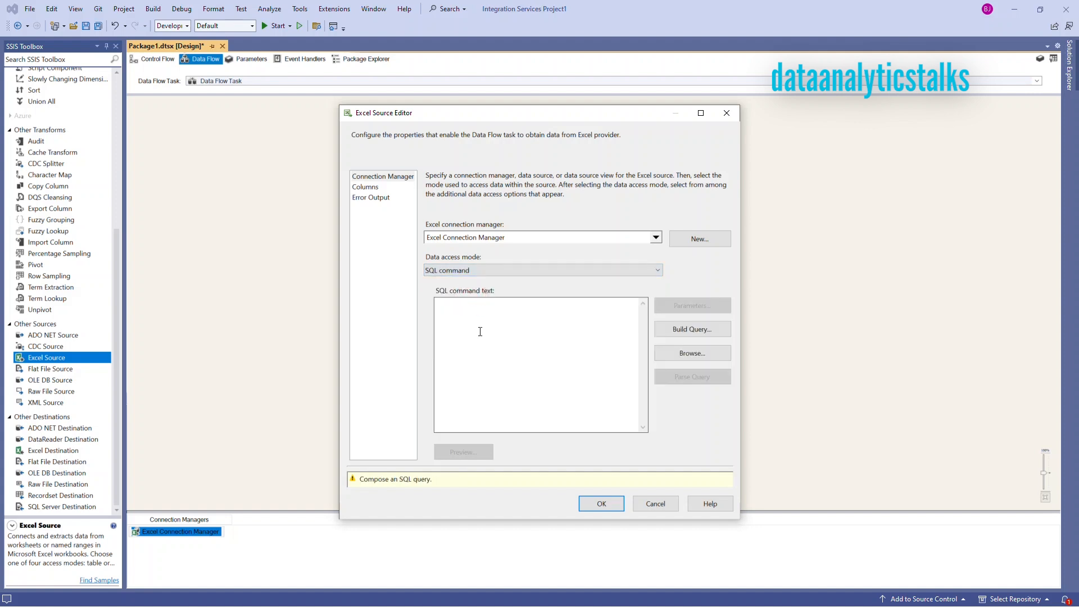
left_click(654, 269)
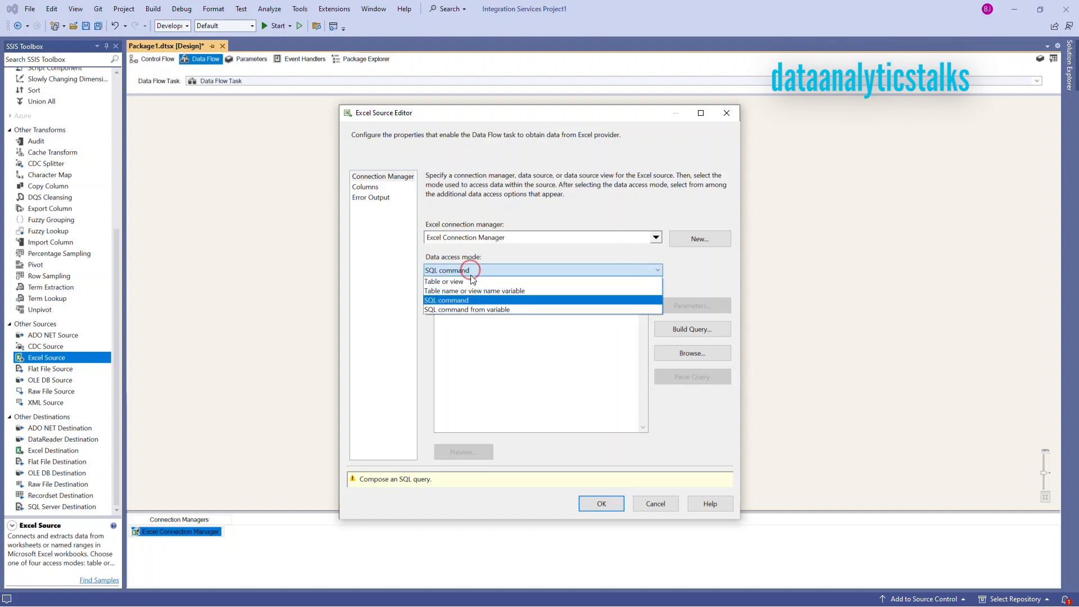
left_click(445, 282)
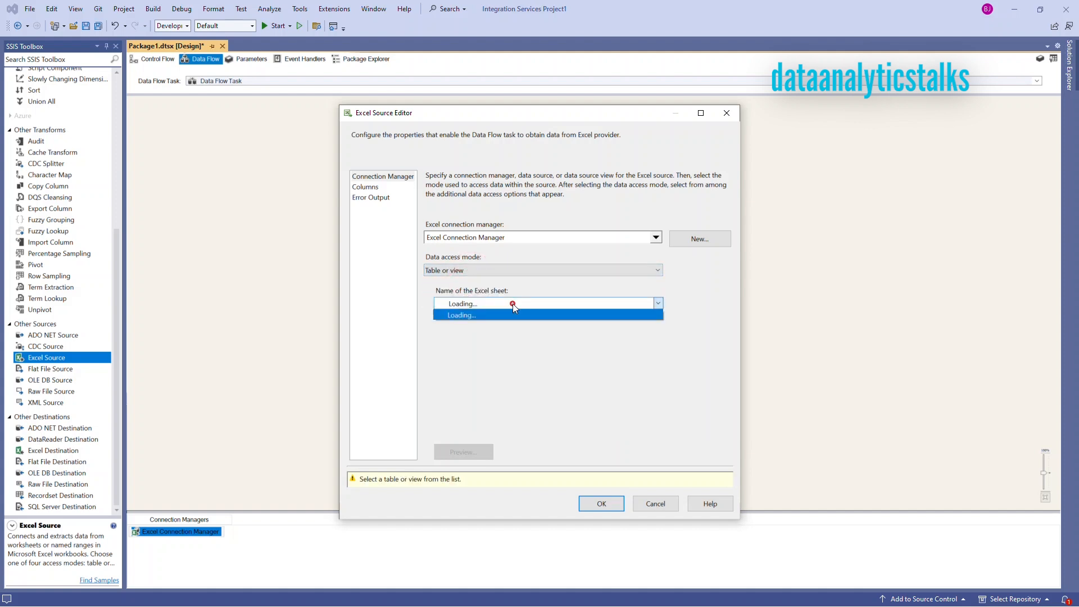
left_click(657, 303)
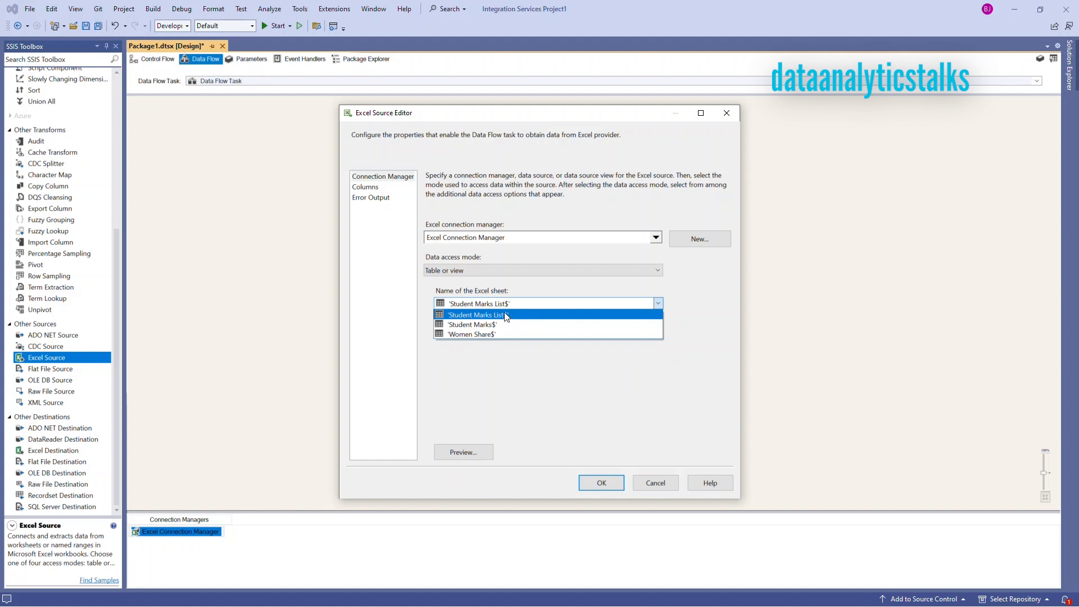
left_click(471, 334)
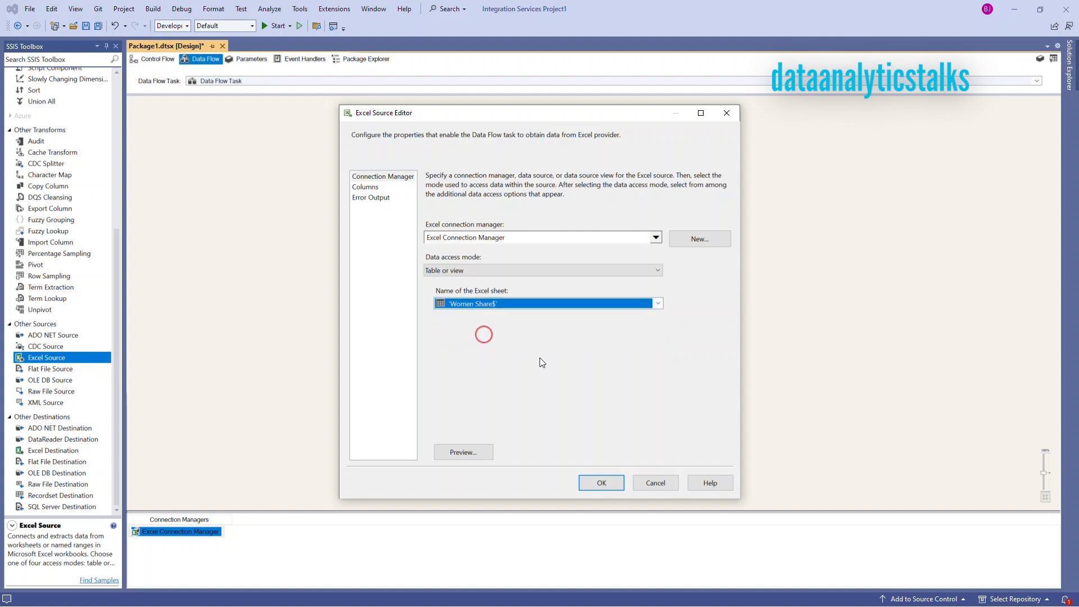
left_click(462, 451)
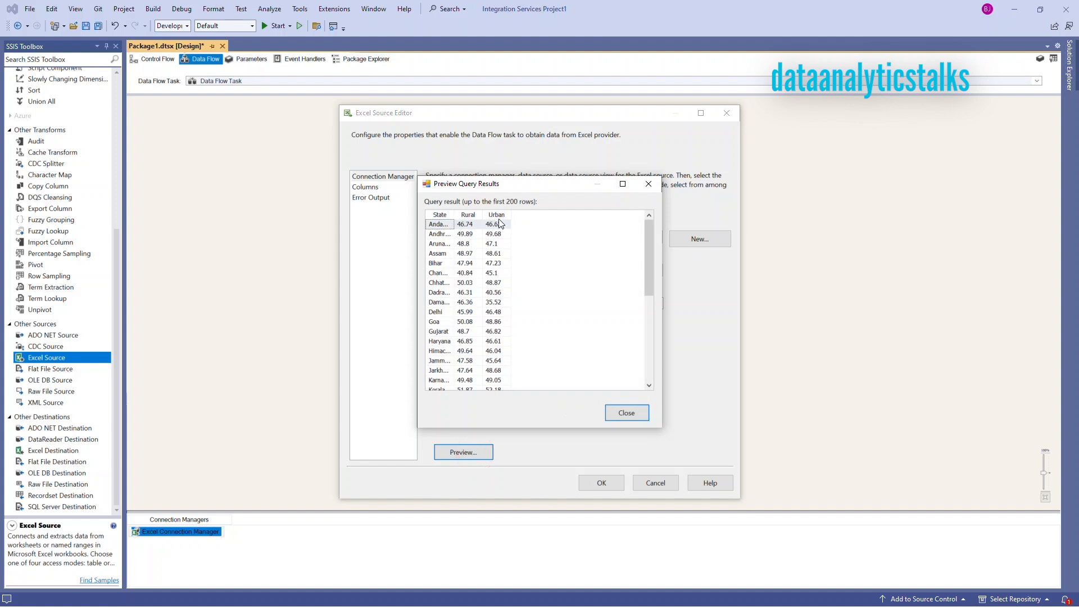
scroll("down", 3)
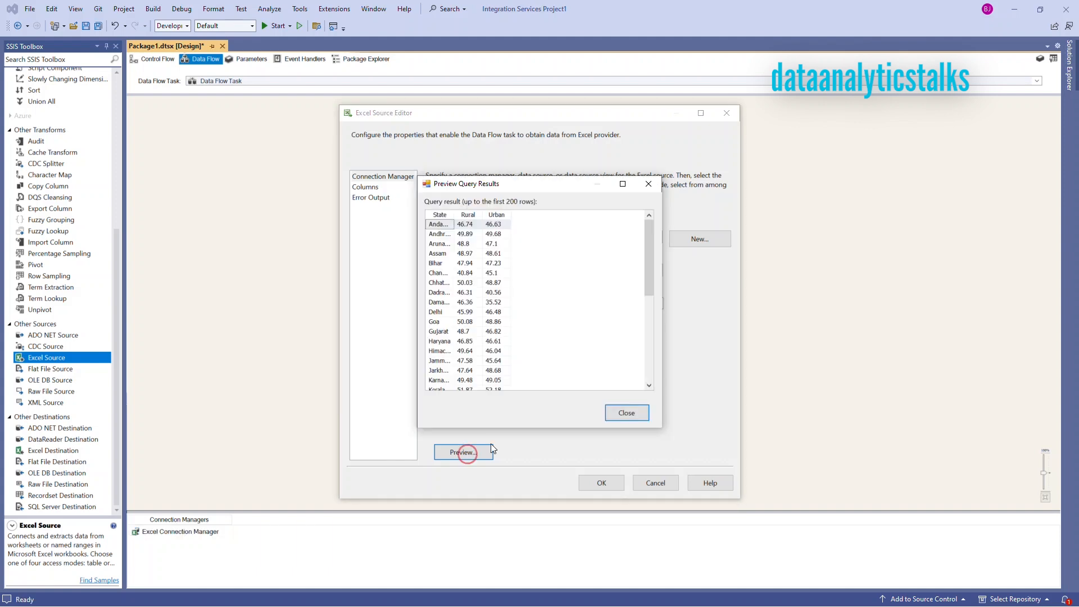
left_click(626, 412)
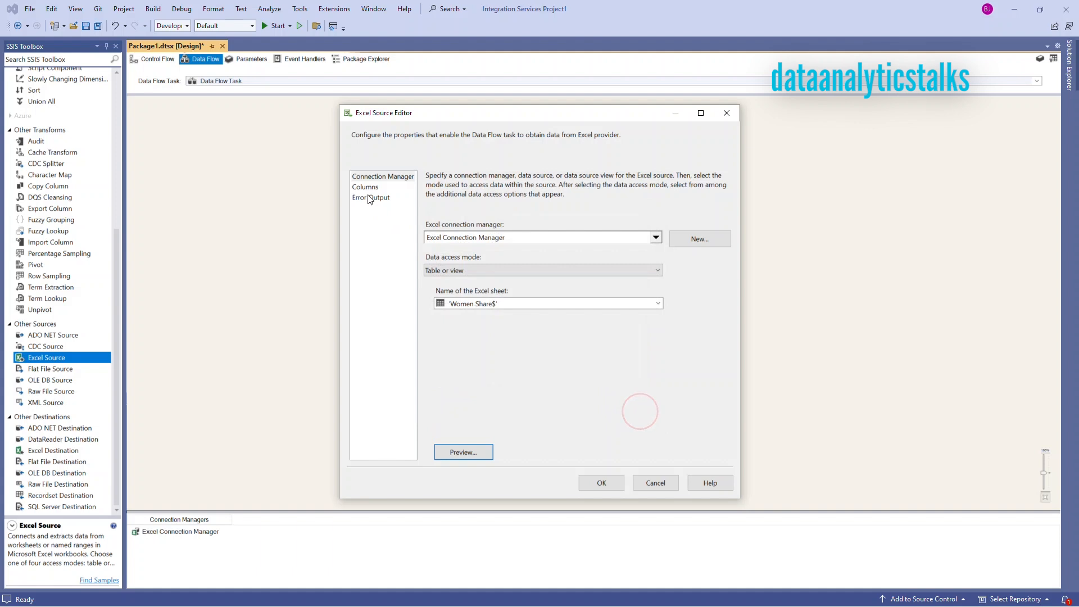
Step: Review the source columns and keep State and Rural errors on Fail component, then accept
left_click(366, 187)
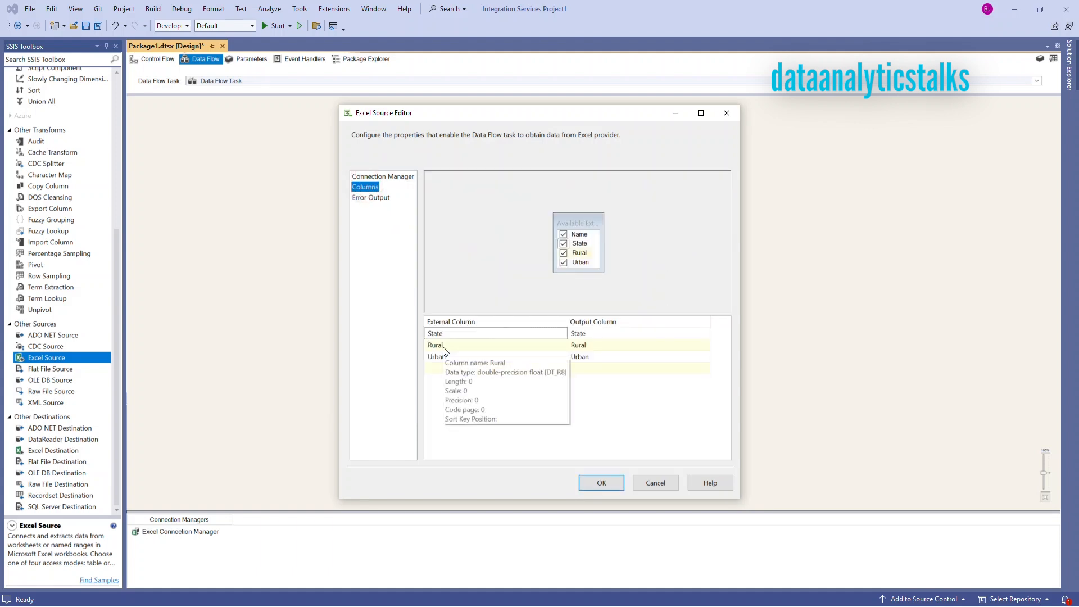
mouse_move(428, 311)
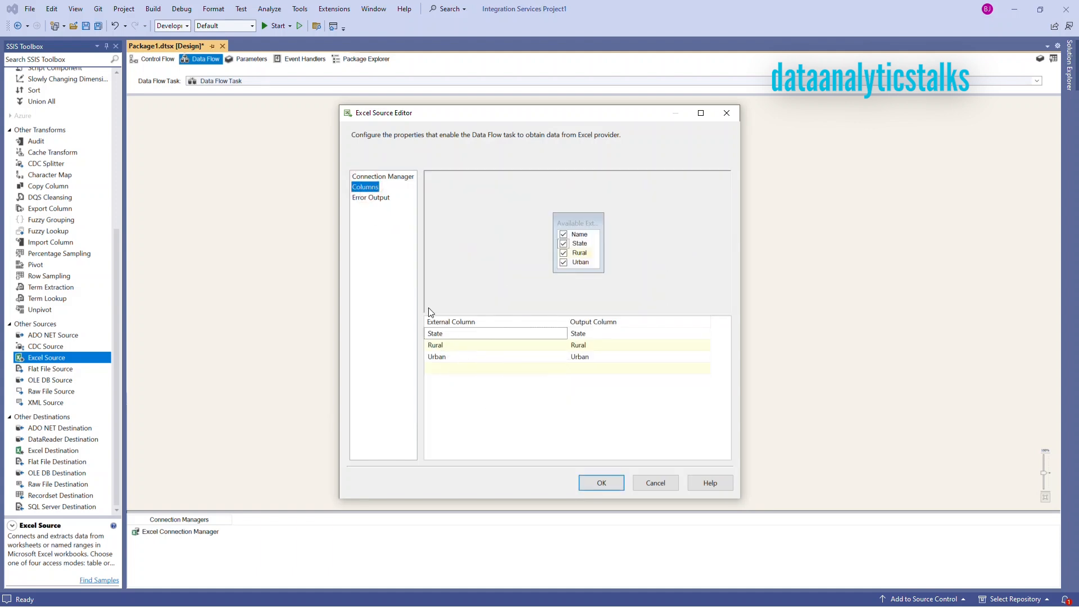
left_click(370, 197)
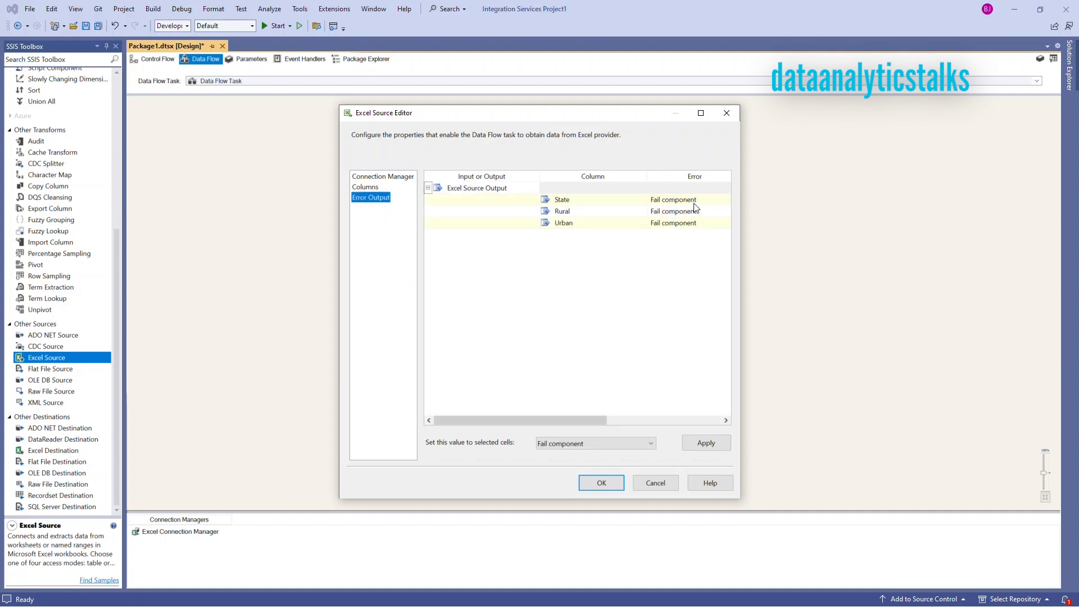
mouse_move(594, 211)
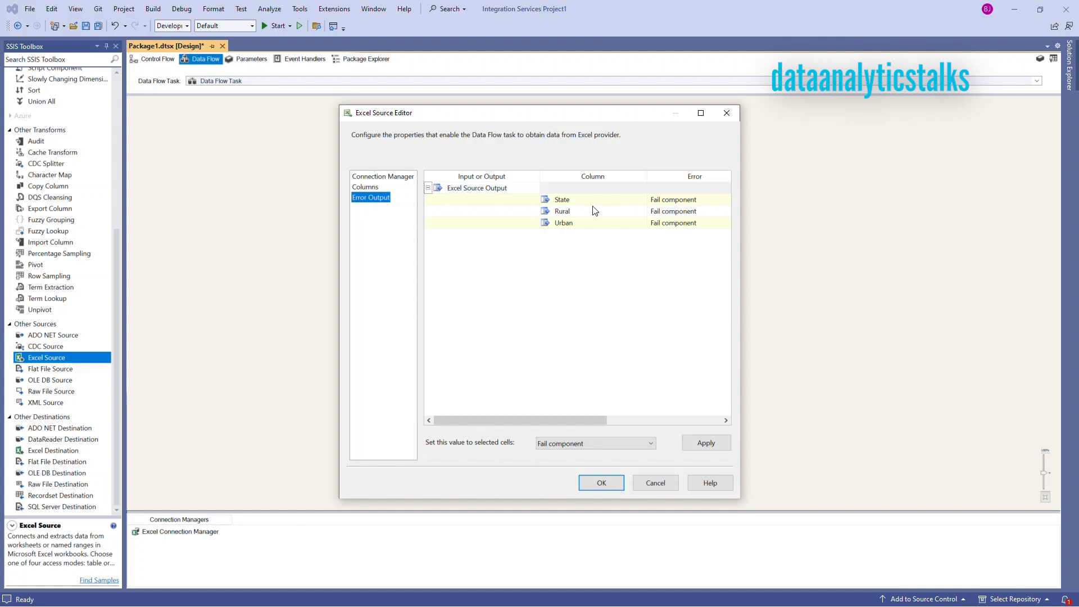
mouse_move(707, 206)
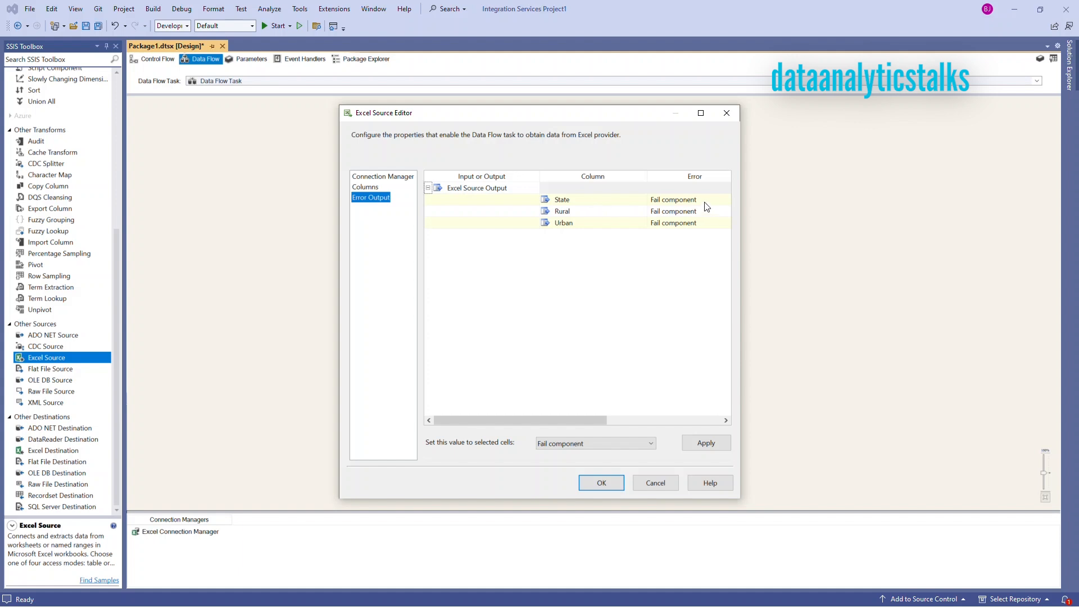
left_click(673, 200)
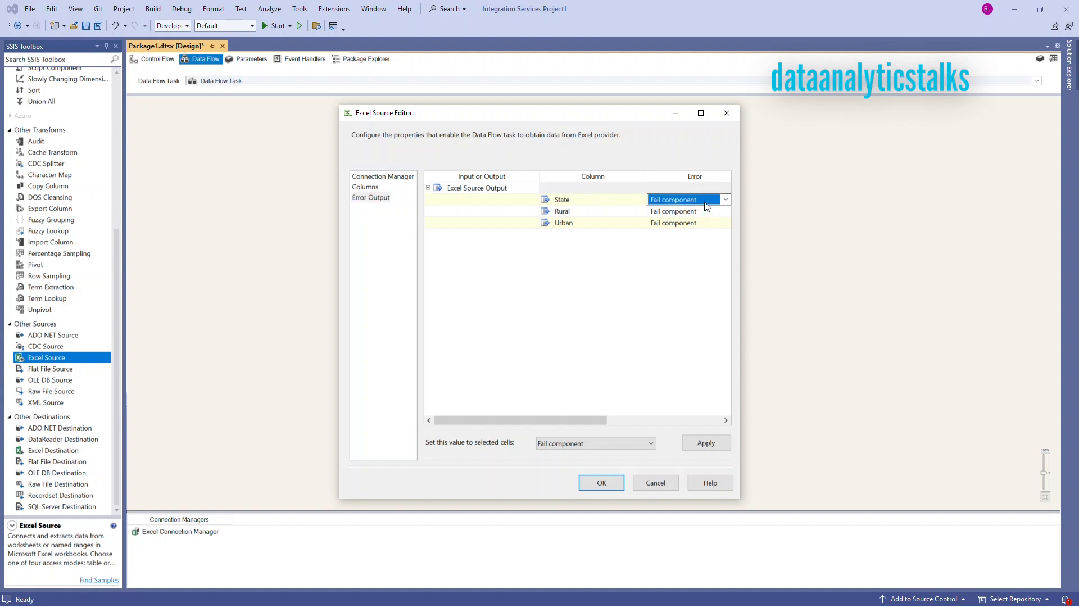
left_click(724, 200)
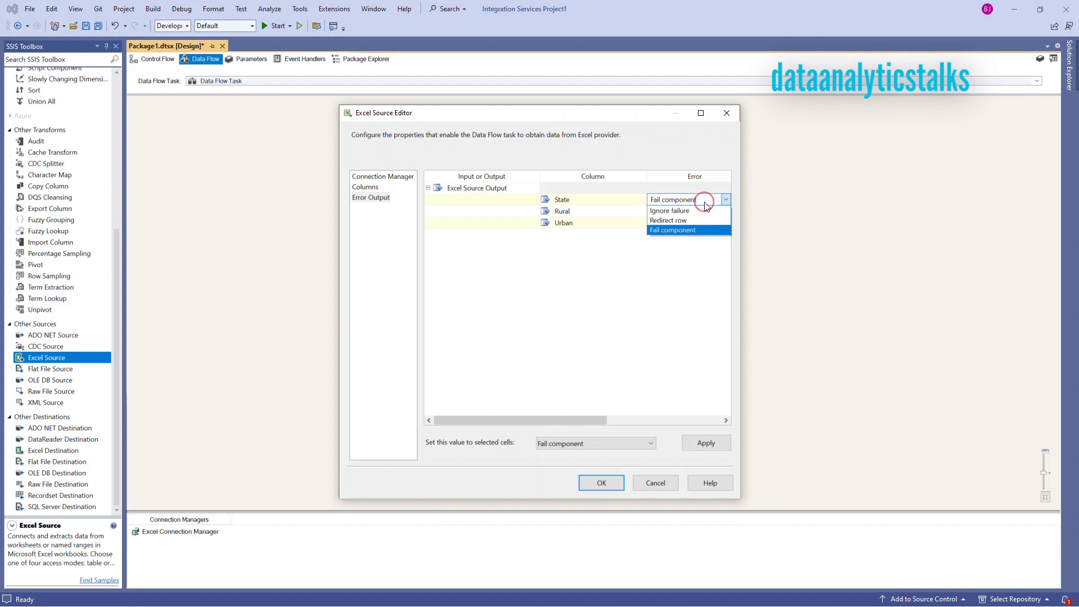
mouse_move(688, 220)
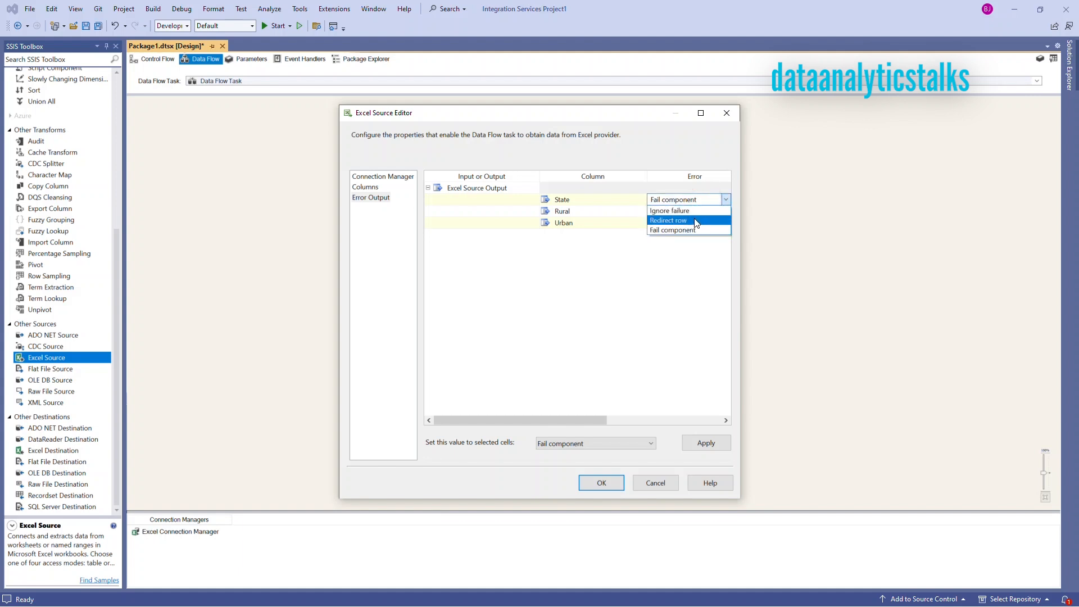
left_click(672, 229)
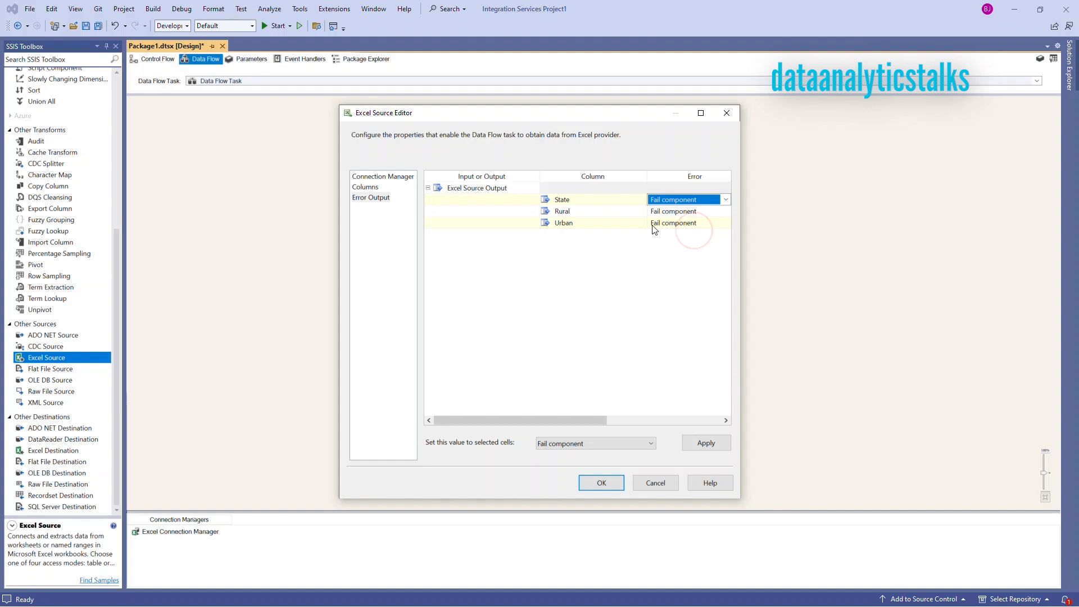
left_click(686, 210)
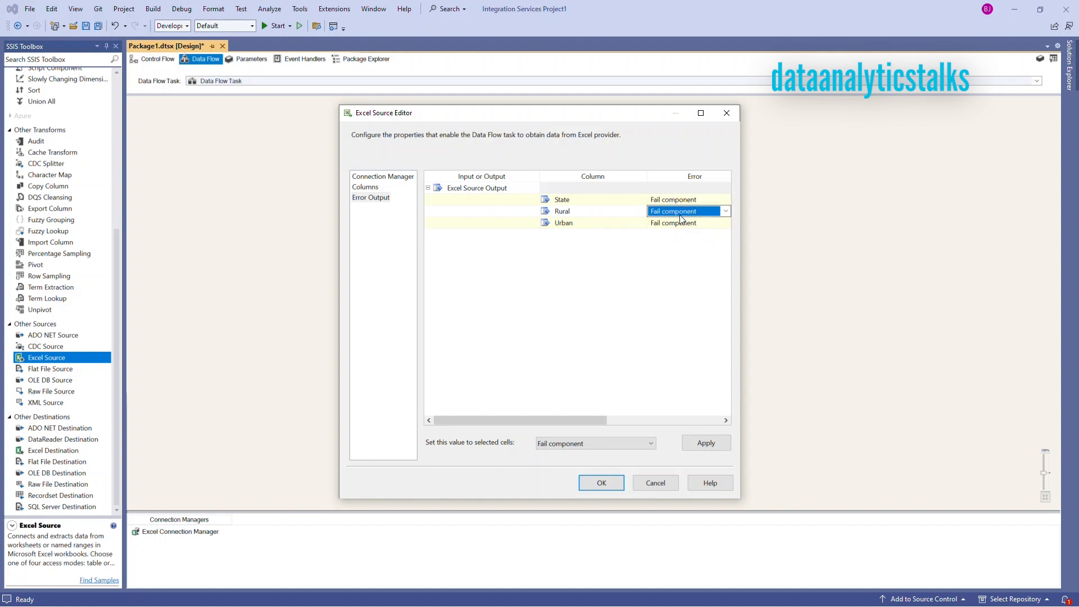
mouse_move(674, 264)
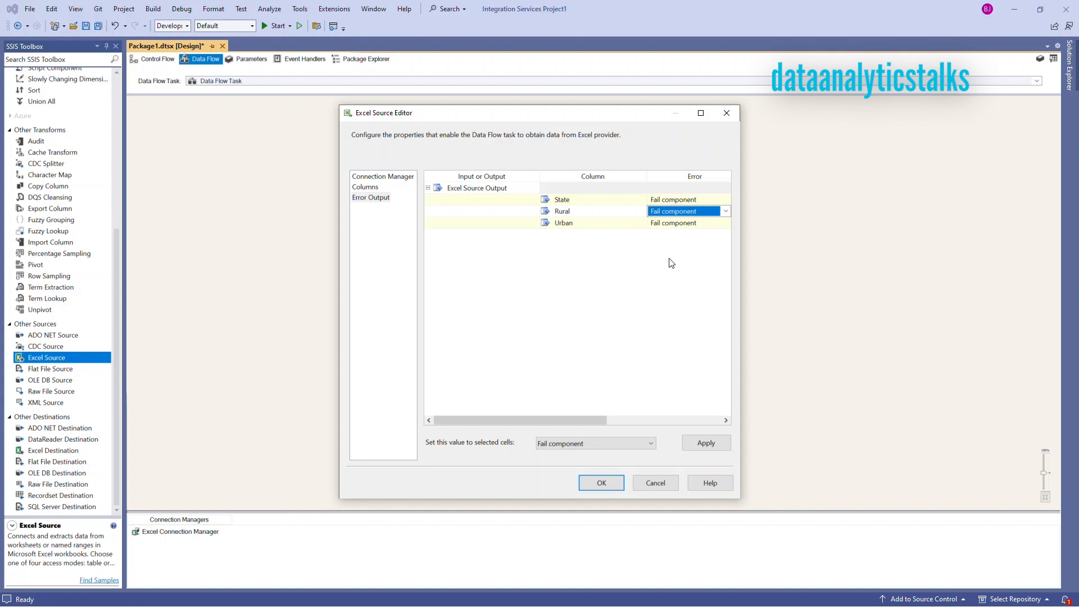
left_click(600, 482)
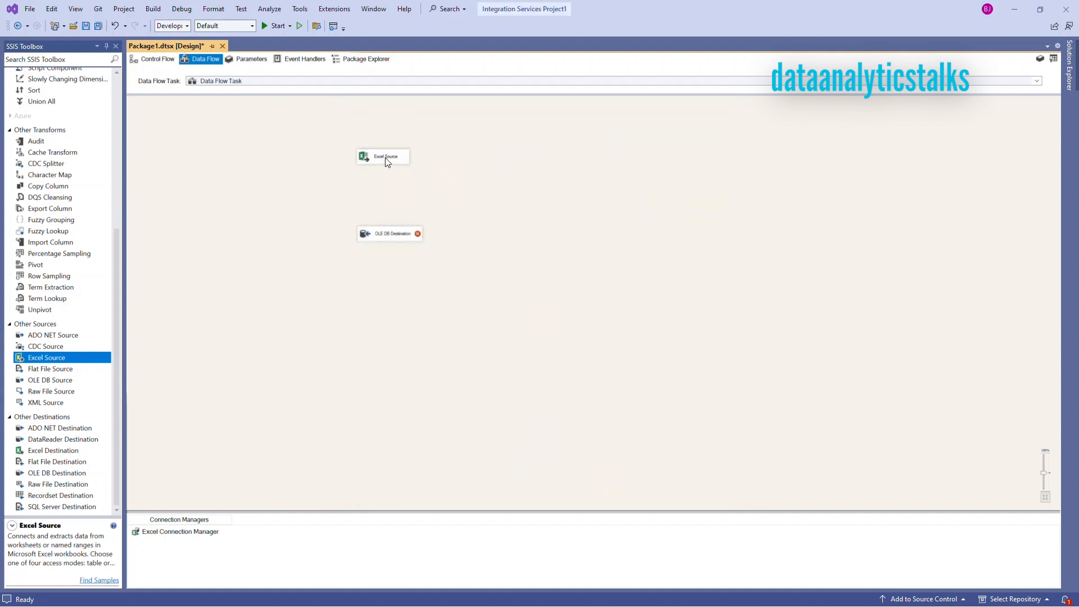
Step: Drag the Excel Source output path onto the OLE DB Destination and select it
left_click(382, 156)
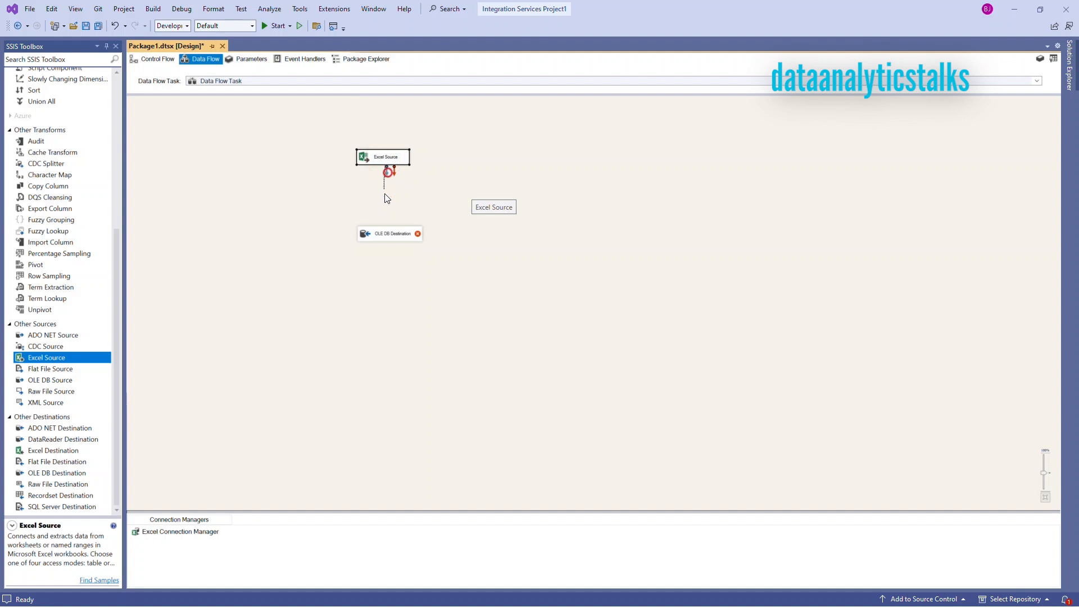
left_click_drag(383, 171, 388, 233)
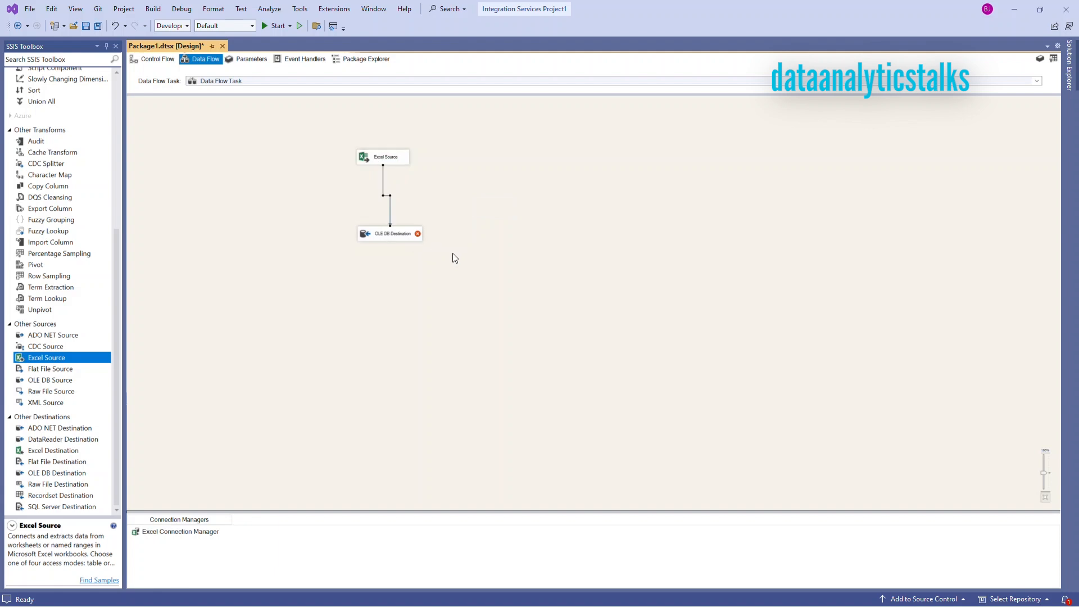
mouse_move(393, 236)
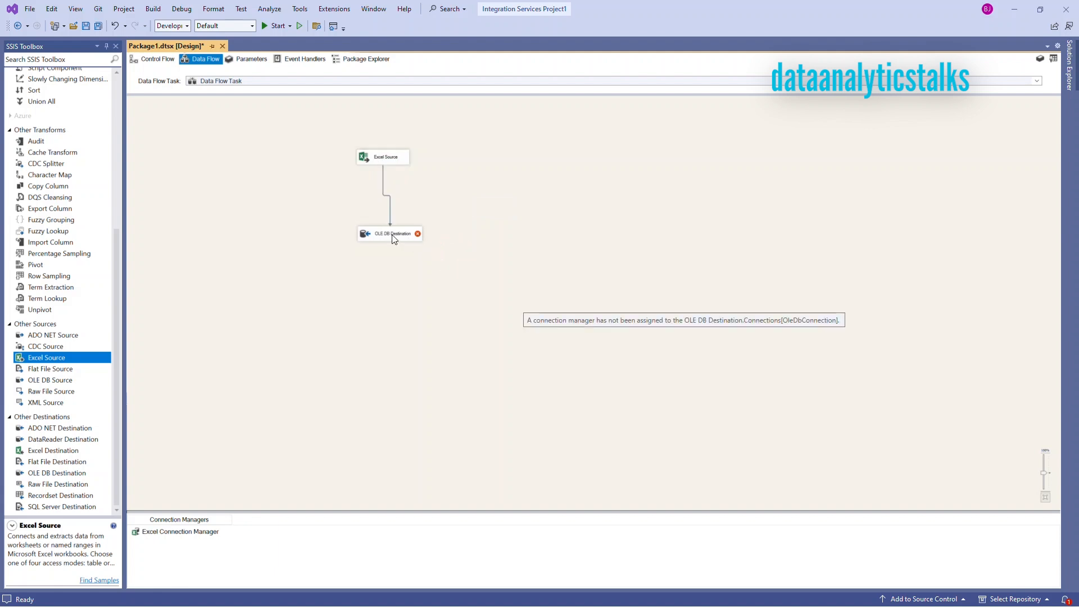
left_click(390, 233)
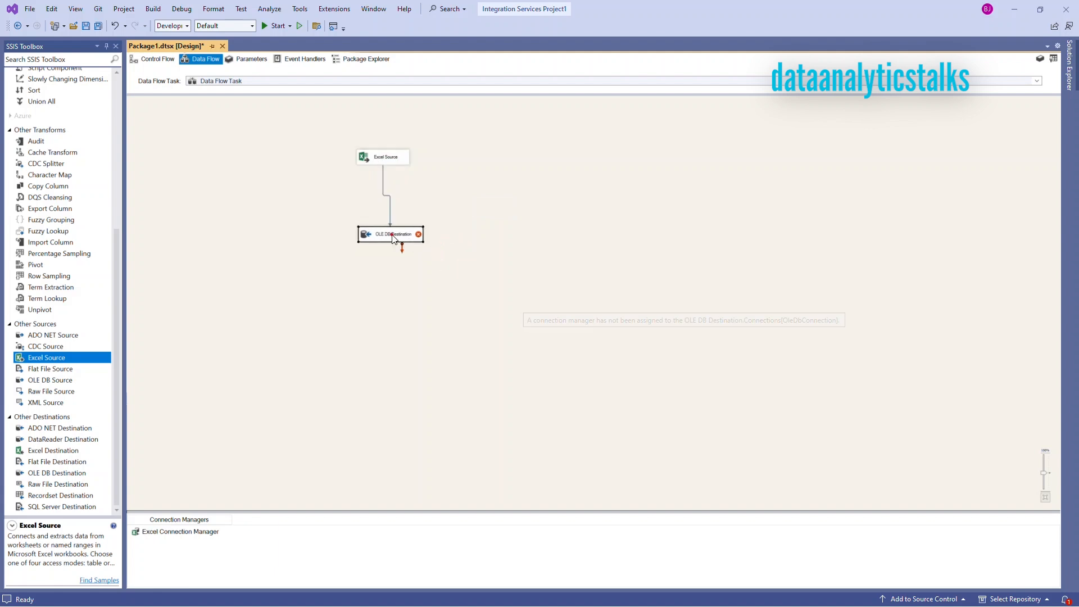
Step: Start a new OLE DB connection manager for the OLE DB Destination
double_click(389, 234)
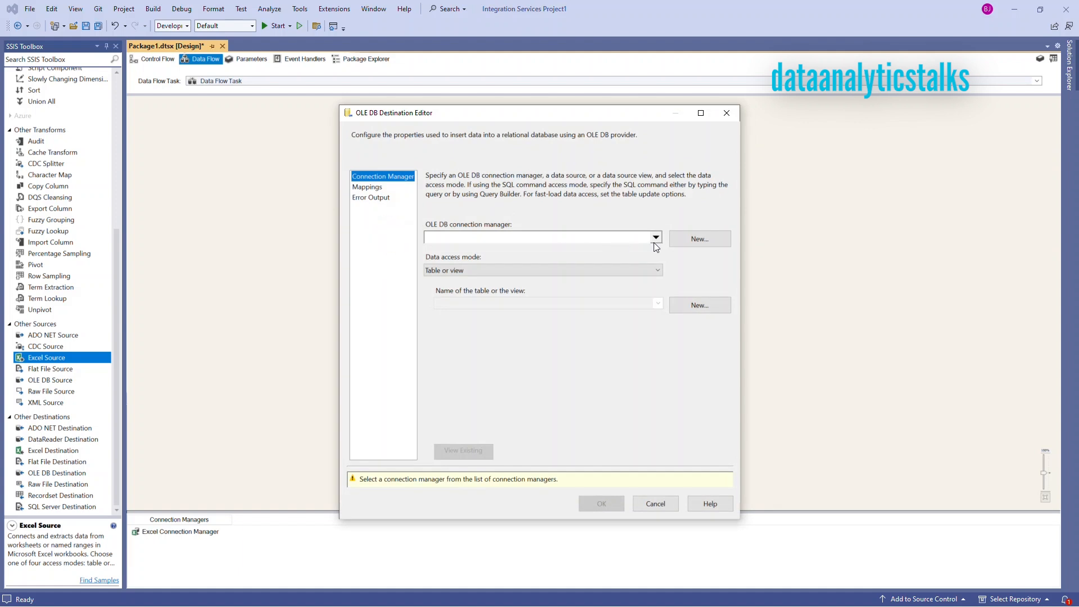
left_click(540, 239)
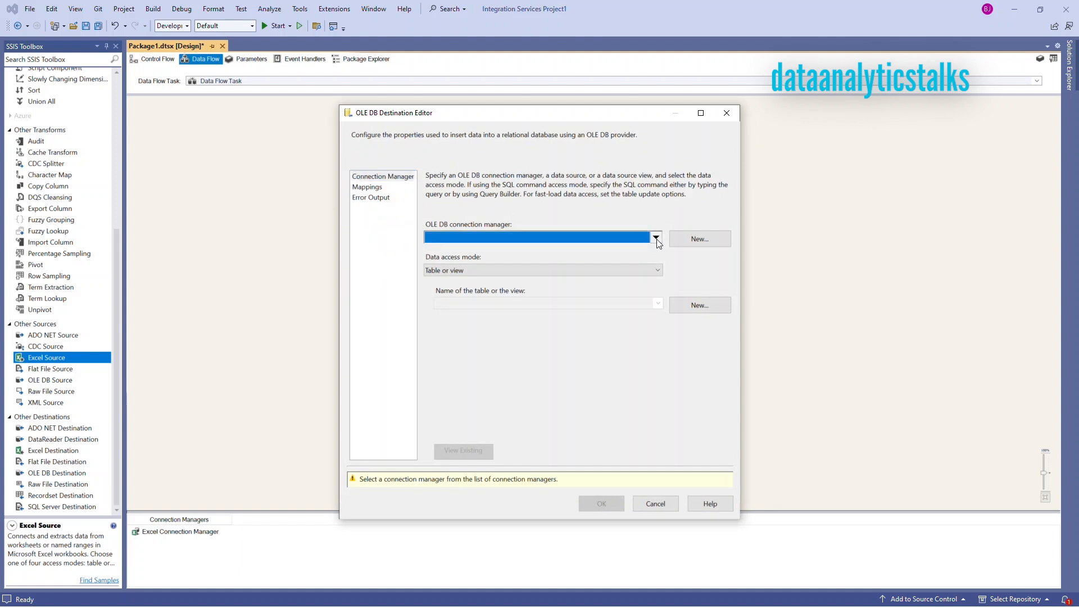
left_click(699, 239)
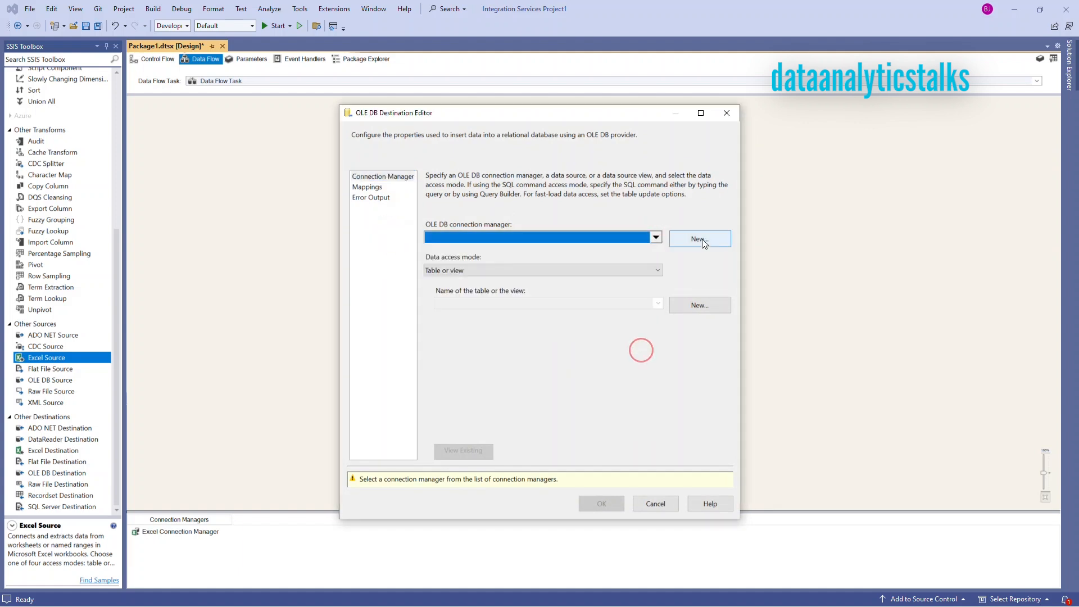
left_click(654, 236)
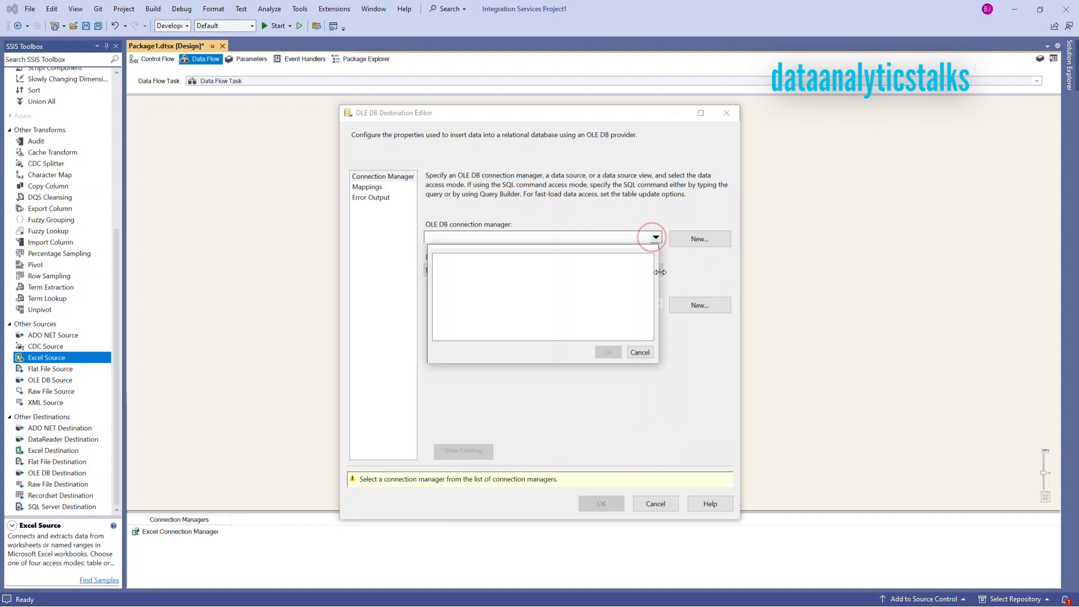
left_click(699, 239)
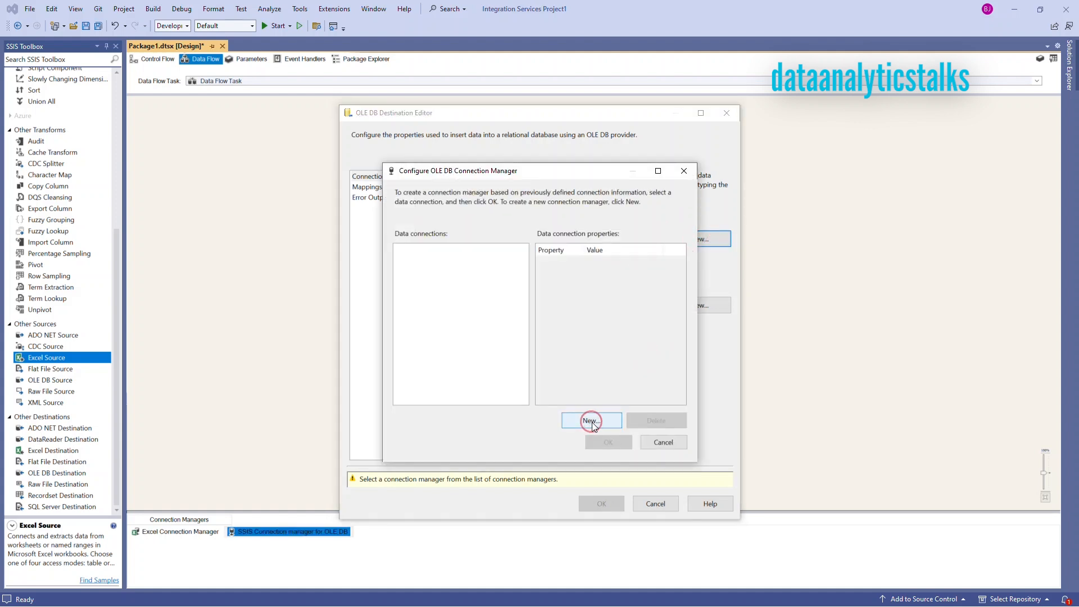
left_click(590, 420)
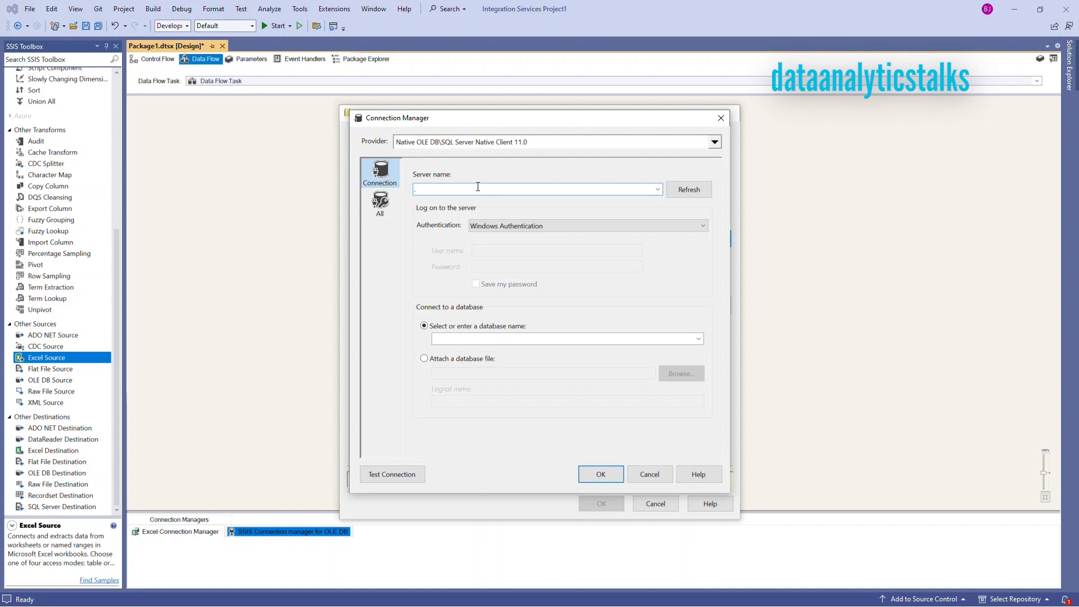
Step: Set the local server, Windows Authentication and database DATS, and test successfully
left_click(701, 226)
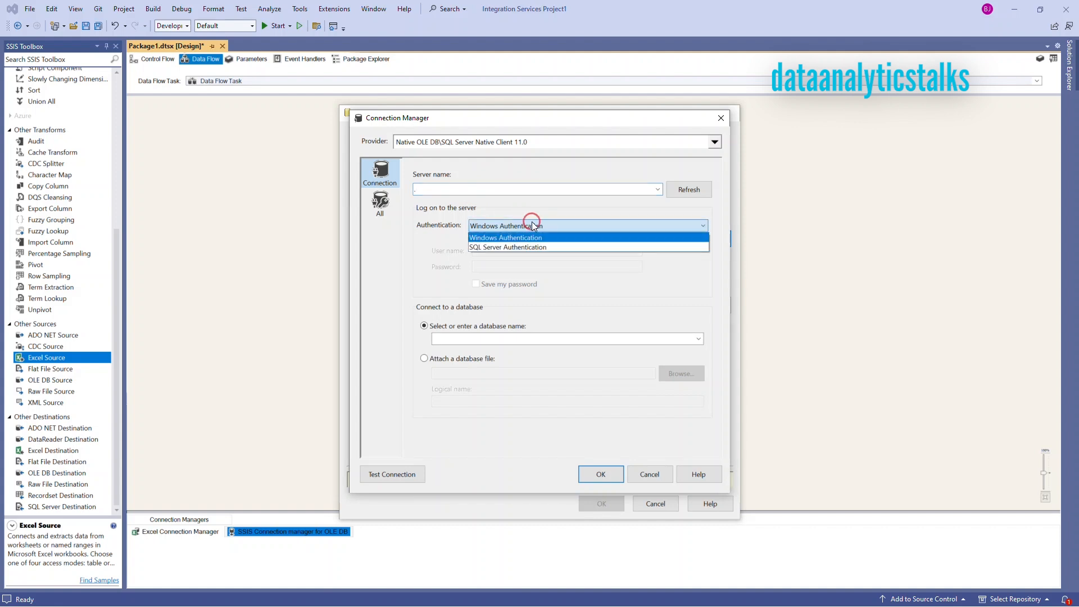
left_click(506, 247)
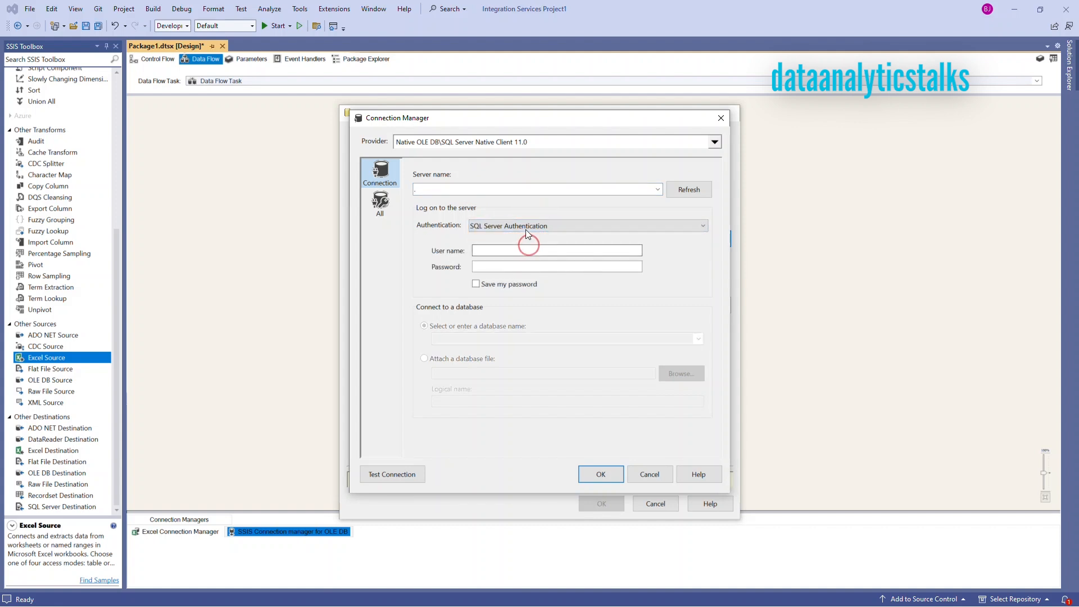
left_click(586, 225)
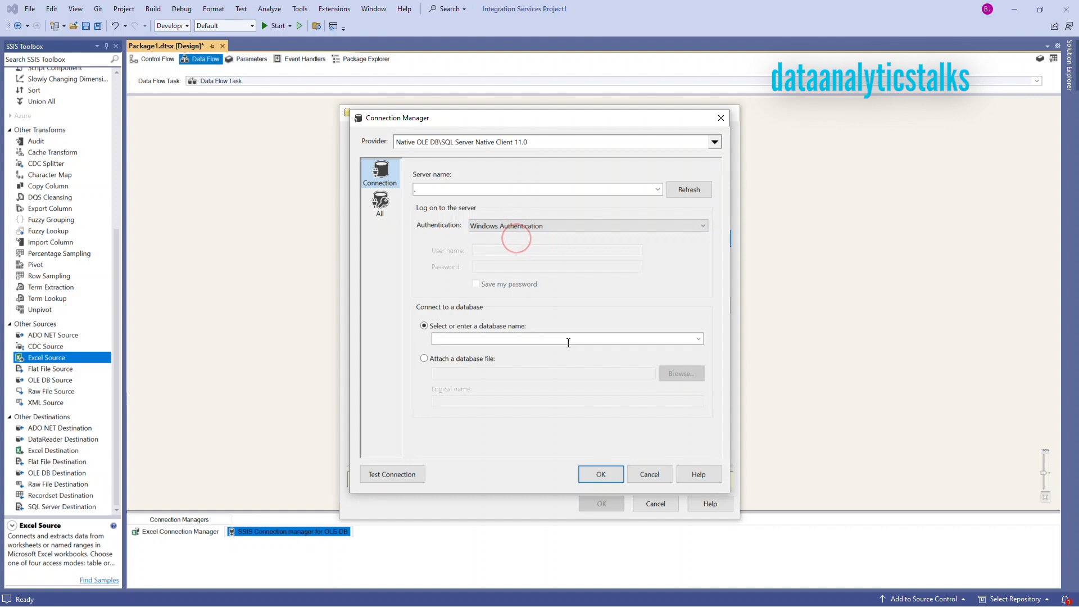
left_click(698, 337)
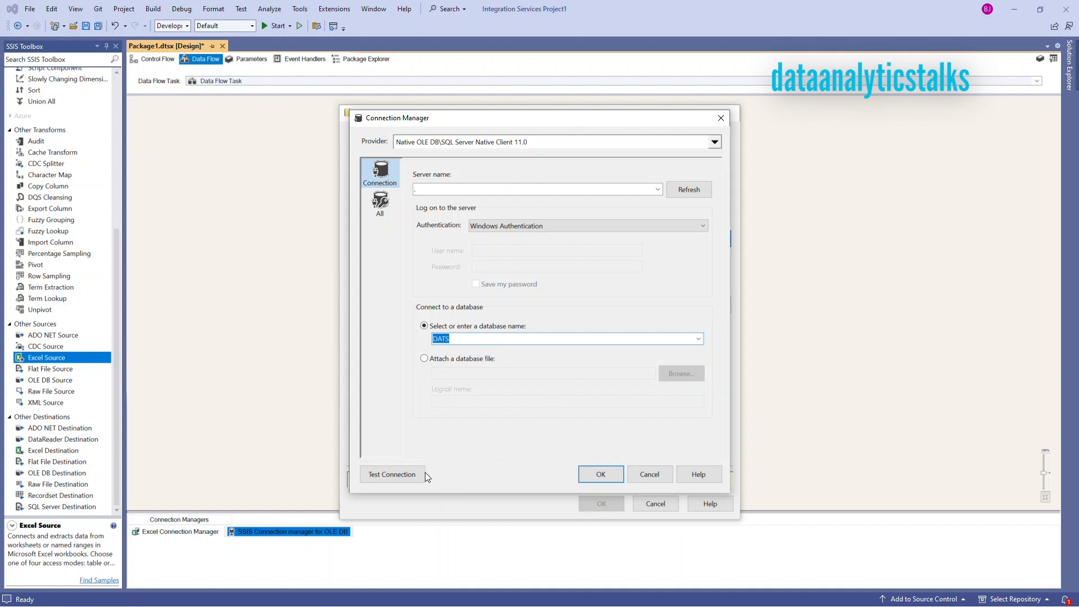
left_click(391, 474)
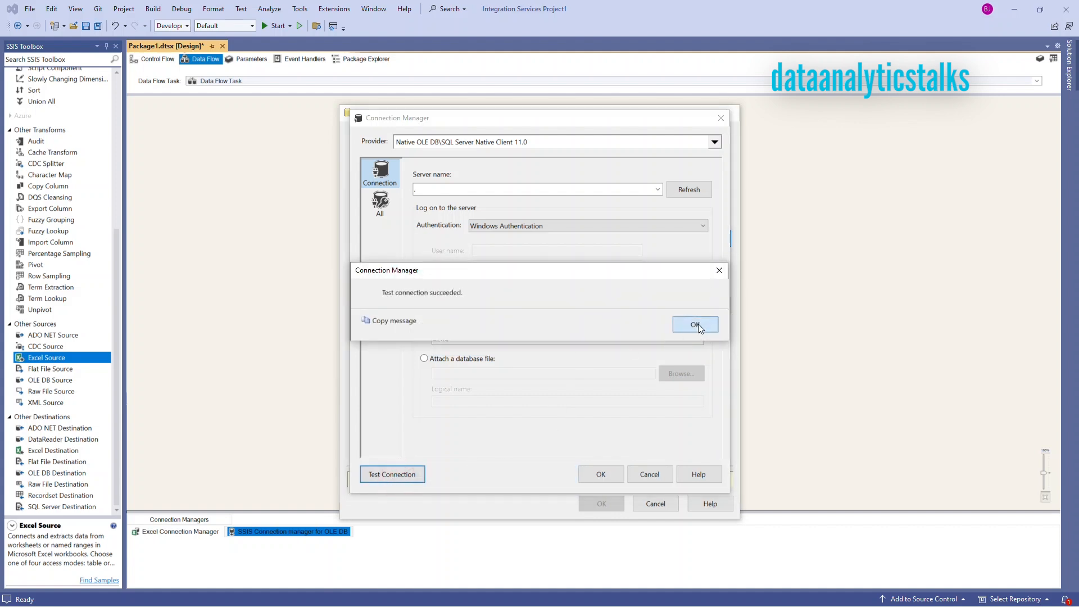
left_click(695, 324)
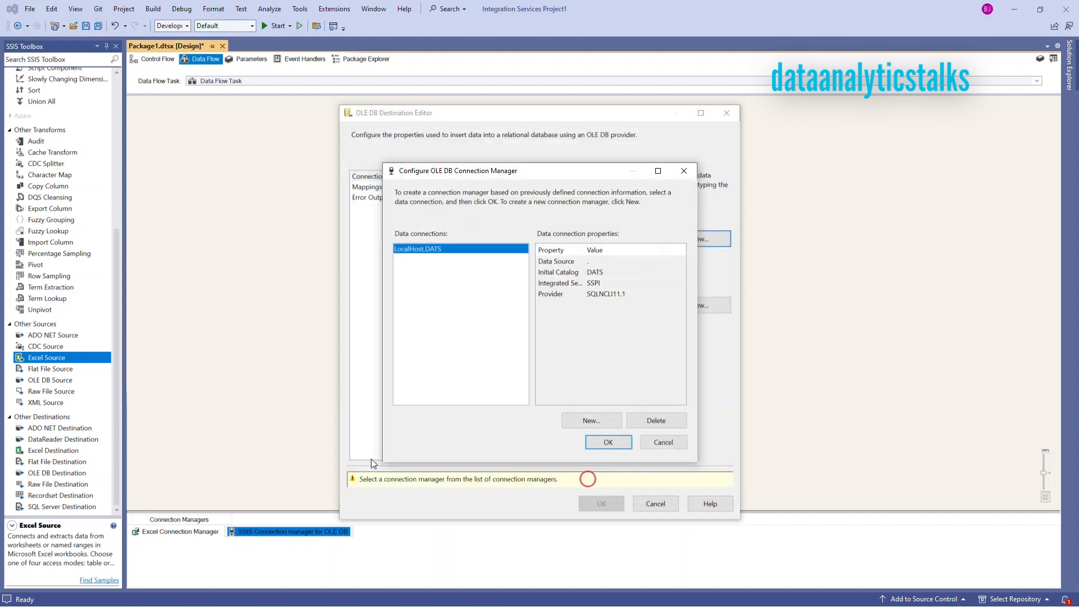
Step: Use LocalHost.DATS and create the 'OLE DB Destination' table with State, Rural, Urban columns
left_click(607, 441)
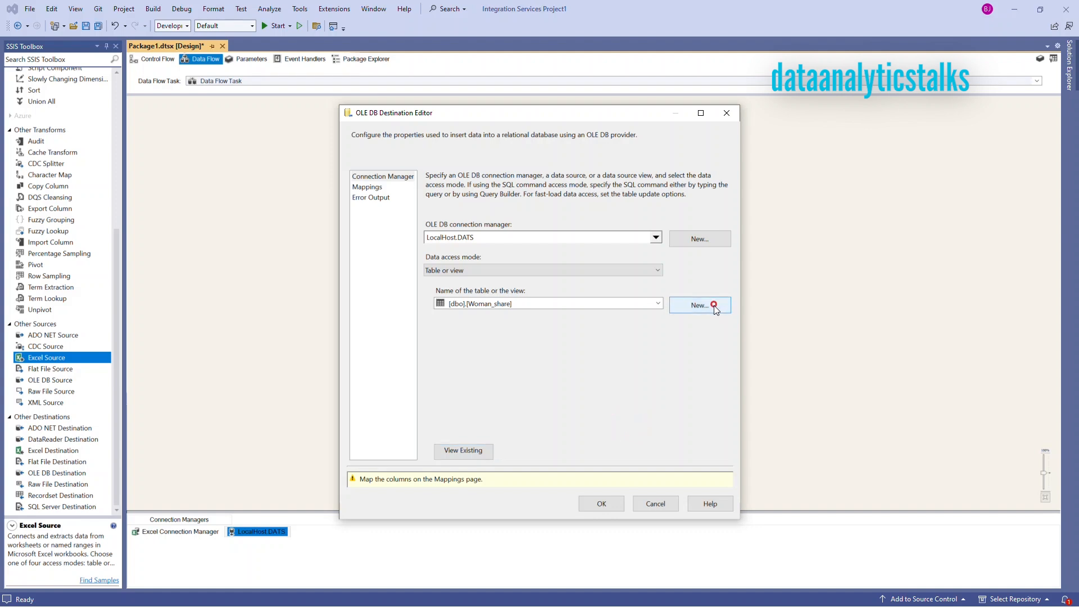
left_click(699, 304)
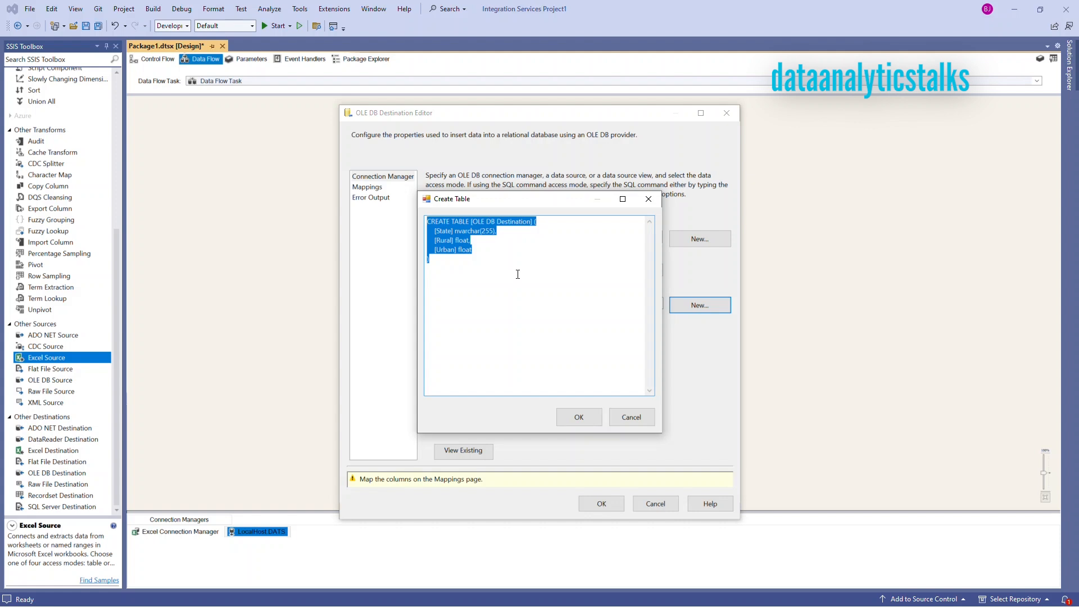
left_click(512, 268)
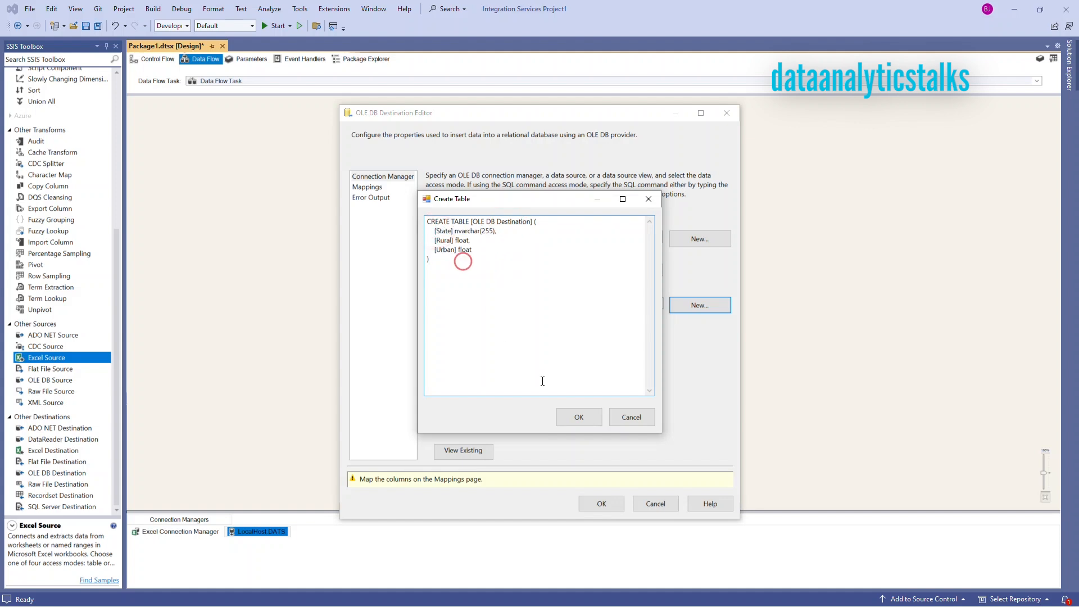
left_click(578, 417)
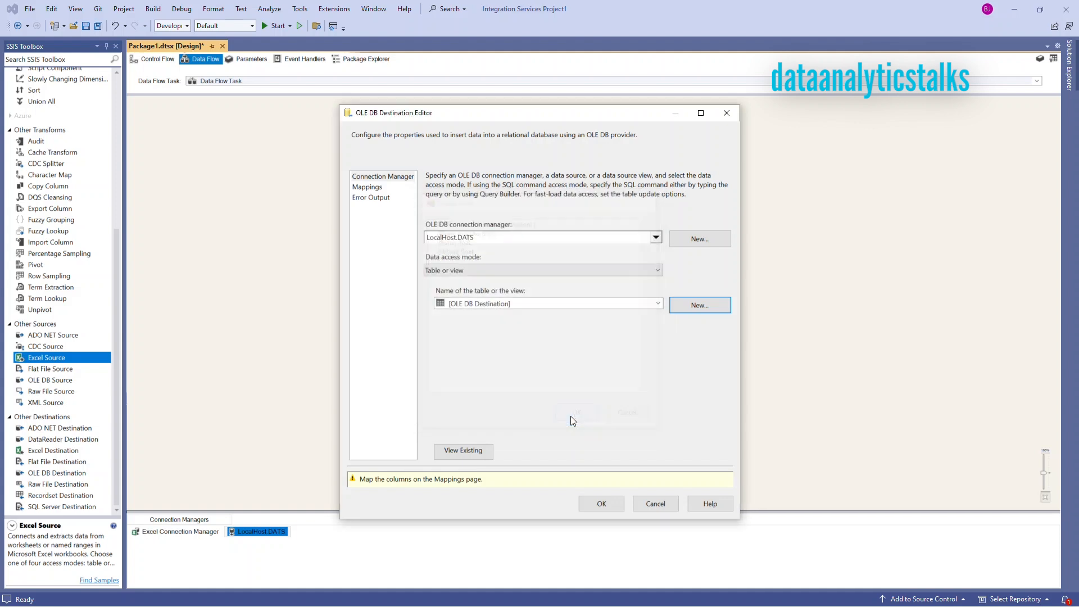
left_click(367, 186)
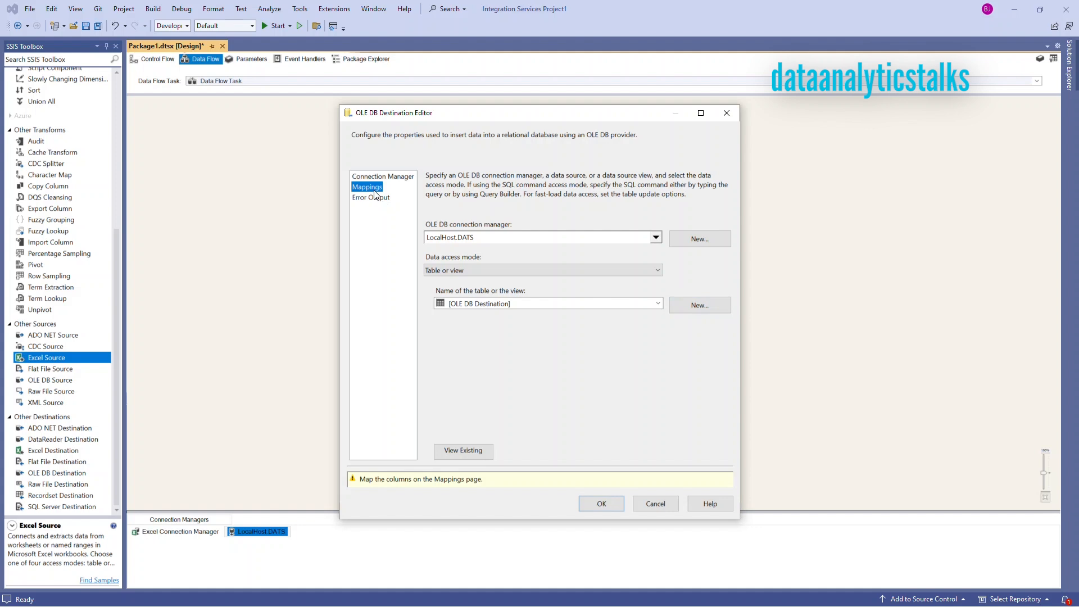
Step: Keep State, Rural and Urban mapped to matching columns, review error output, and save
left_click(367, 187)
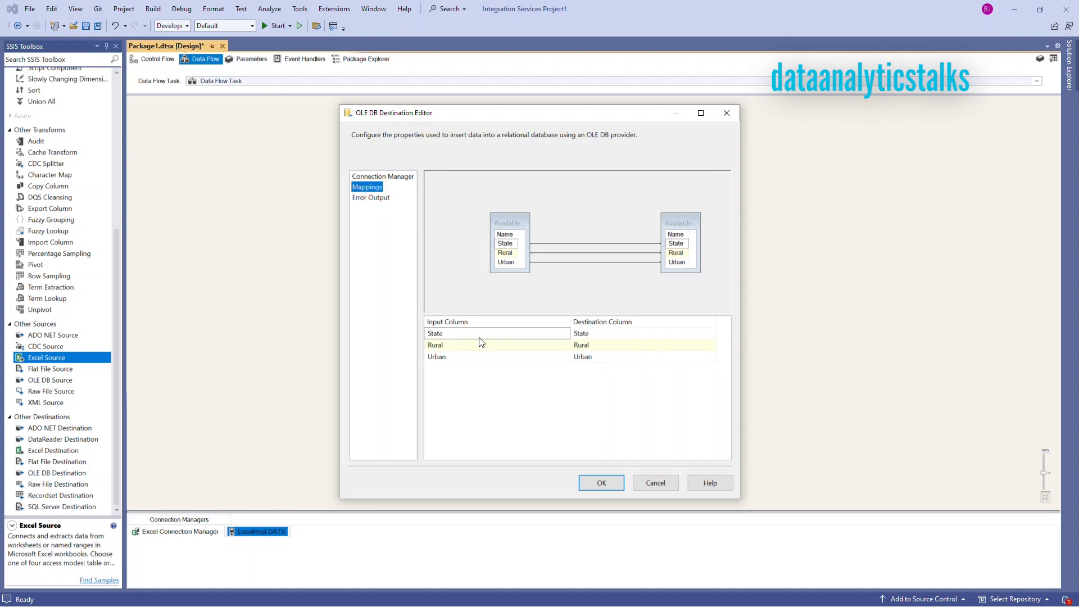
left_click(481, 344)
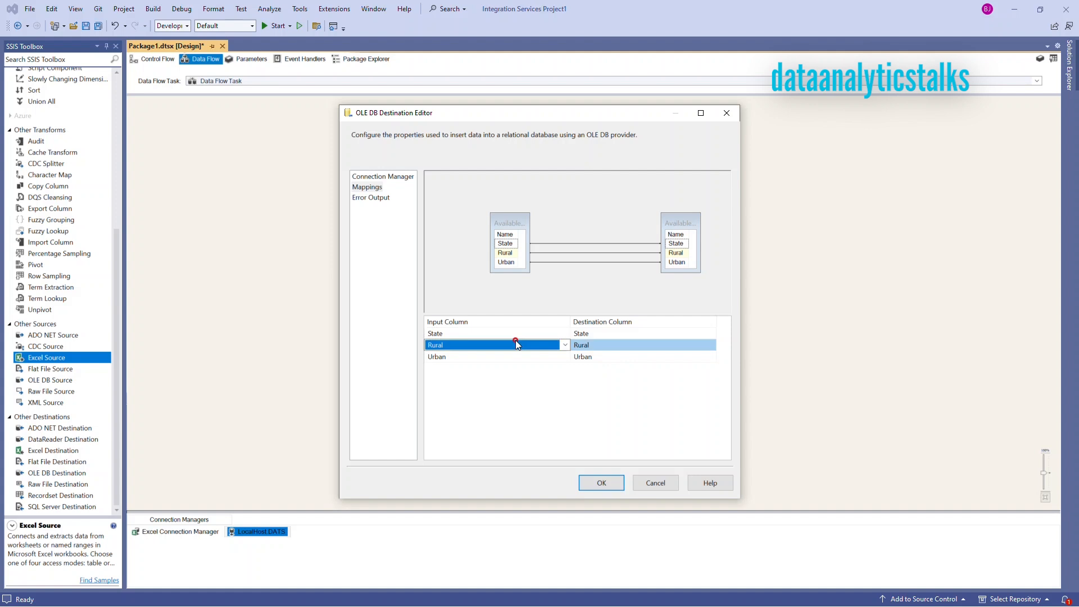
left_click(564, 345)
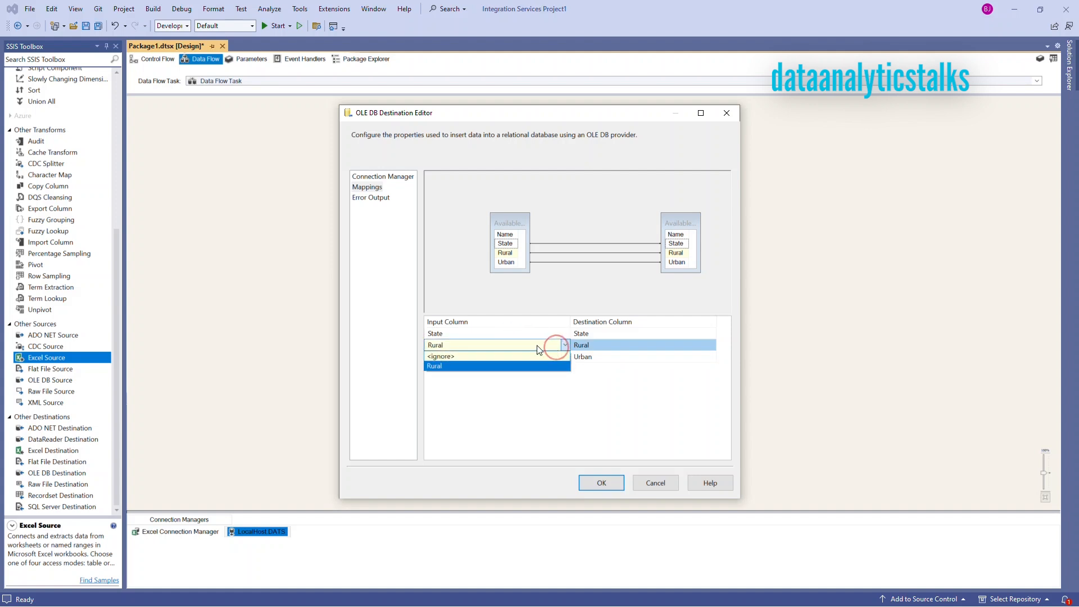
mouse_move(441, 355)
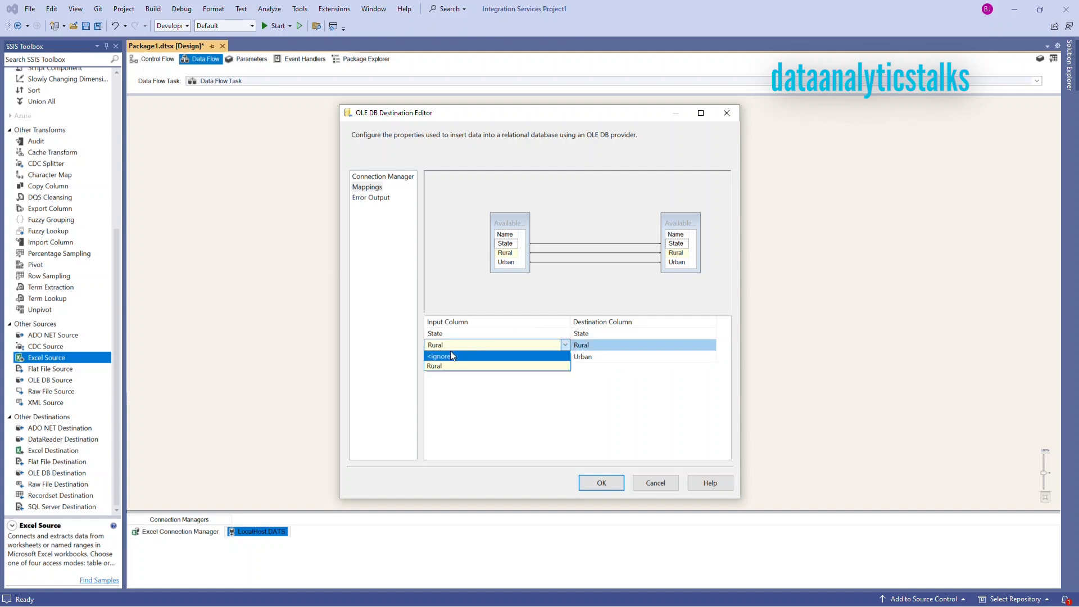
left_click(433, 366)
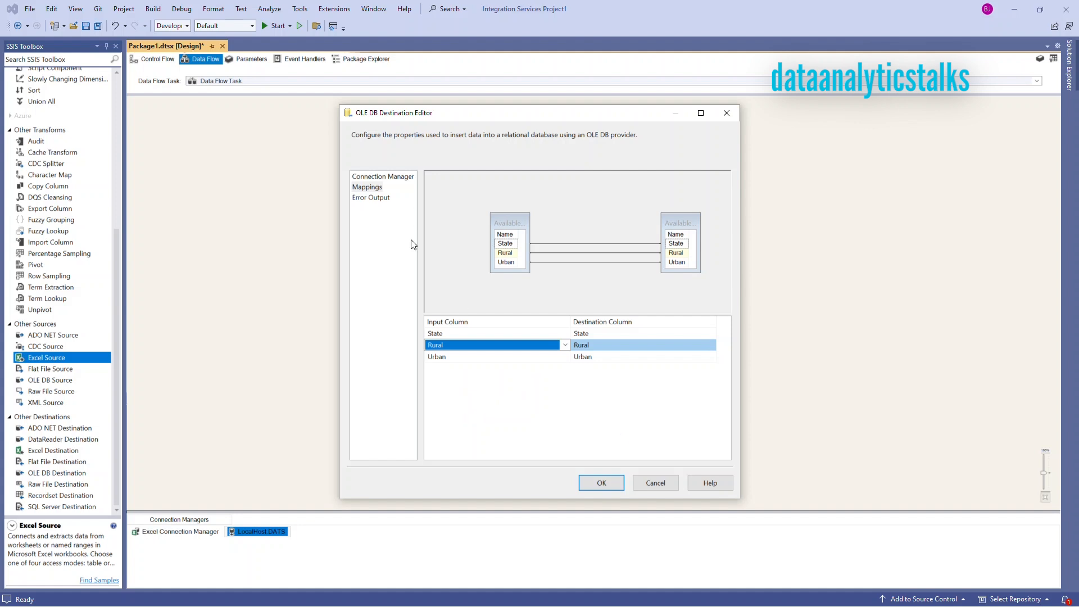
left_click(370, 197)
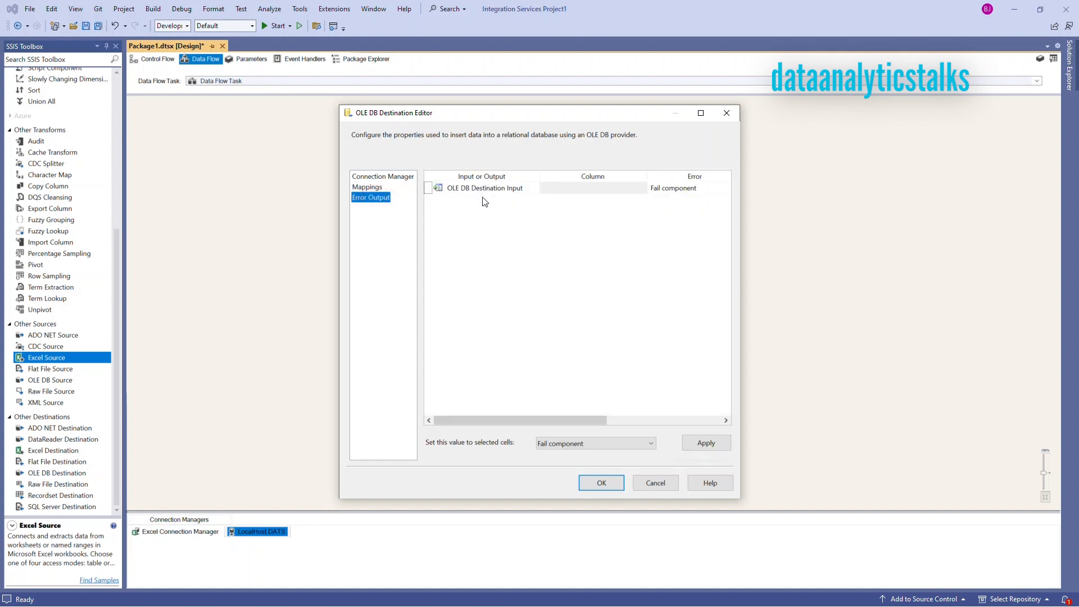
left_click(484, 187)
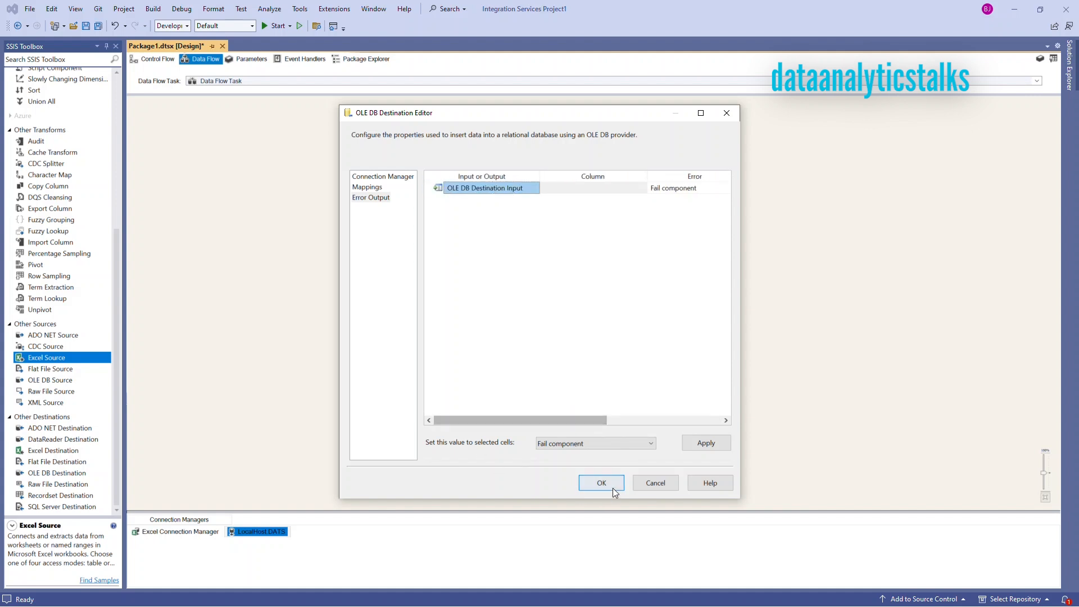
left_click(601, 482)
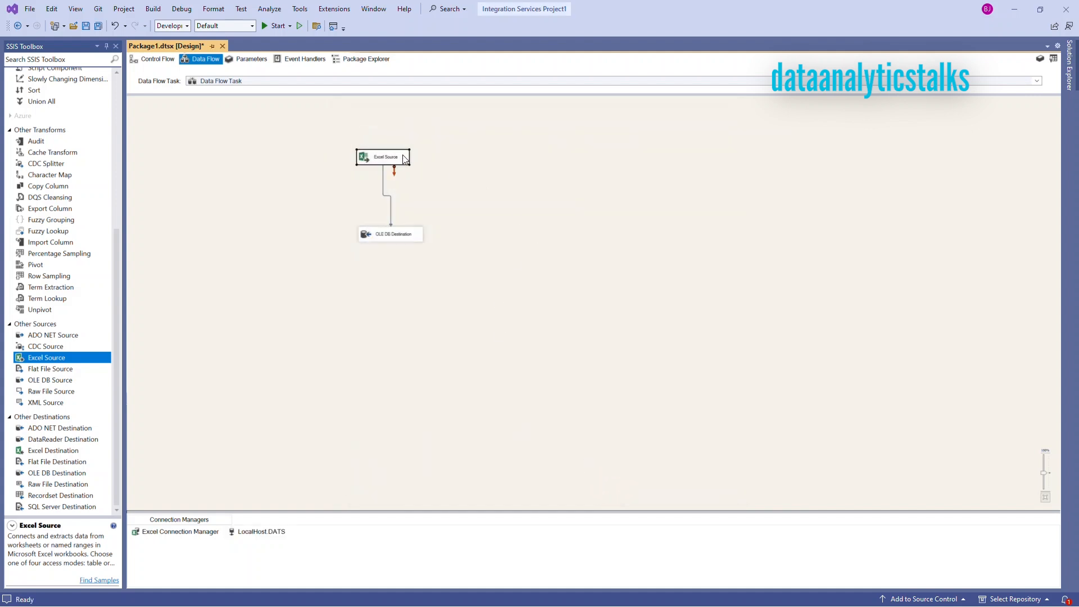
Step: In the Advanced Editor, keep AccessMode OpenRowset on 'Women Share$' and view column mappings
double_click(383, 157)
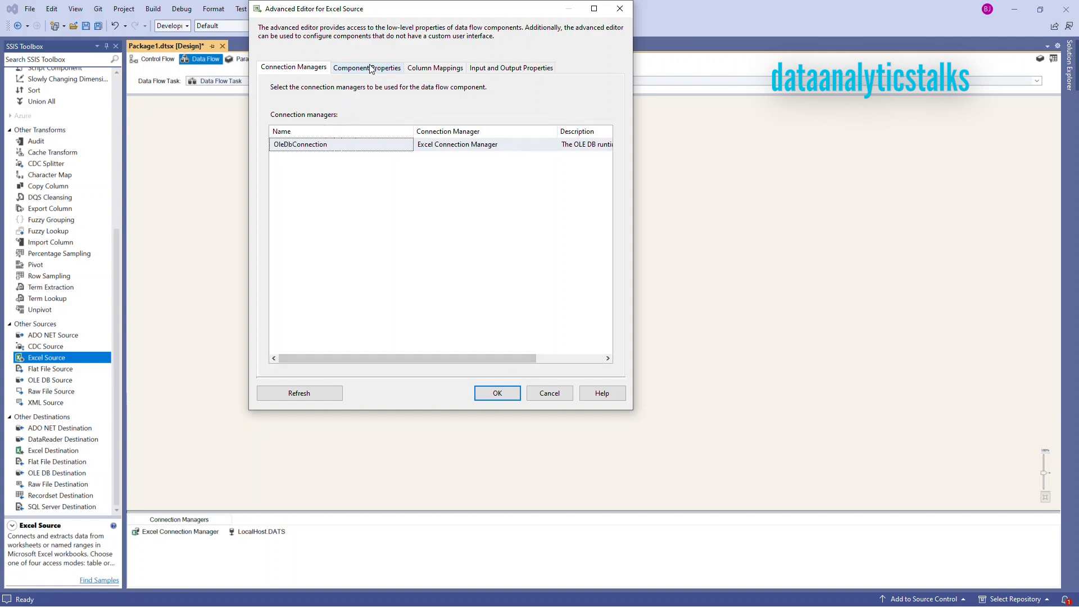
left_click(367, 67)
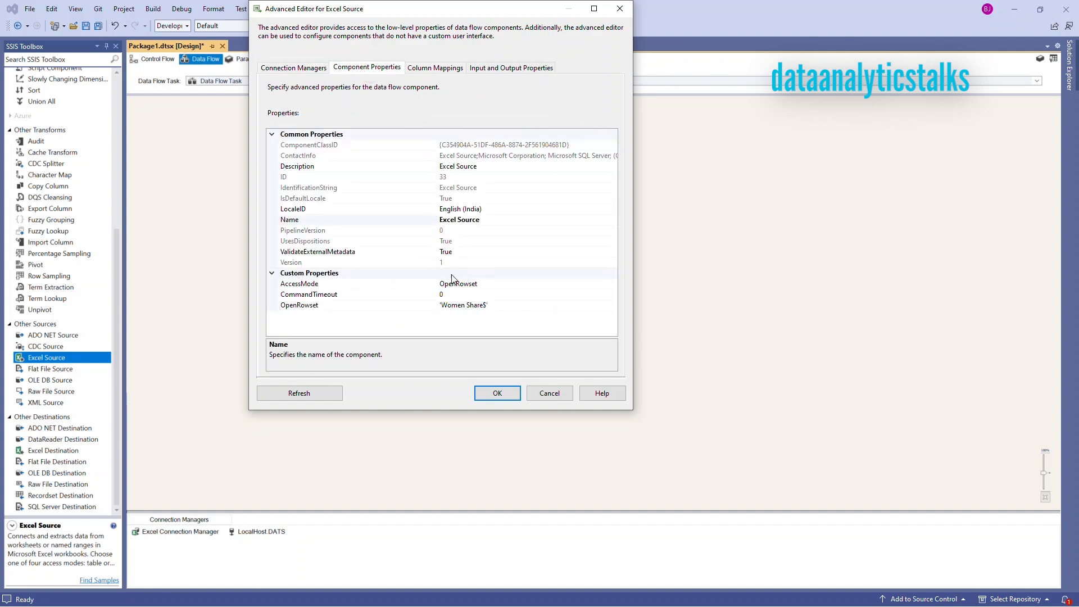
mouse_move(485, 288)
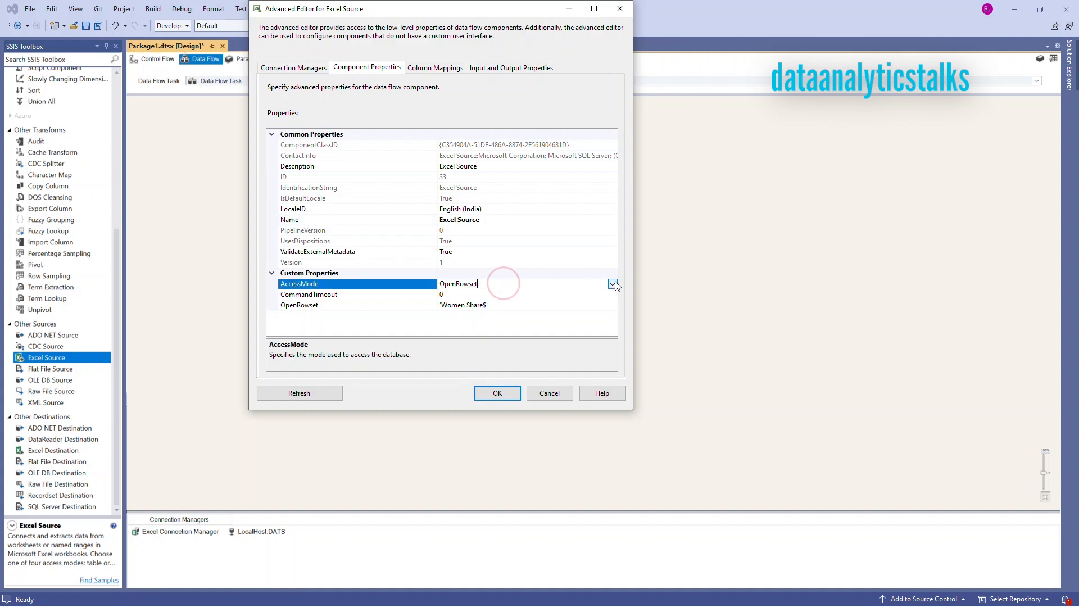
left_click(611, 283)
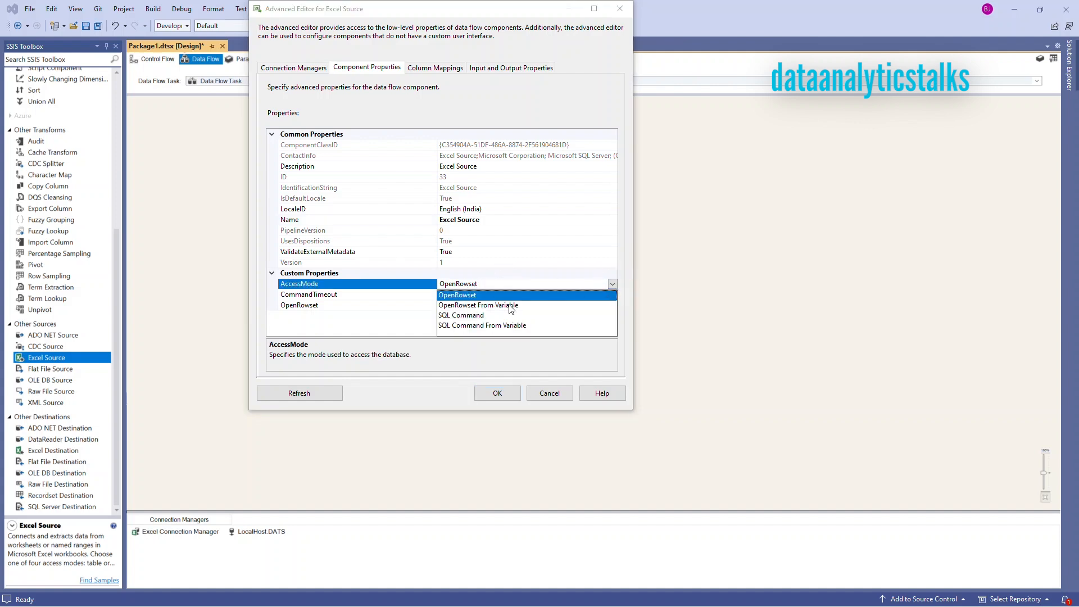
mouse_move(465, 337)
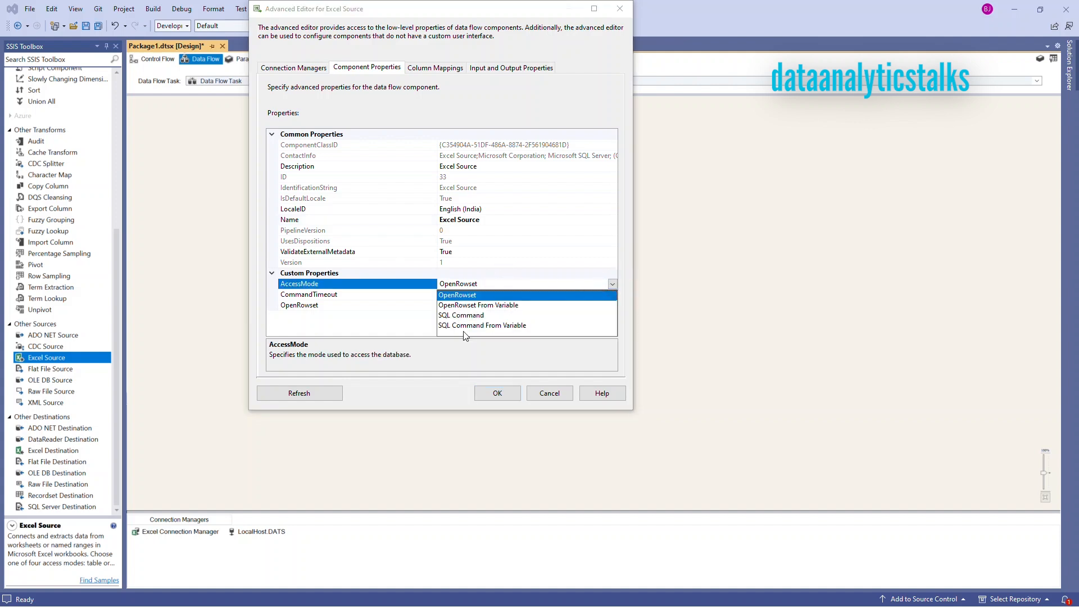
left_click(457, 295)
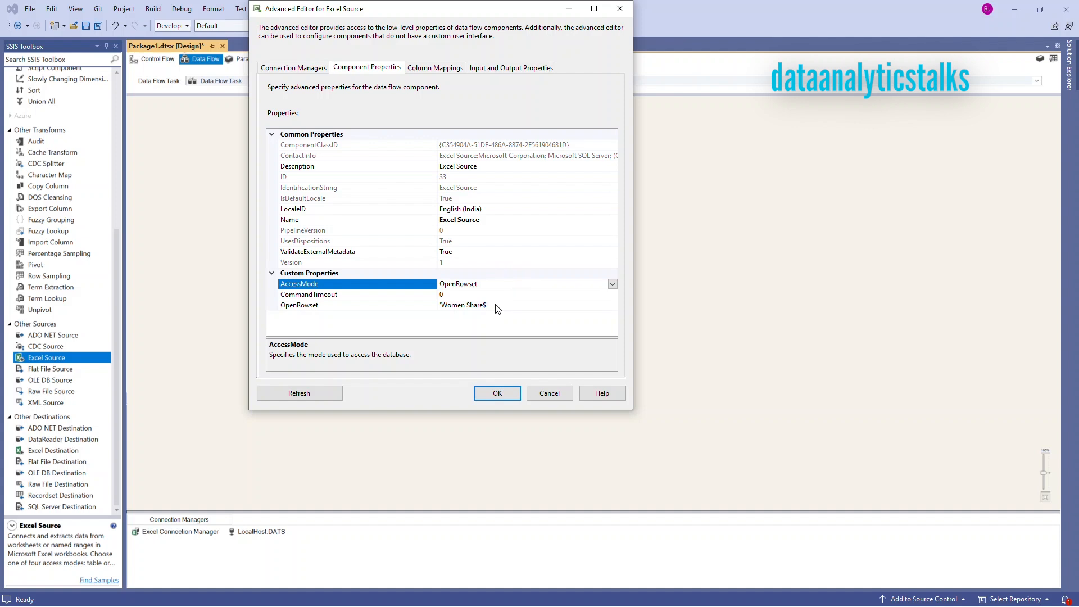
mouse_move(491, 328)
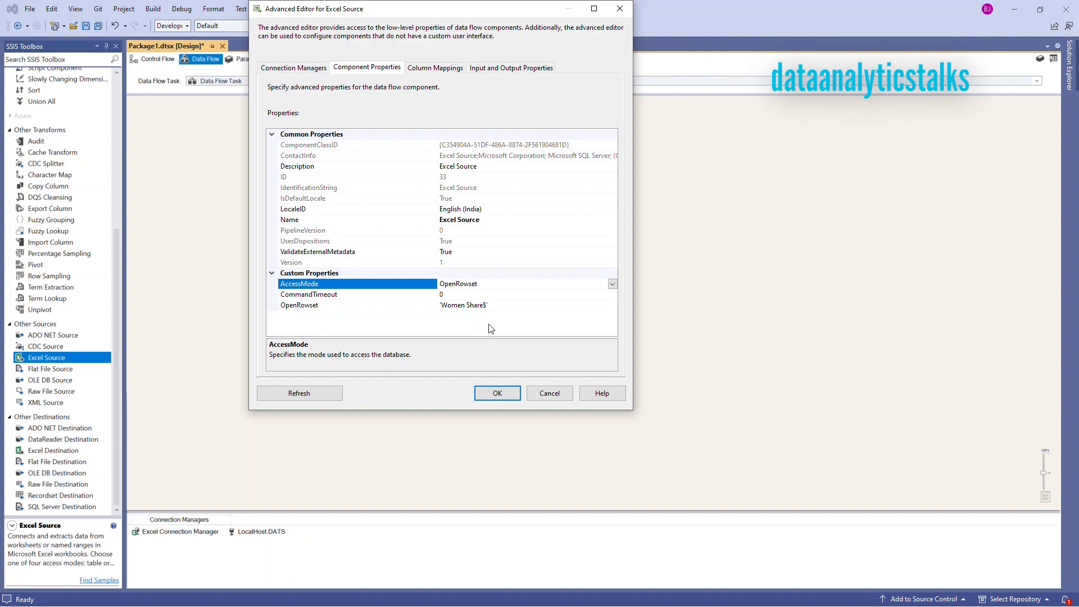
left_click(434, 68)
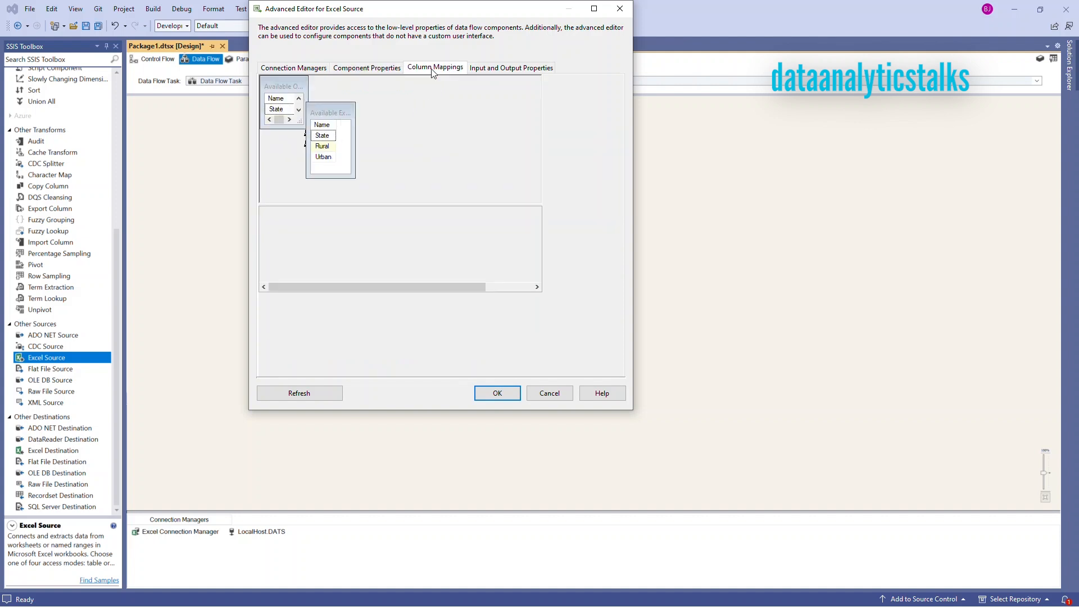
Step: Inspect the data types of the State, Rural and Urban external and output columns
left_click(510, 68)
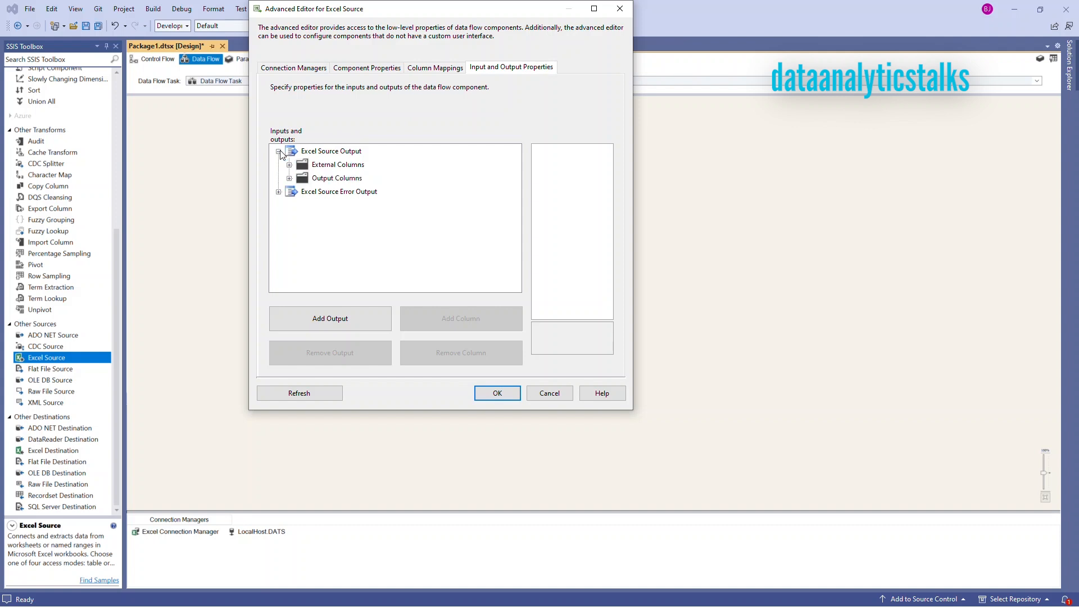
left_click(289, 165)
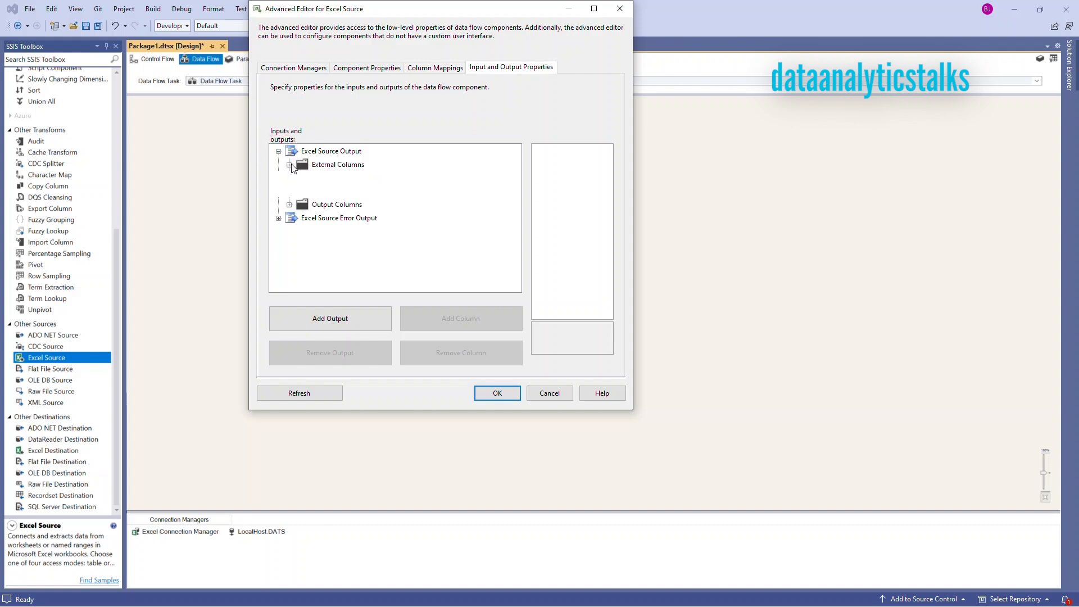
left_click(290, 164)
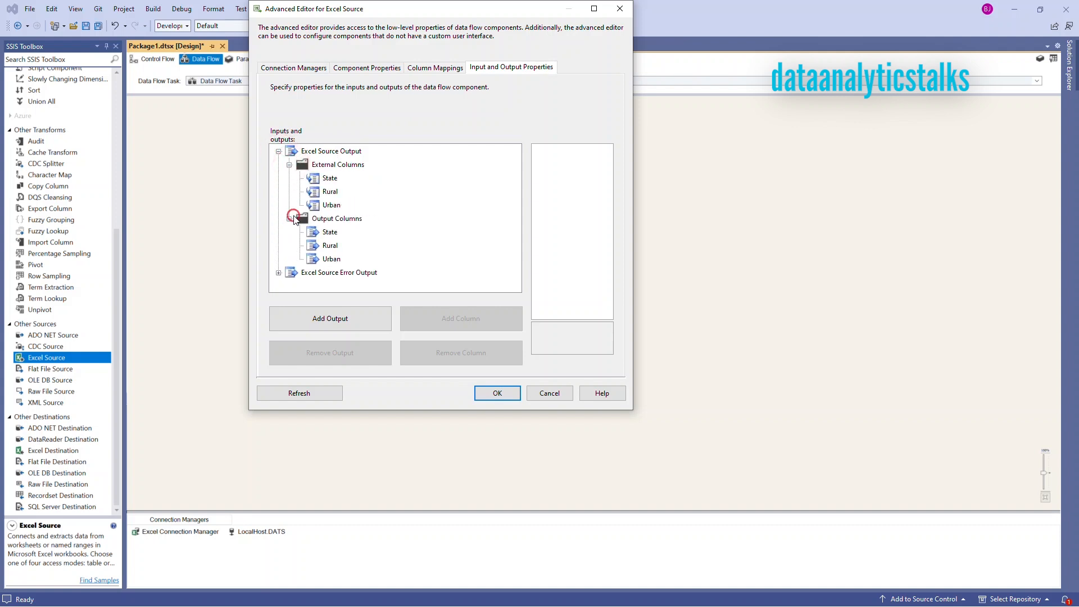
left_click(330, 178)
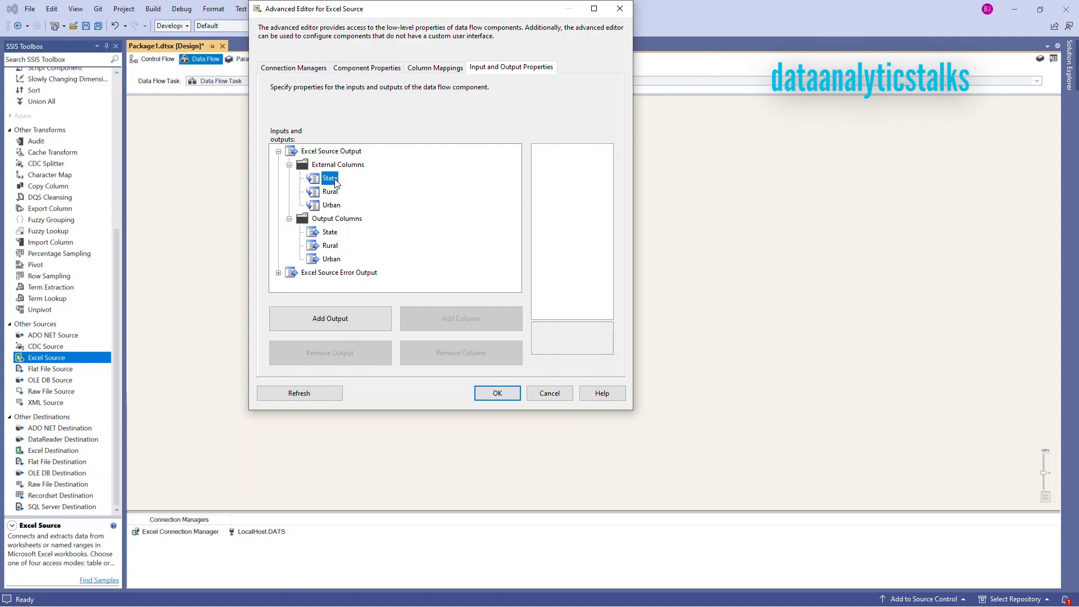
left_click(330, 178)
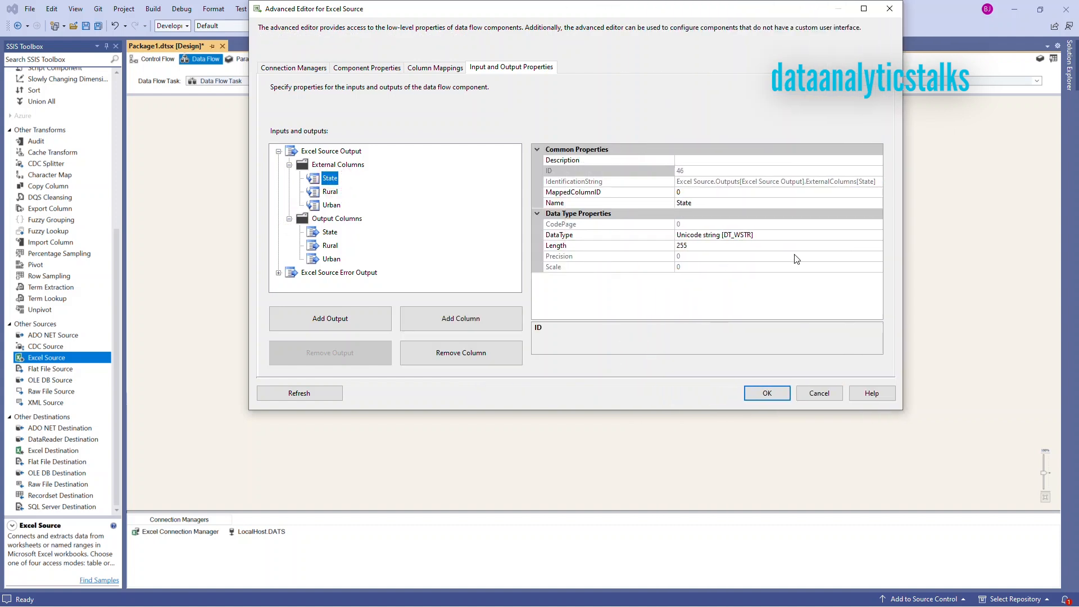
left_click(331, 191)
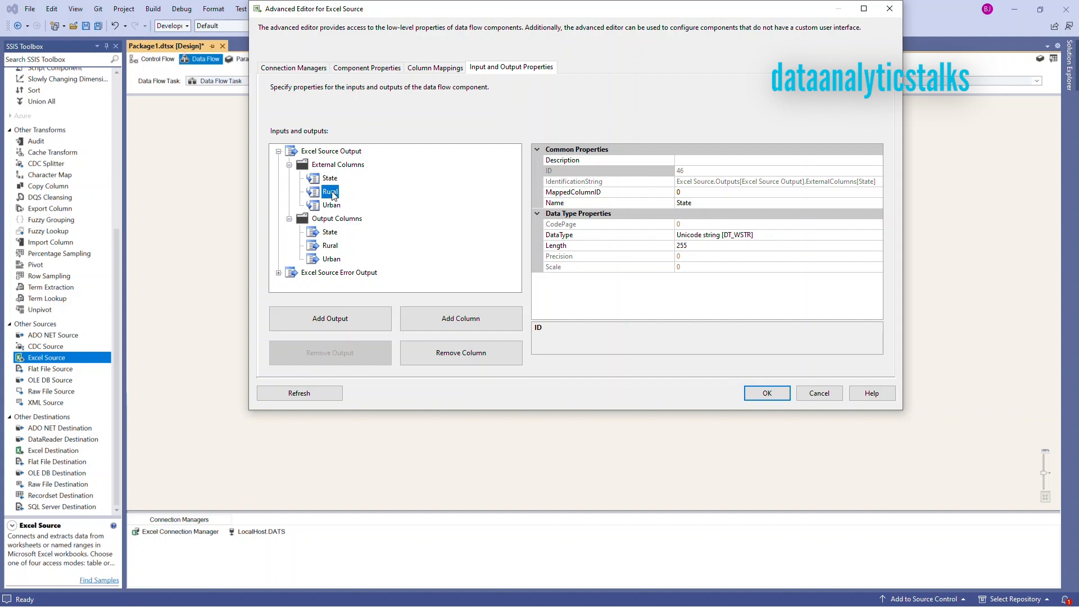
left_click(330, 191)
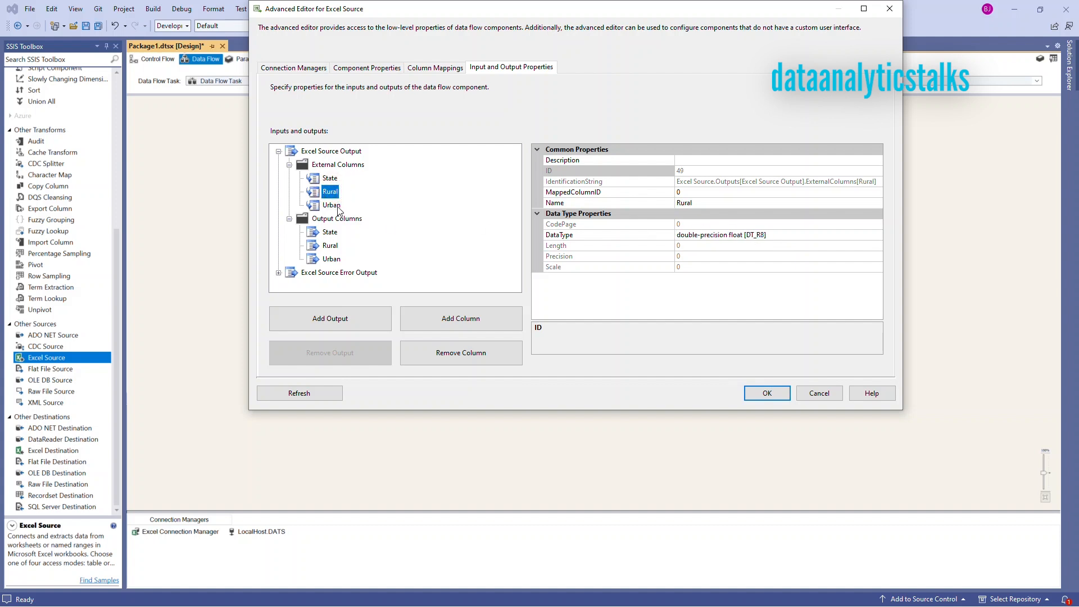
left_click(331, 204)
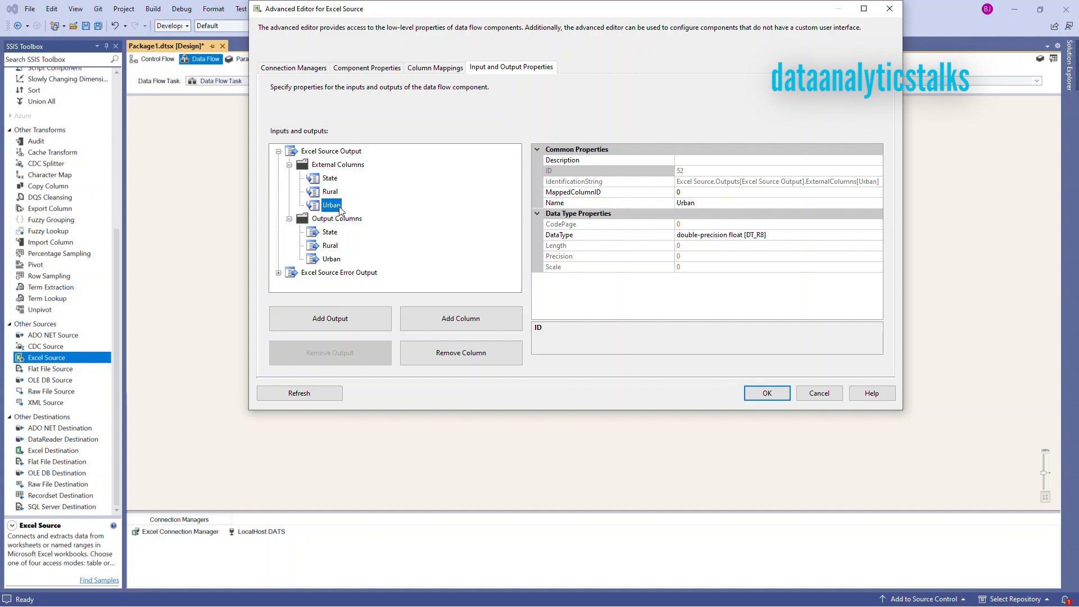
mouse_move(334, 232)
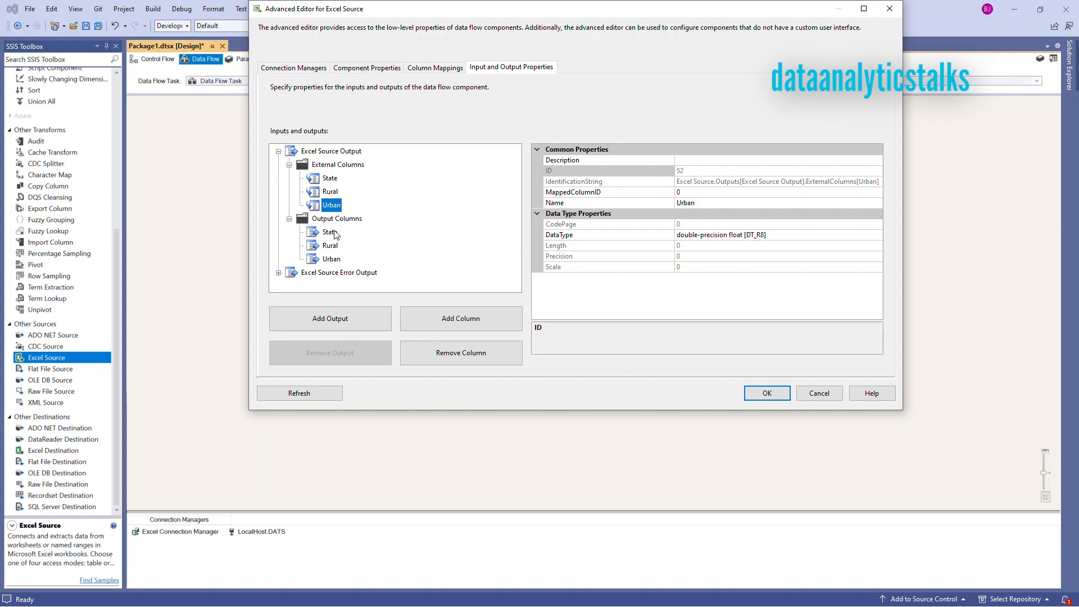
left_click(330, 232)
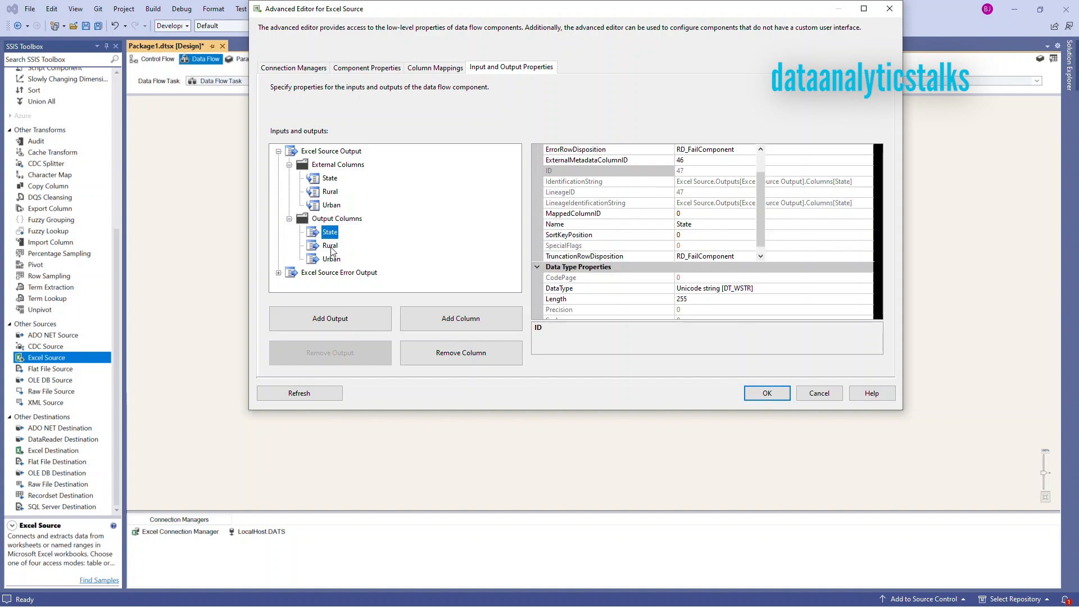
left_click(330, 245)
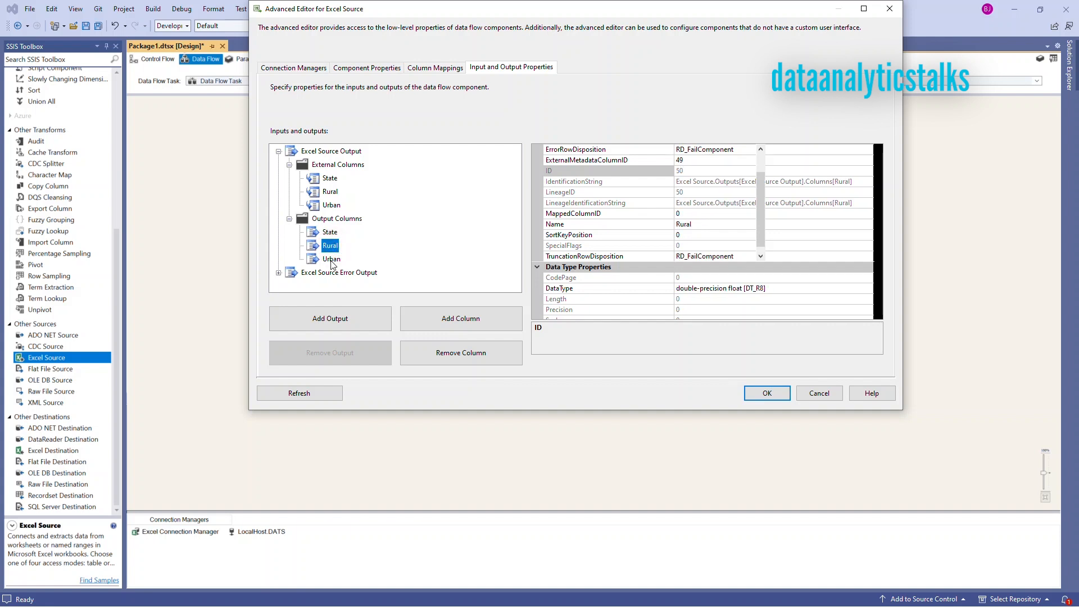
left_click(331, 259)
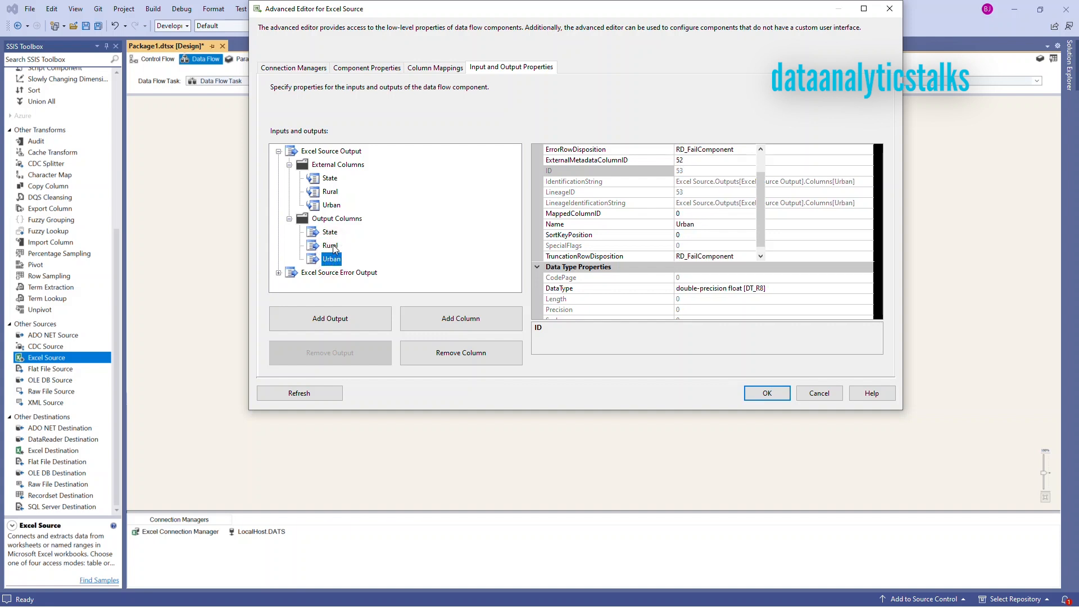
left_click(329, 232)
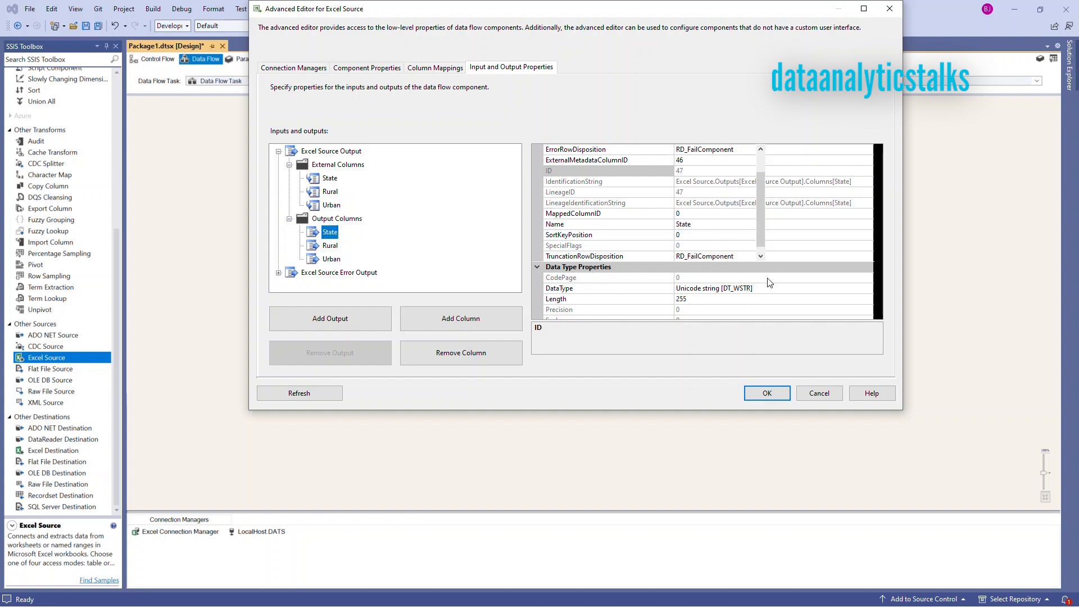
mouse_move(585, 207)
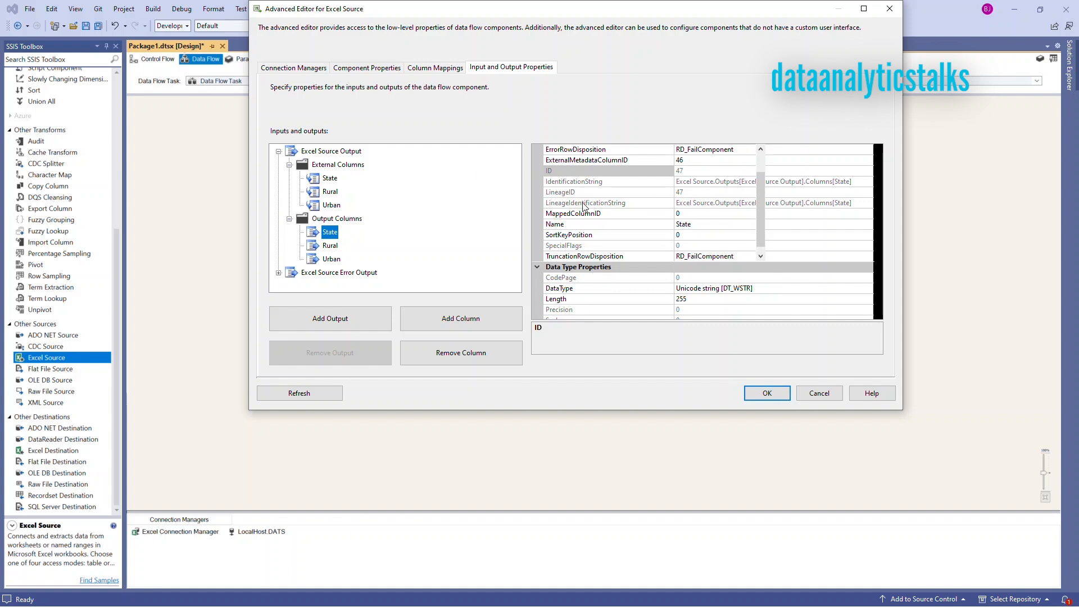
Step: Keep the State column failing the component on errors and truncation, then close the editor
scroll("up", 3)
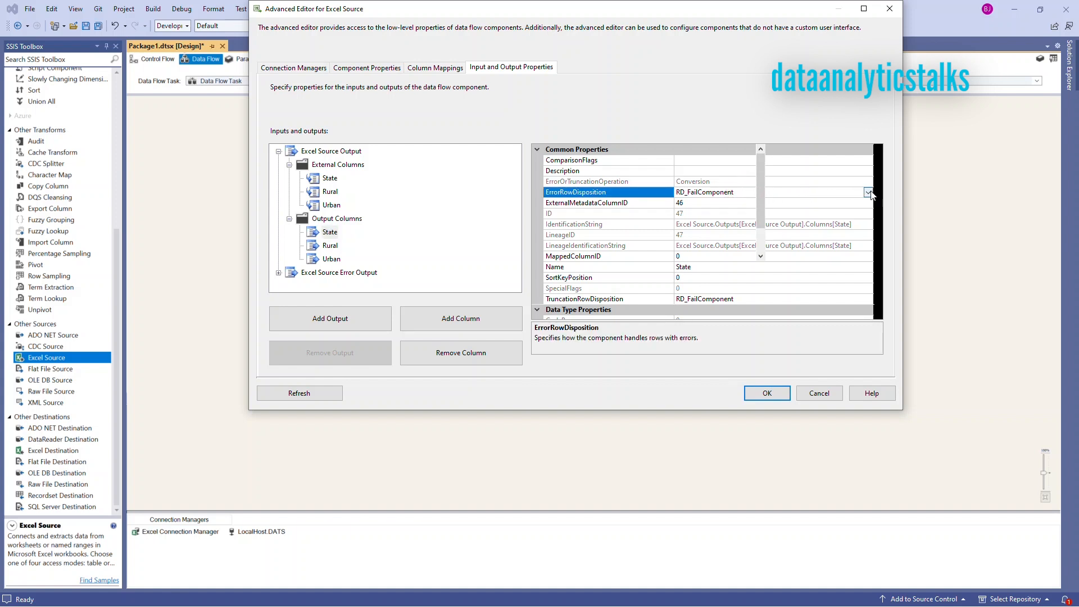
left_click(867, 192)
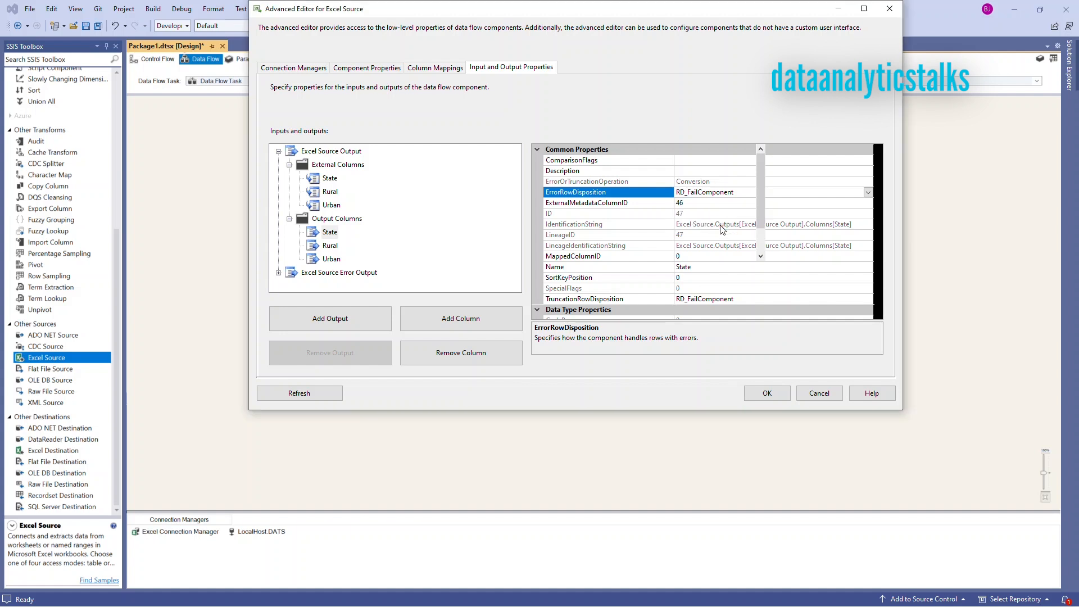
scroll("down", 3)
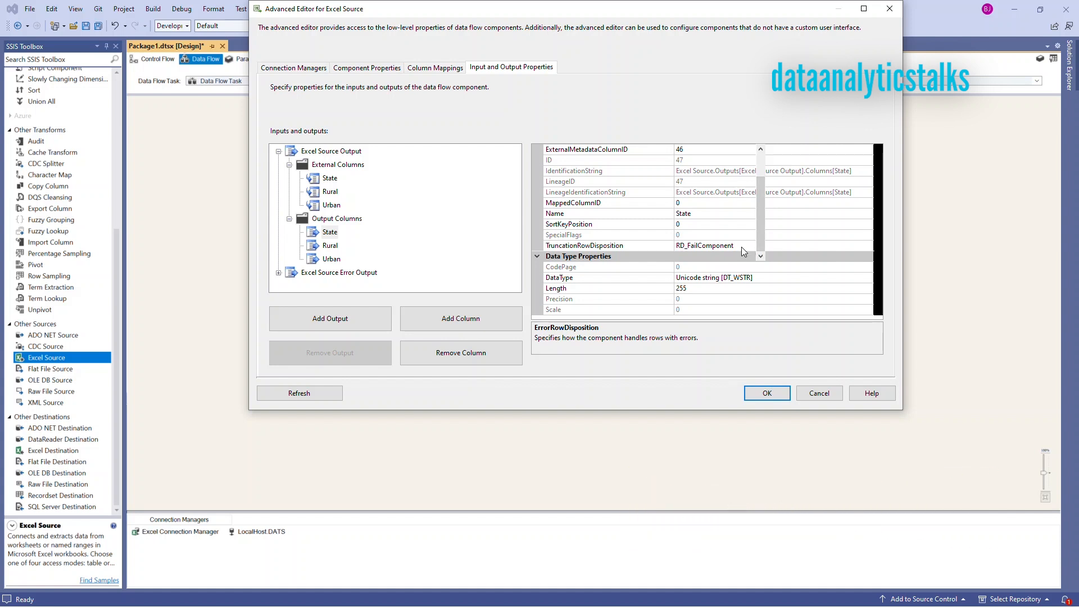
left_click(867, 246)
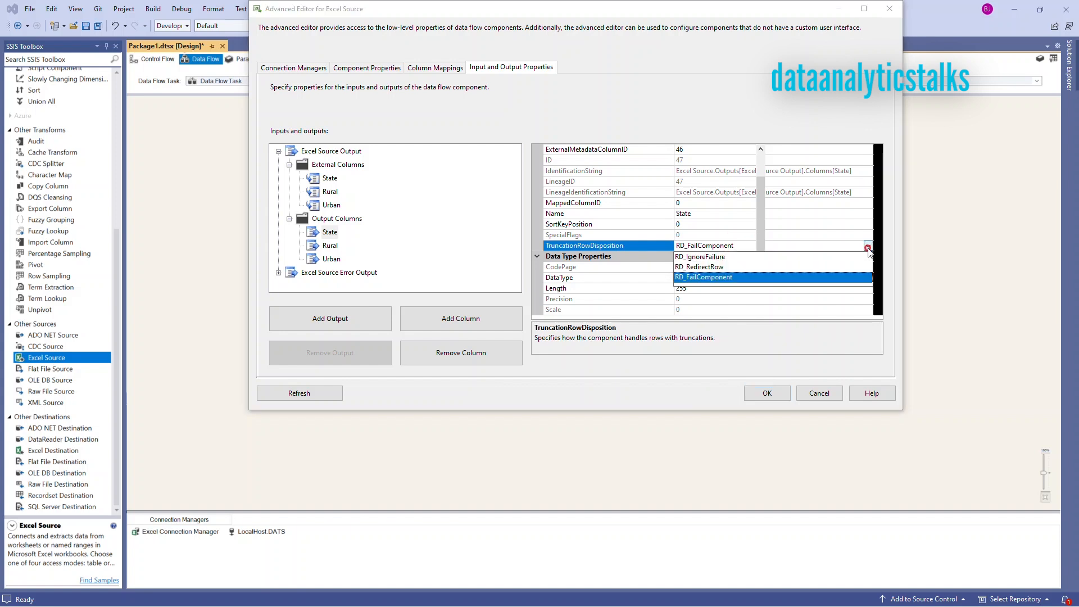
left_click(868, 245)
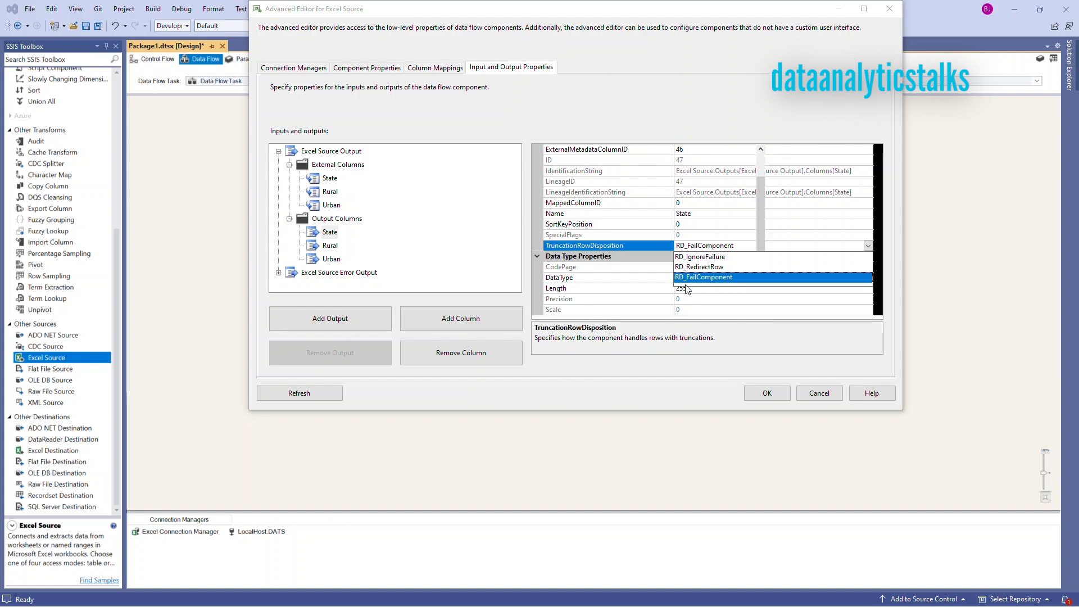
left_click(702, 277)
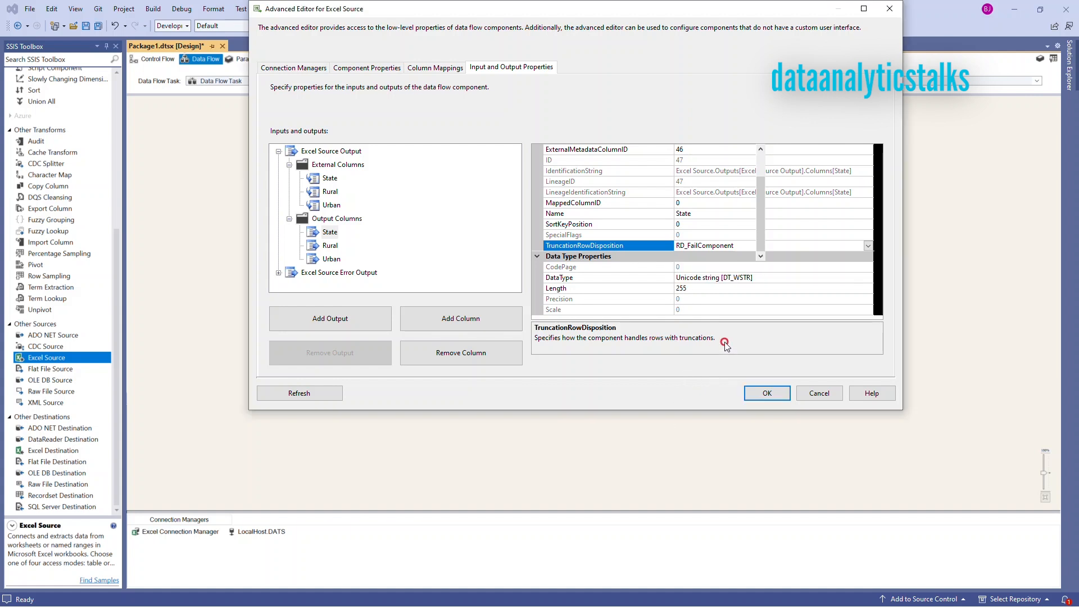
mouse_move(767, 393)
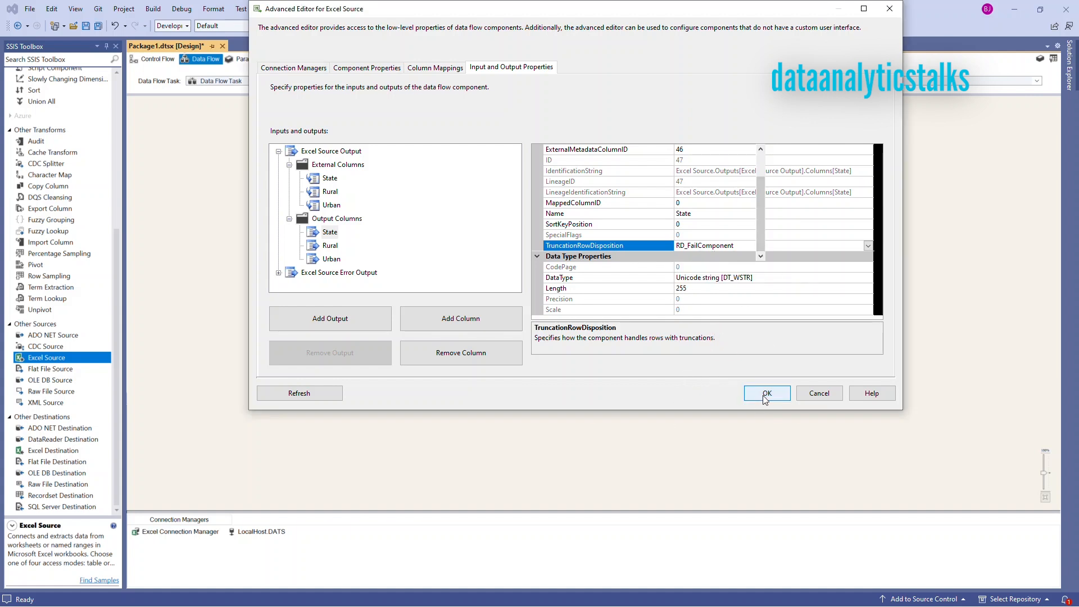
left_click(767, 393)
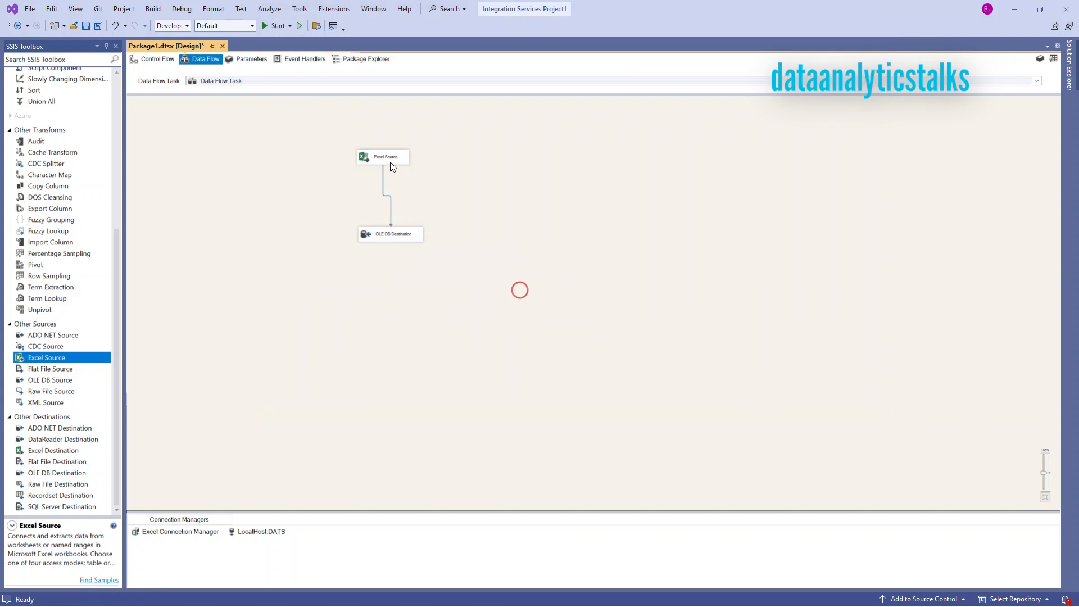
Step: Execute Package1.dtsx from Solution Explorer's context menu
left_click(383, 156)
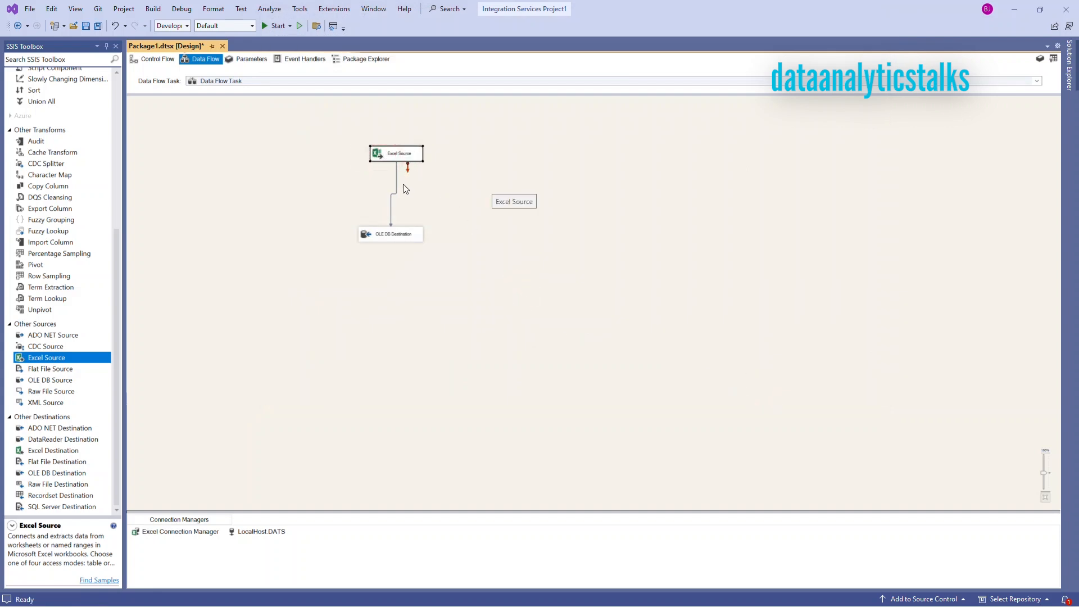
mouse_move(399, 185)
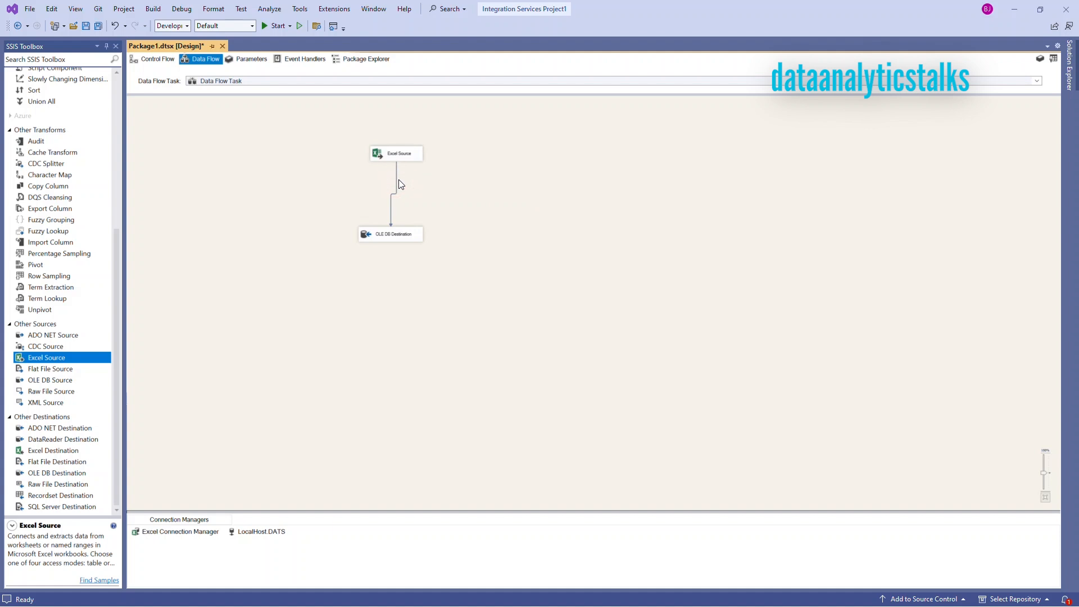
right_click(396, 186)
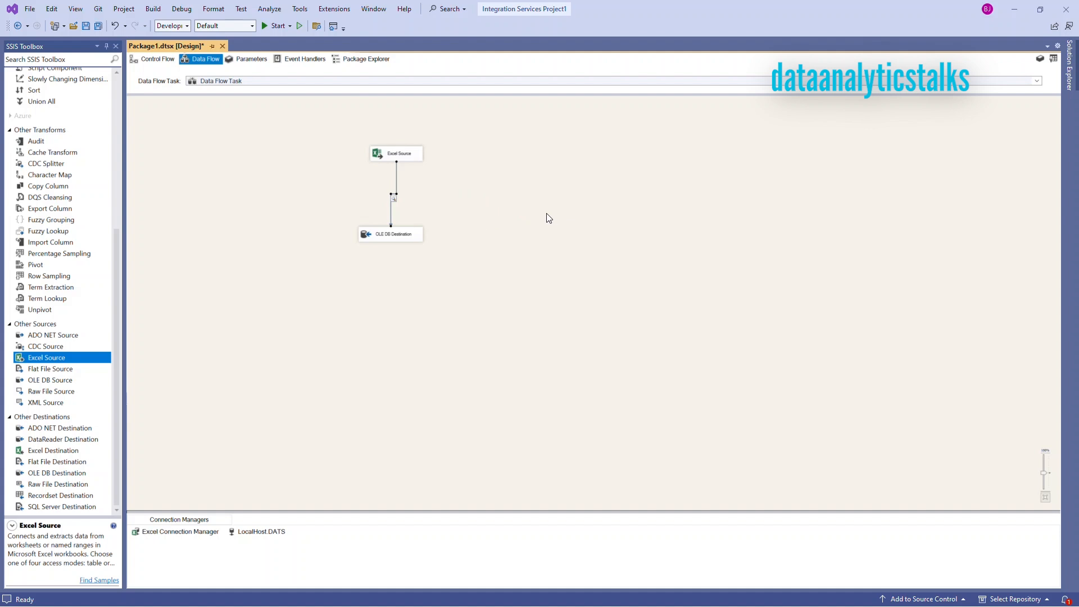
mouse_move(439, 287)
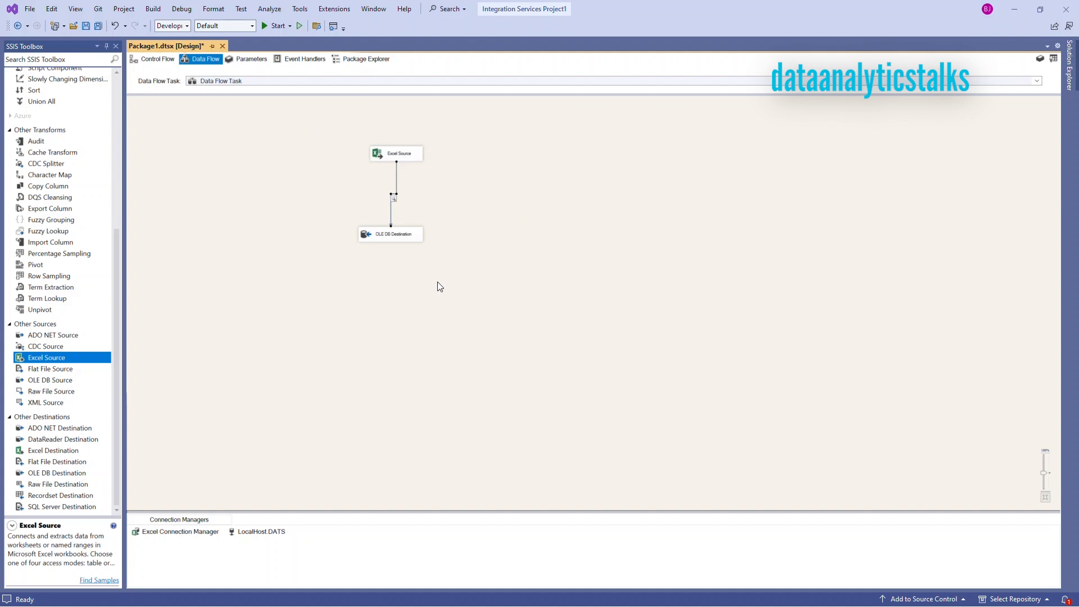
left_click(395, 152)
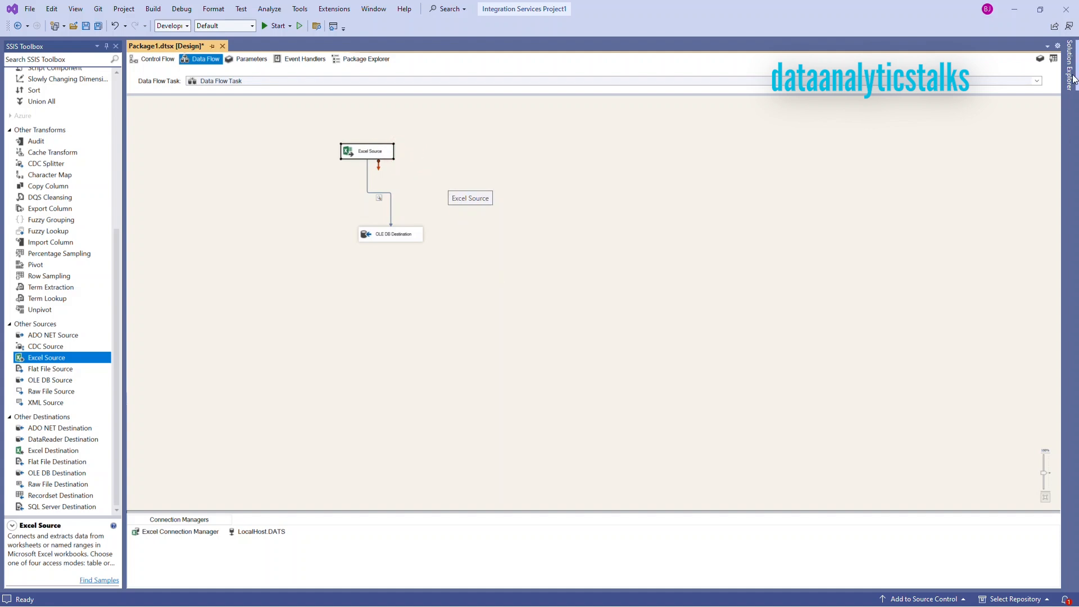
left_click(1068, 66)
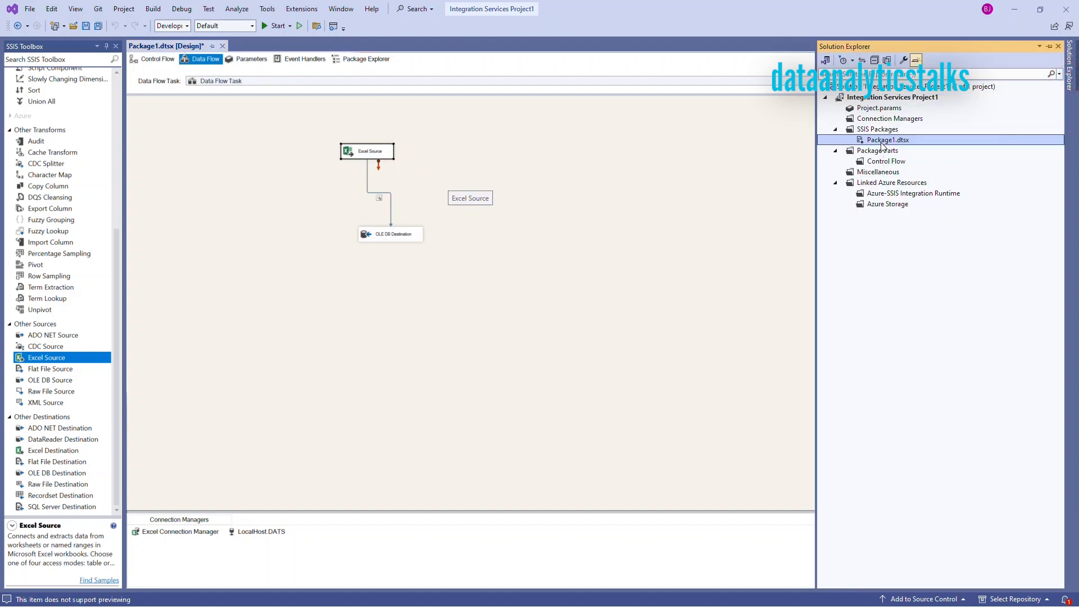
right_click(888, 140)
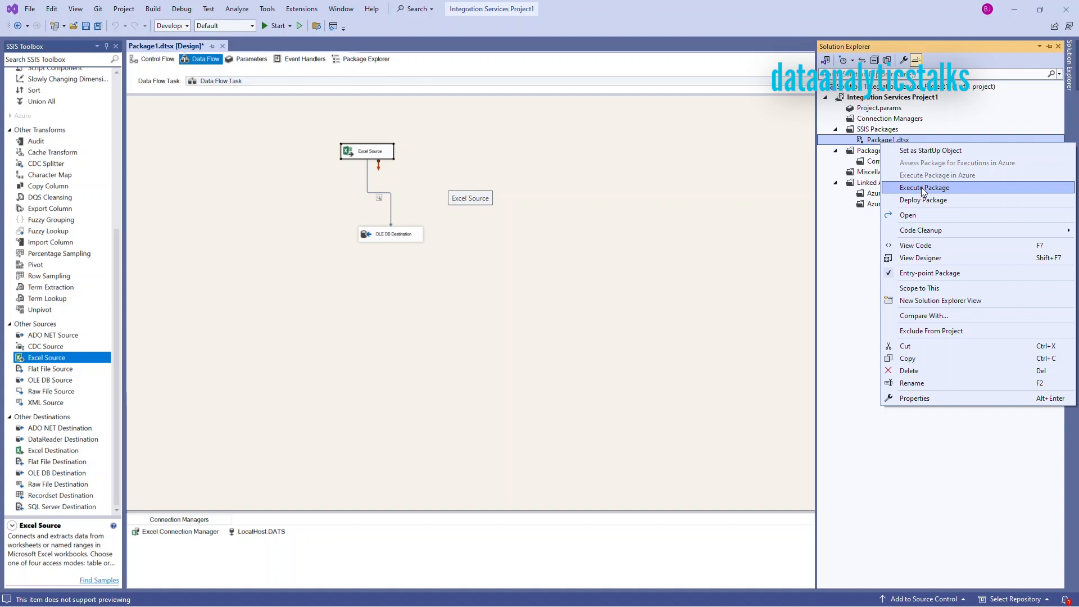
left_click(924, 187)
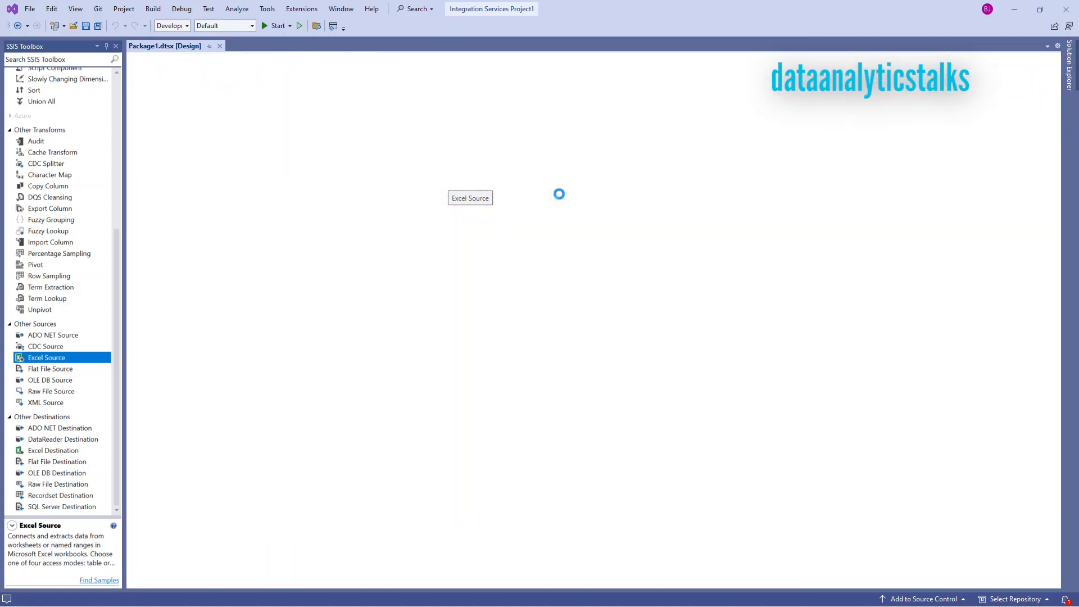
Step: Scroll the Excel Source Output data viewer's 36 rows, then close the viewer
left_click(276, 25)
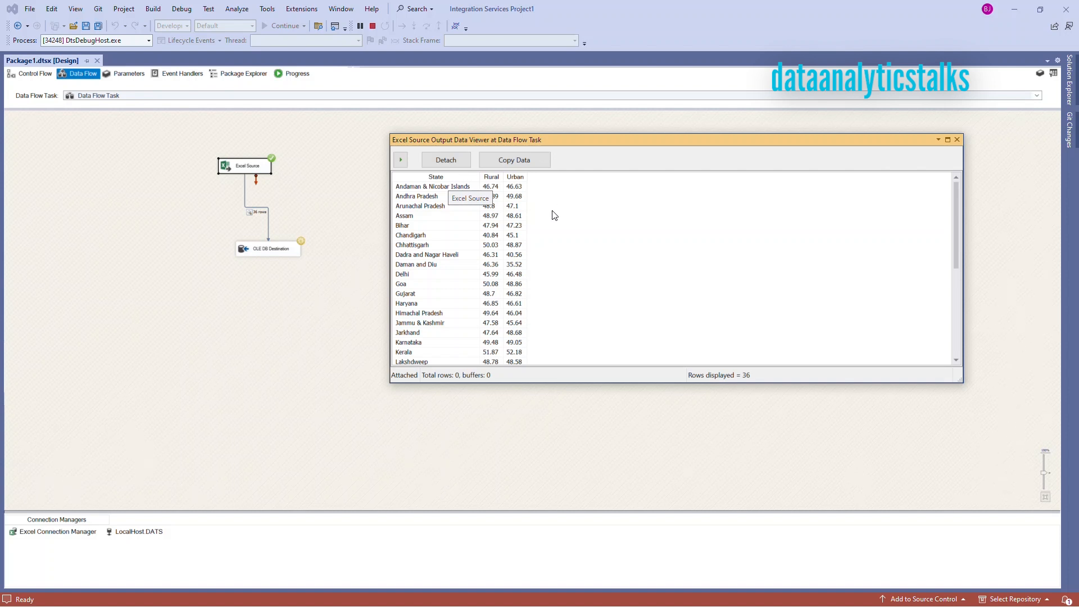
mouse_move(459, 247)
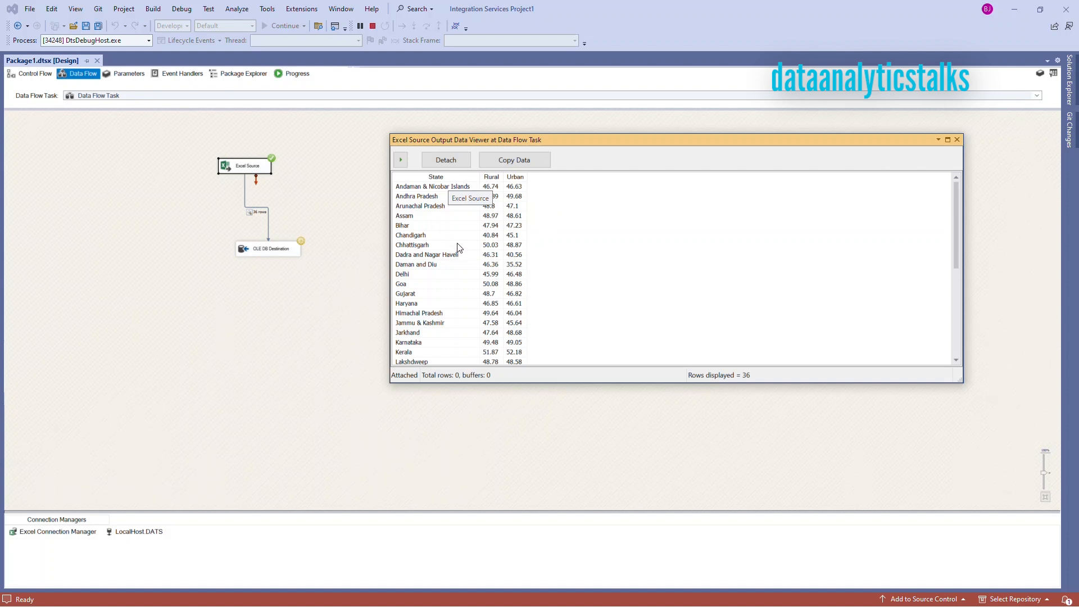
scroll("down", 3)
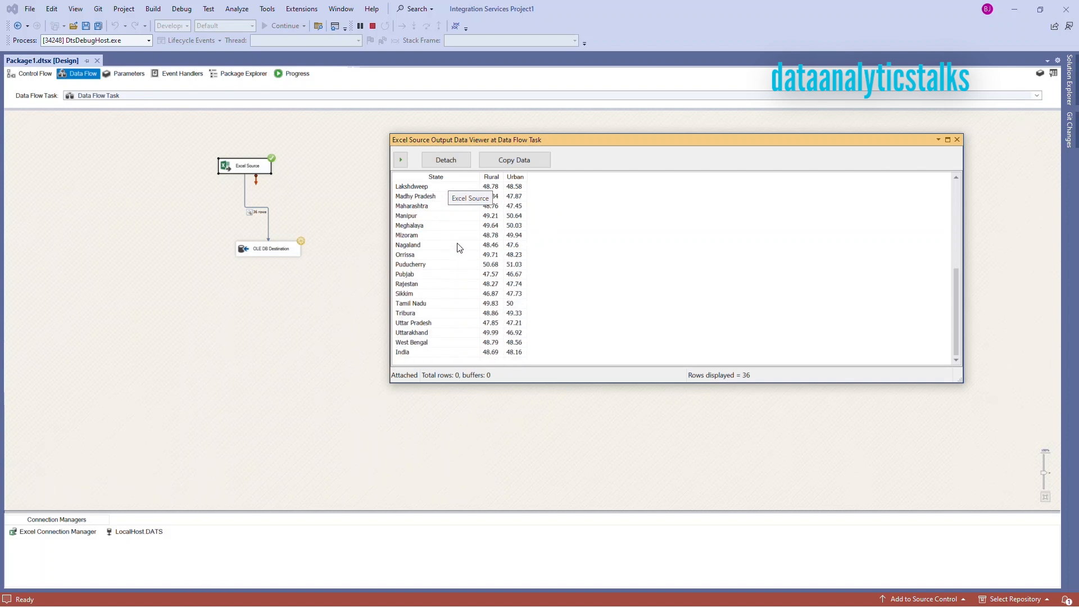
scroll("up", 3)
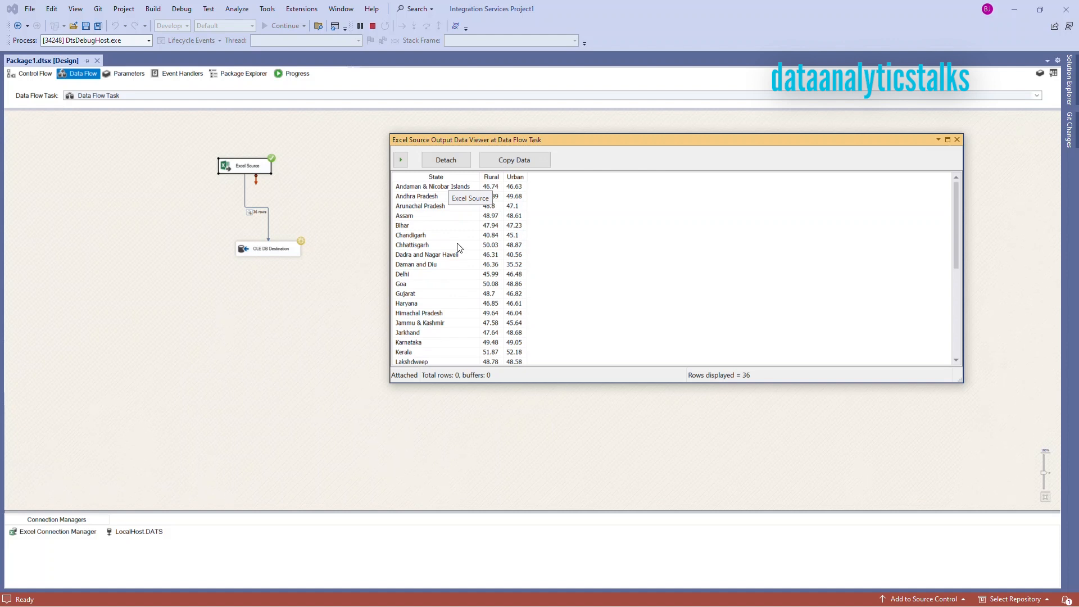
scroll("down", 3)
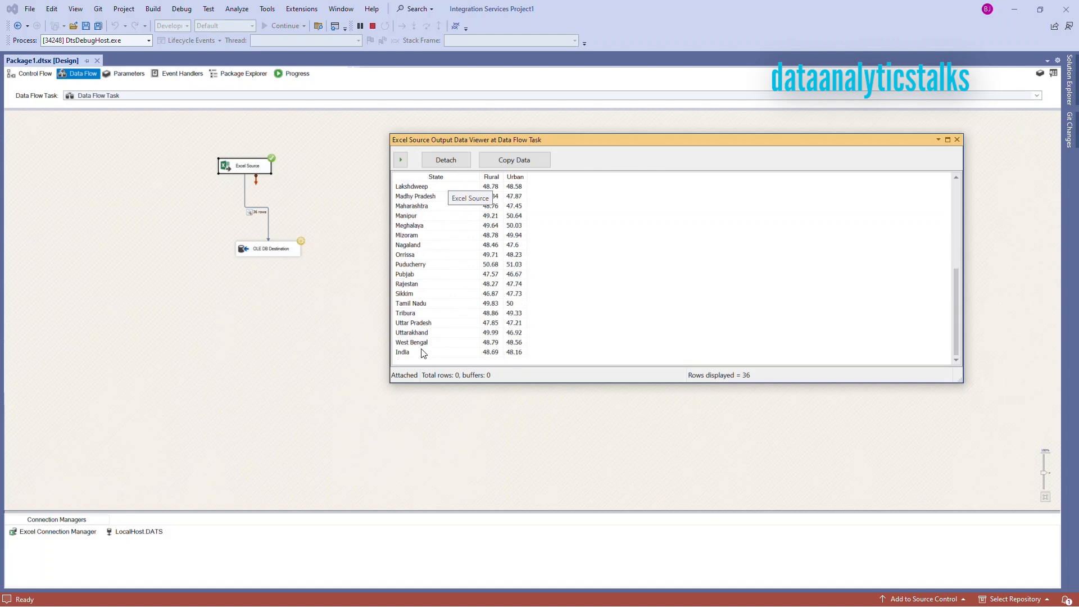
mouse_move(741, 382)
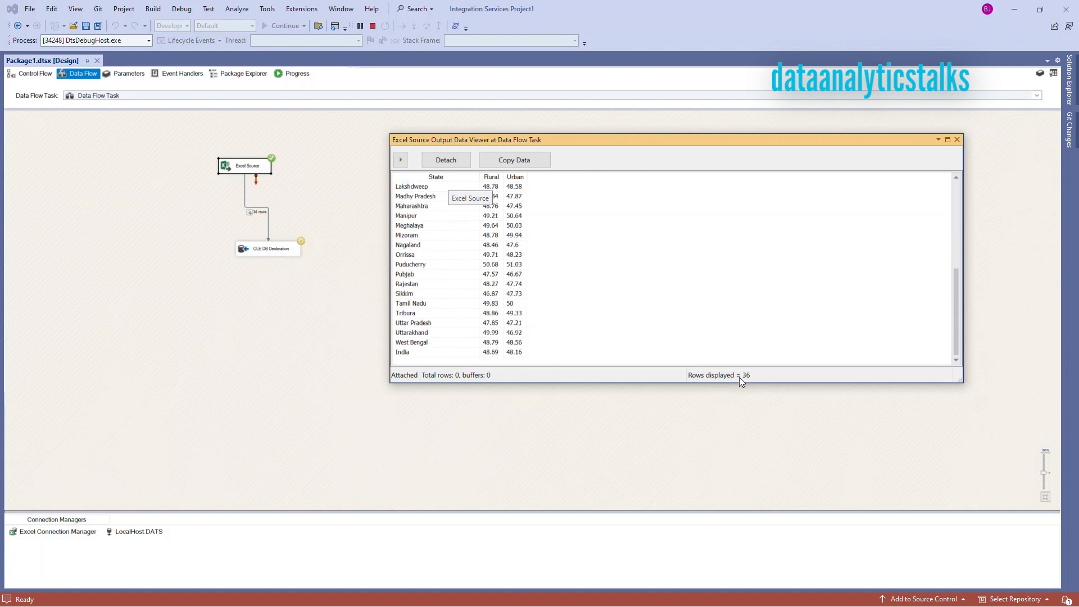
scroll("up", 3)
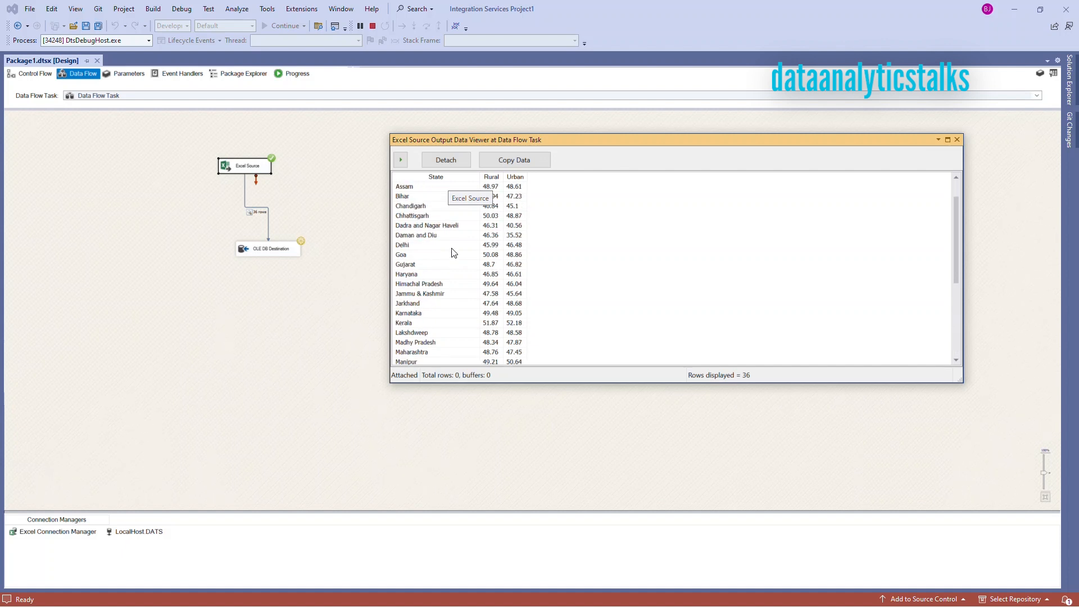
scroll("up", 3)
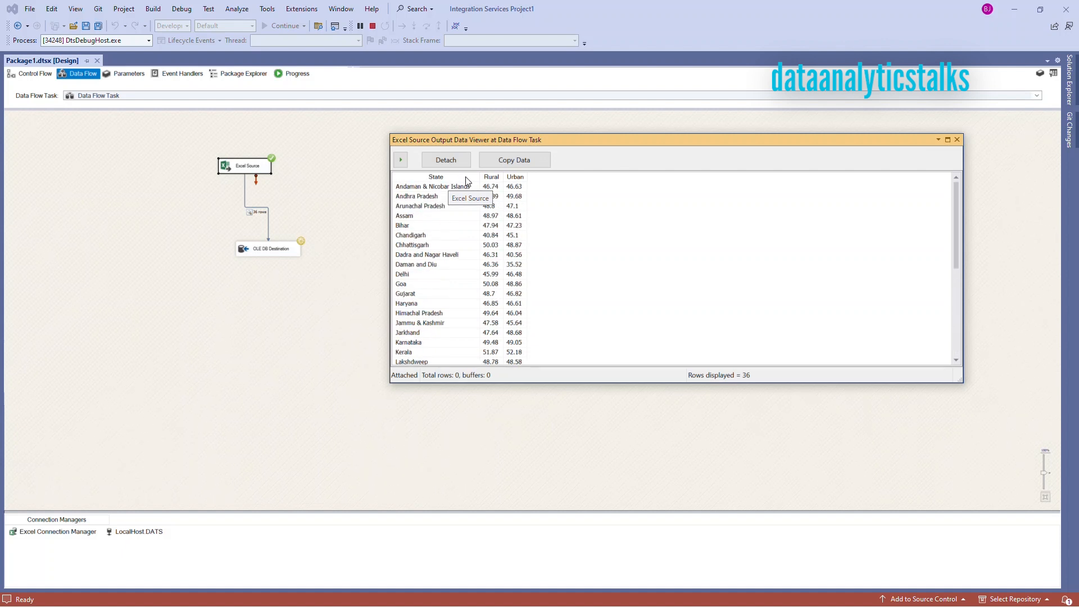
mouse_move(519, 179)
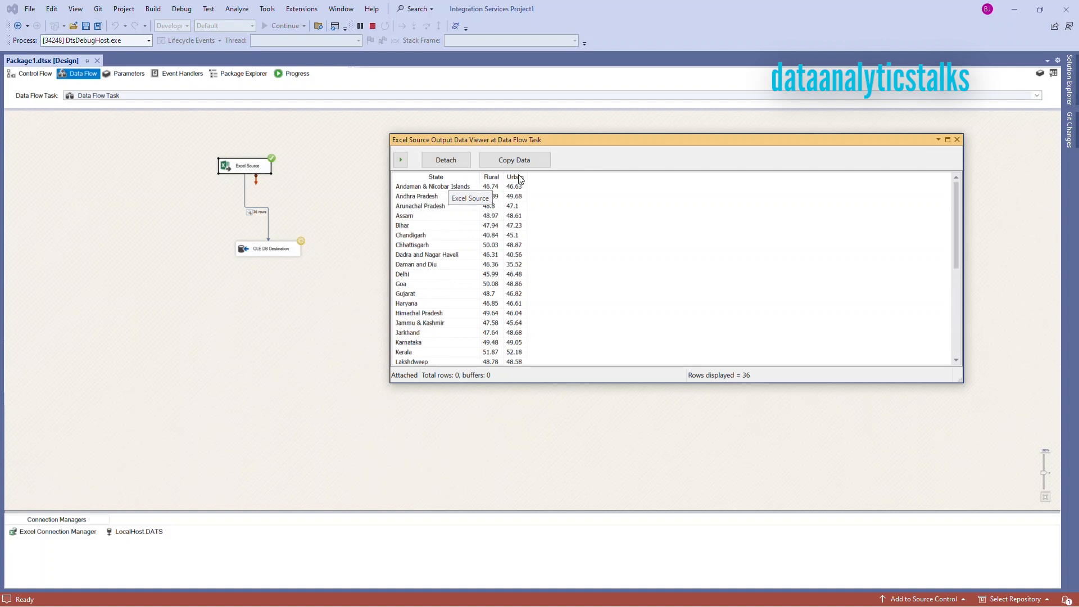
mouse_move(956, 139)
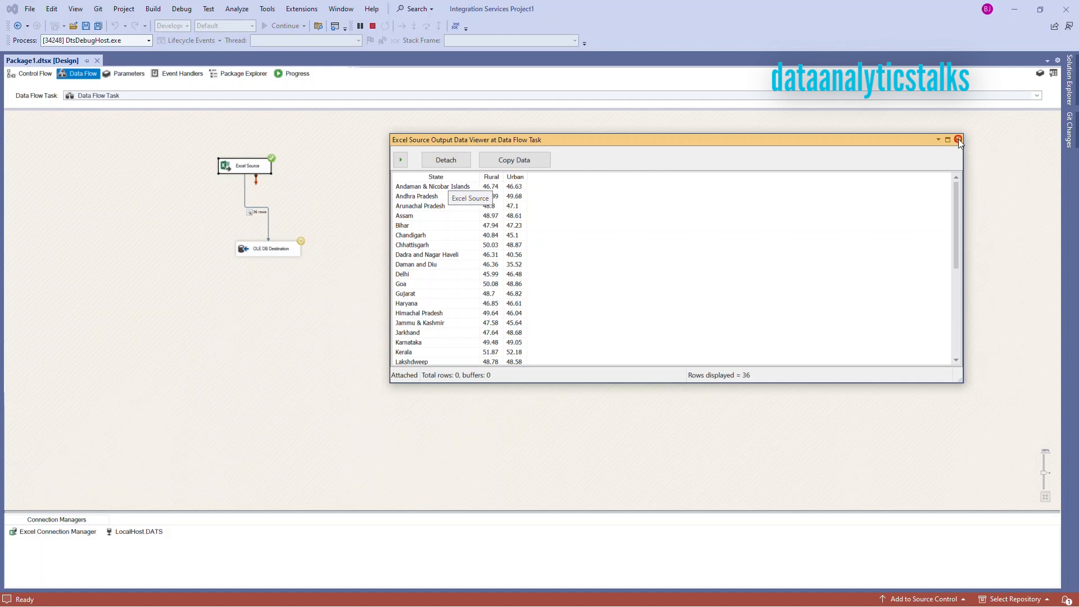
left_click(957, 140)
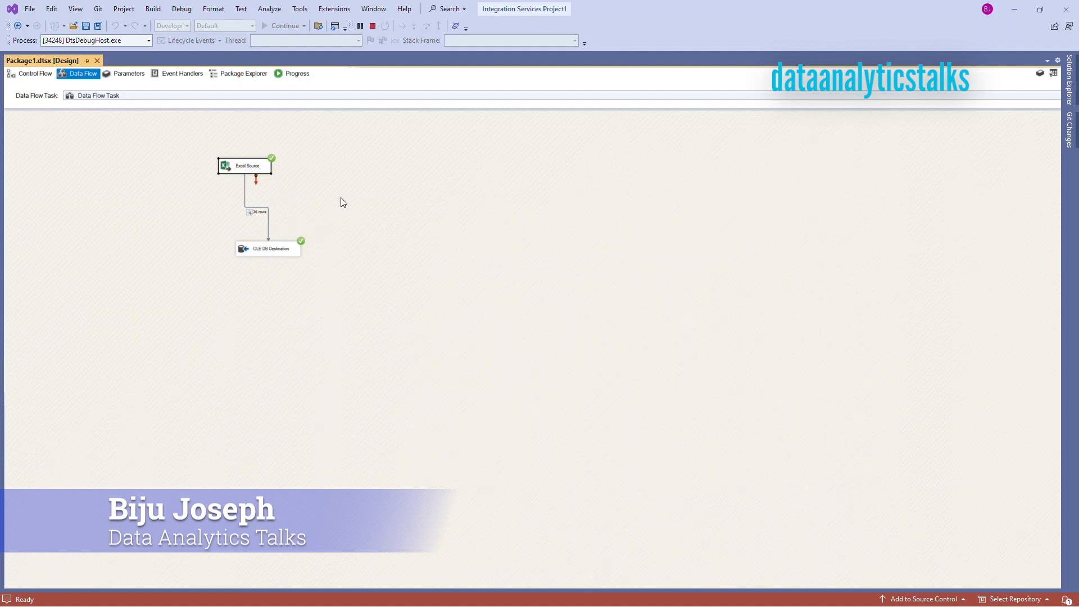
mouse_move(290, 104)
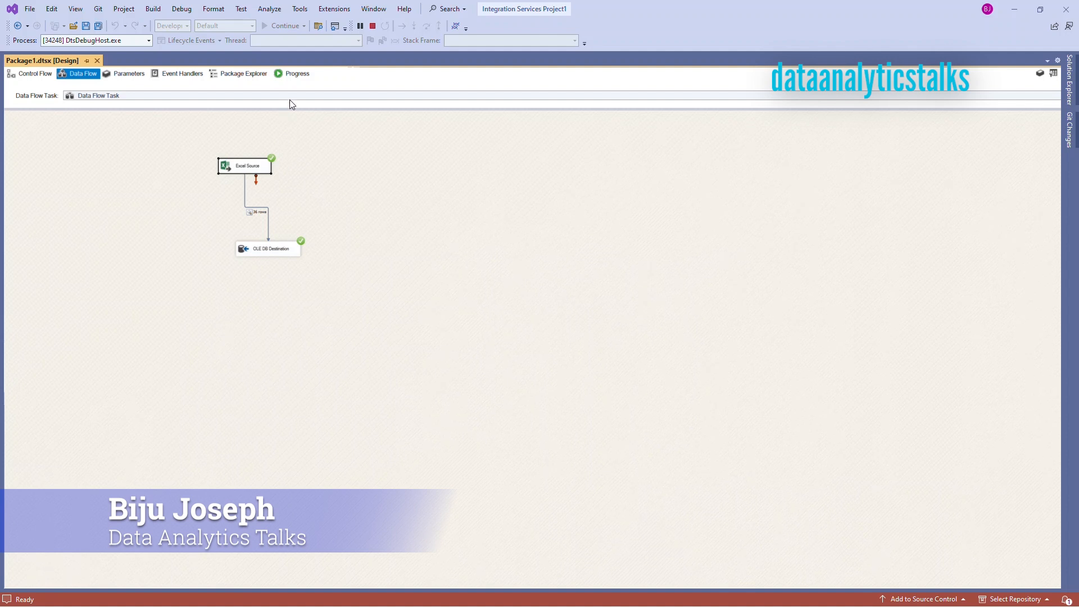
mouse_move(364, 197)
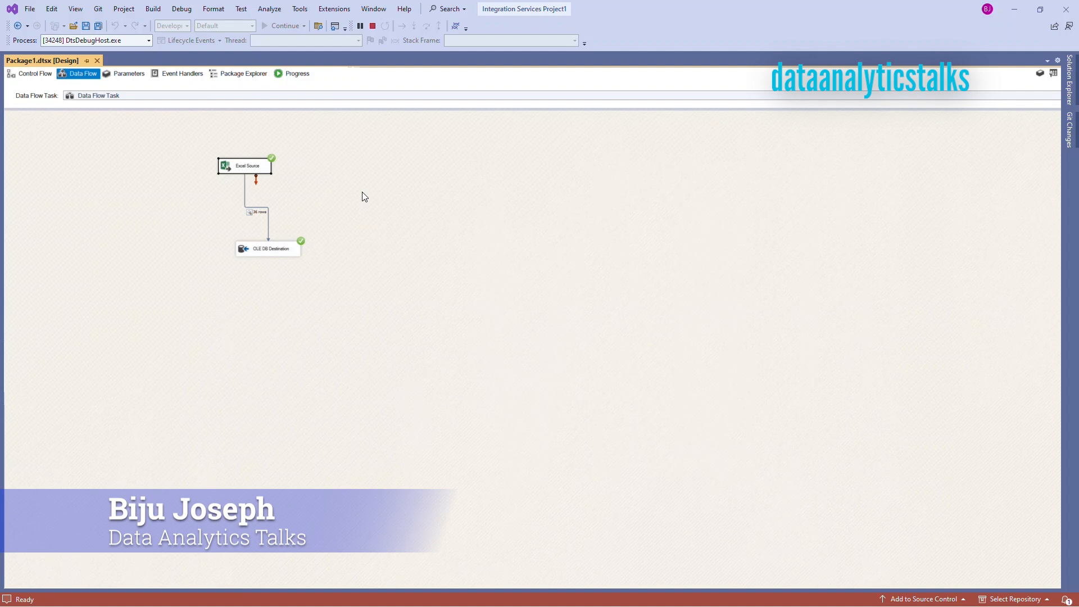
Step: Check the Progress log for 'wrote 36 rows' and stop debugging
left_click(296, 74)
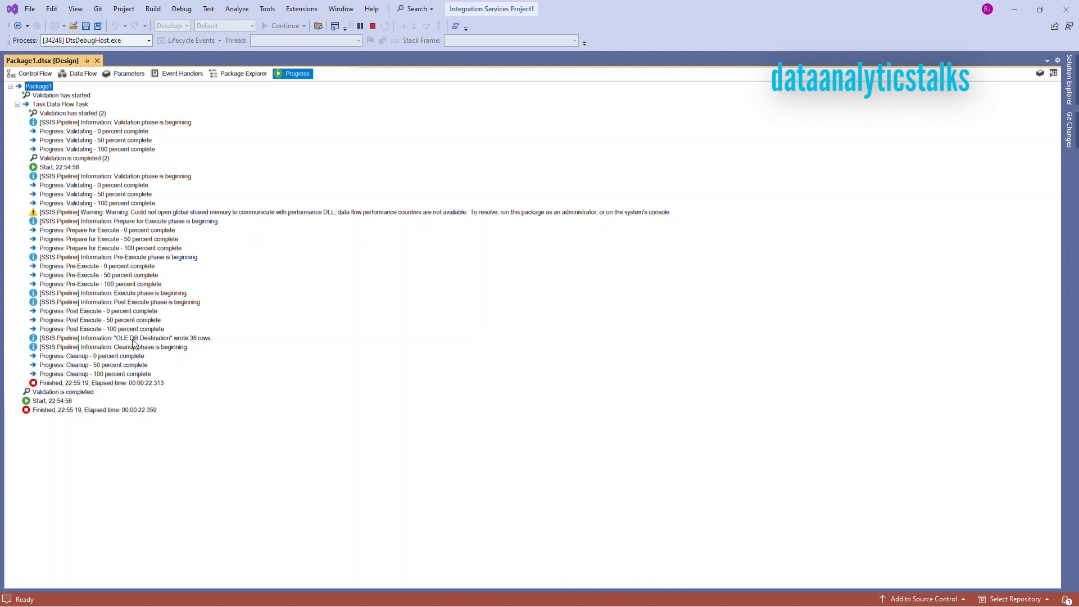
mouse_move(344, 111)
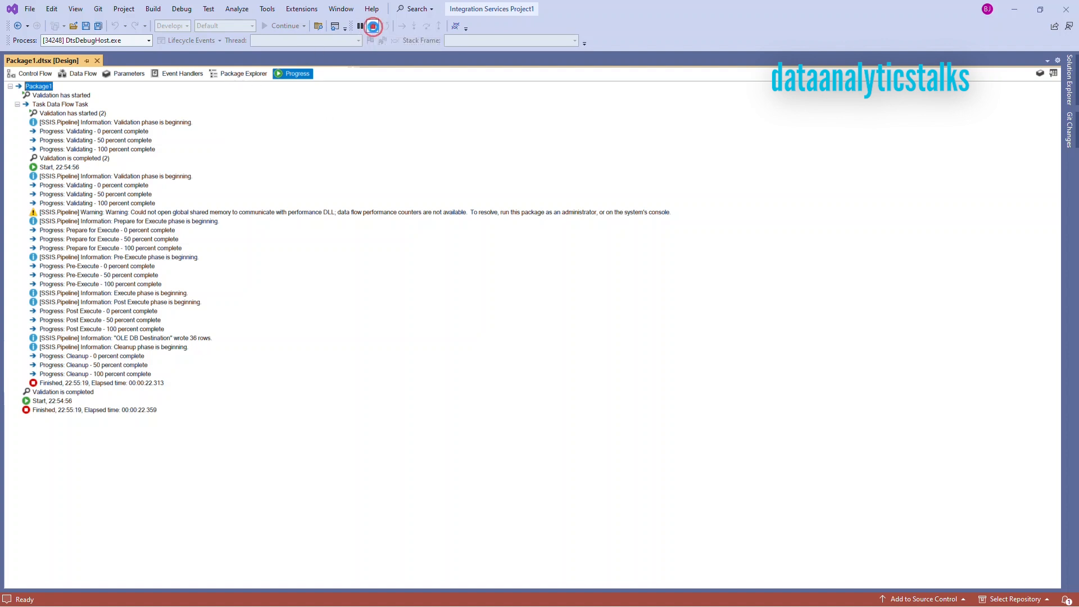
left_click(374, 27)
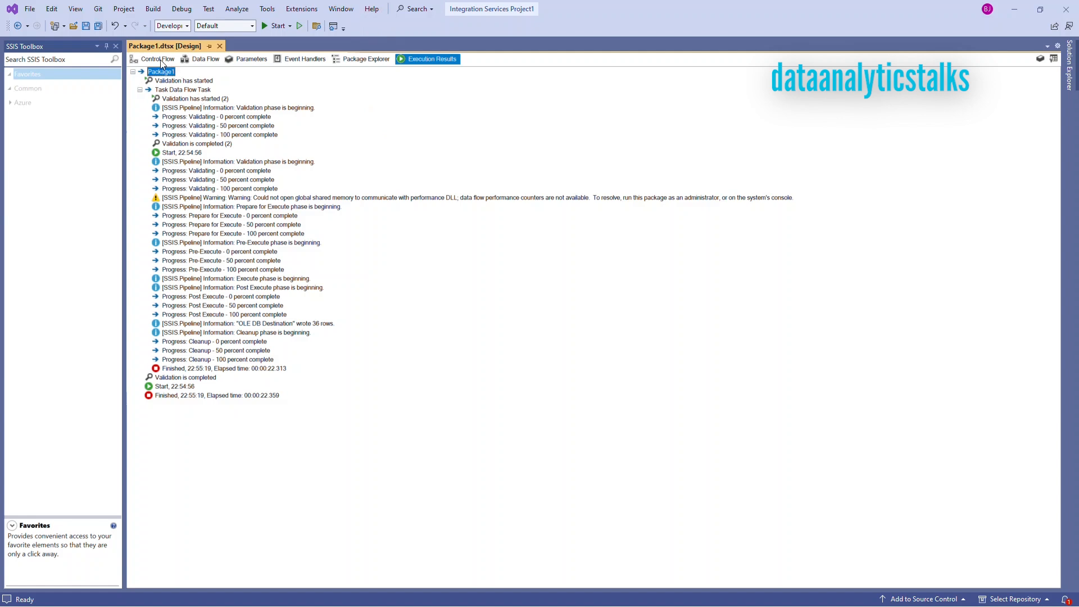
left_click(156, 58)
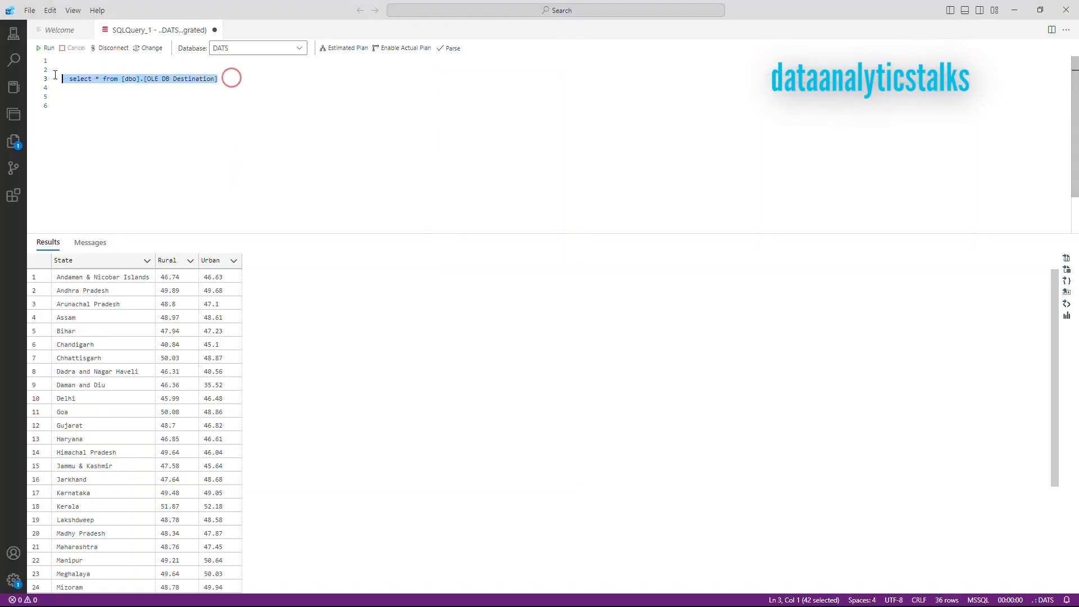
Step: Scroll the OLE DB Destination query results down to row 36, India
scroll("down", 3)
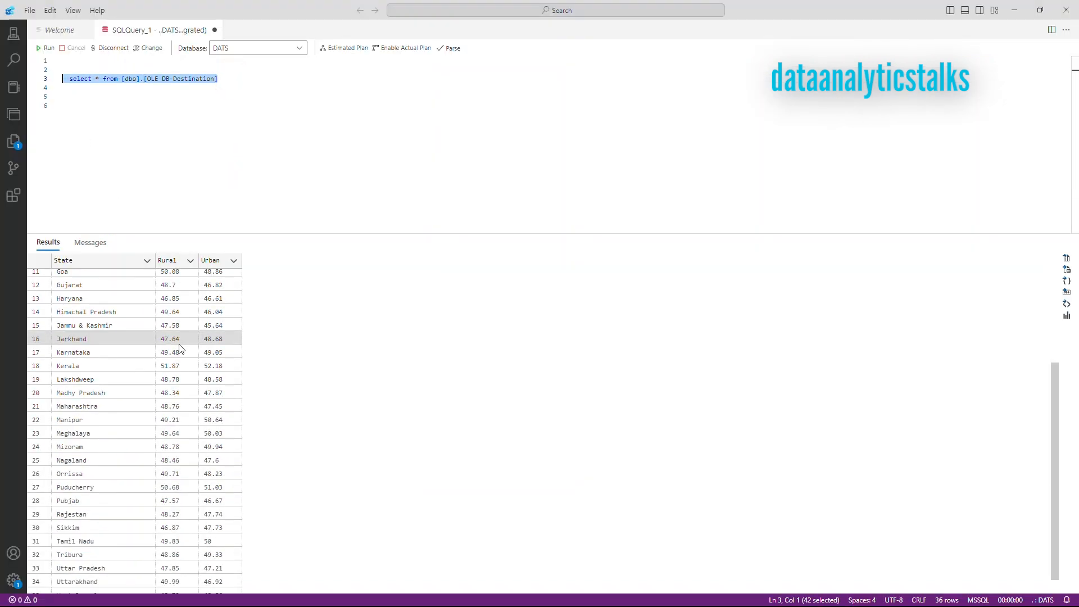
scroll("down", 3)
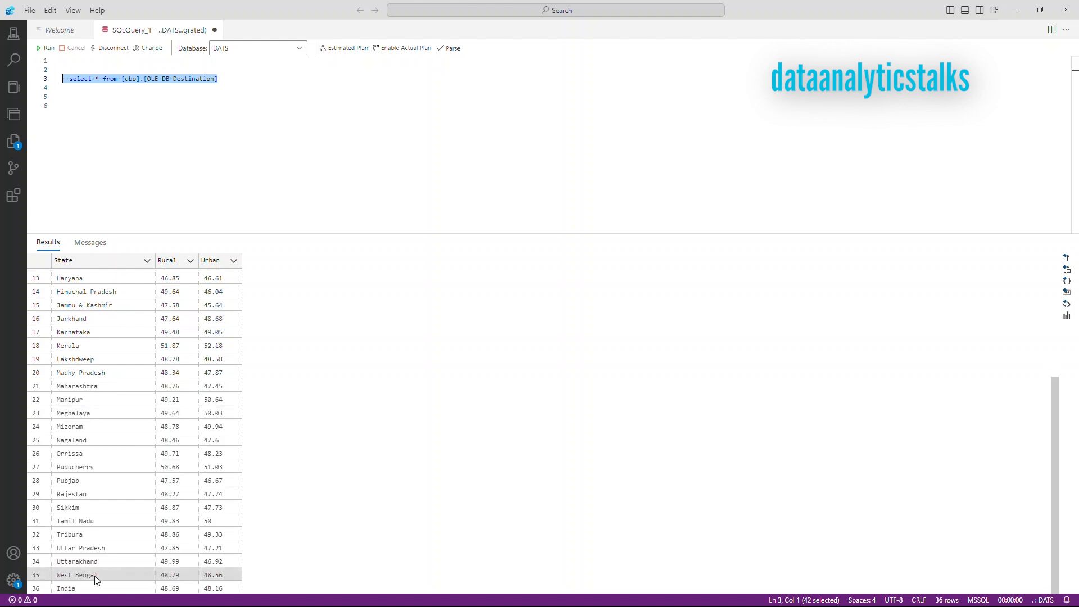
mouse_move(76, 591)
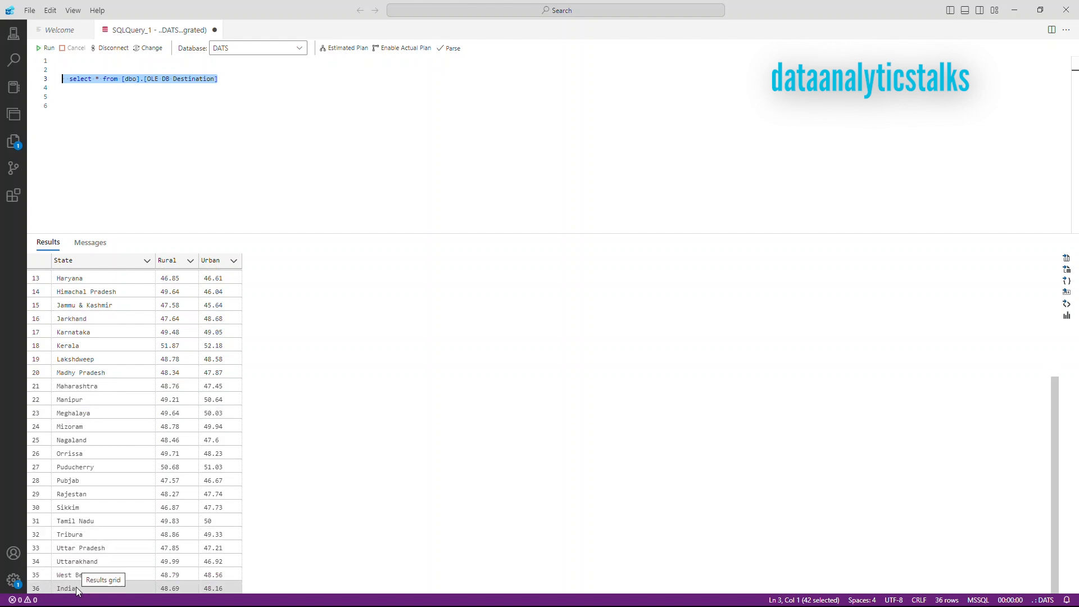
mouse_move(145, 590)
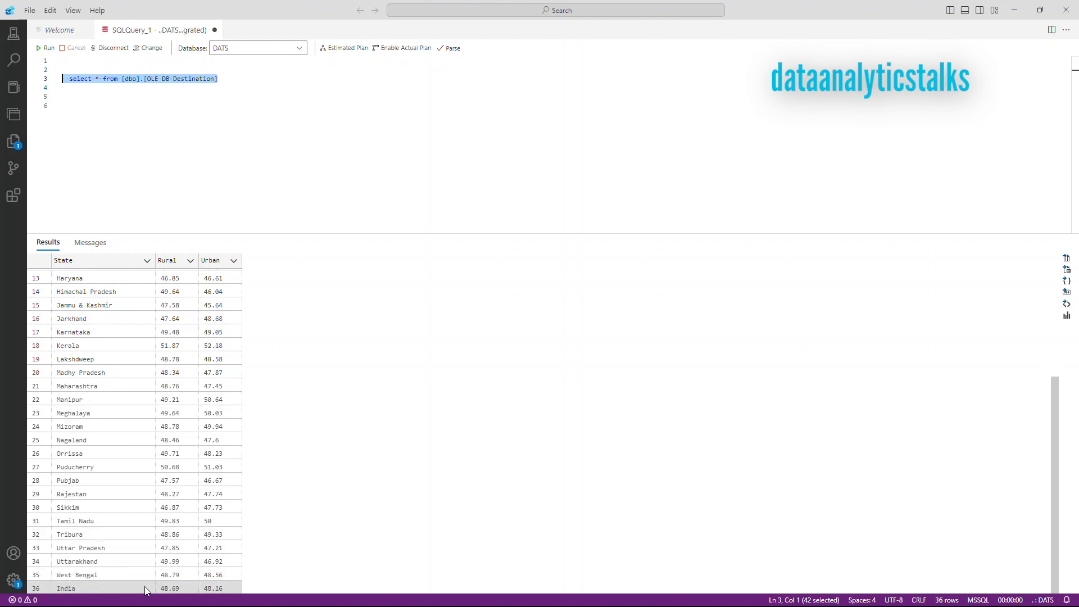
mouse_move(218, 399)
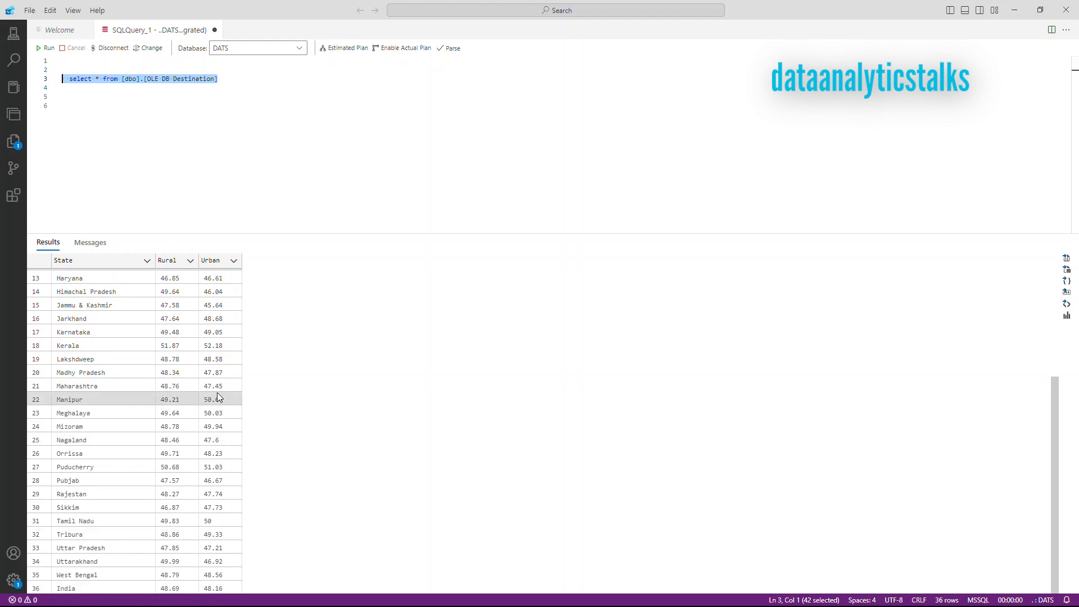
scroll("up", 3)
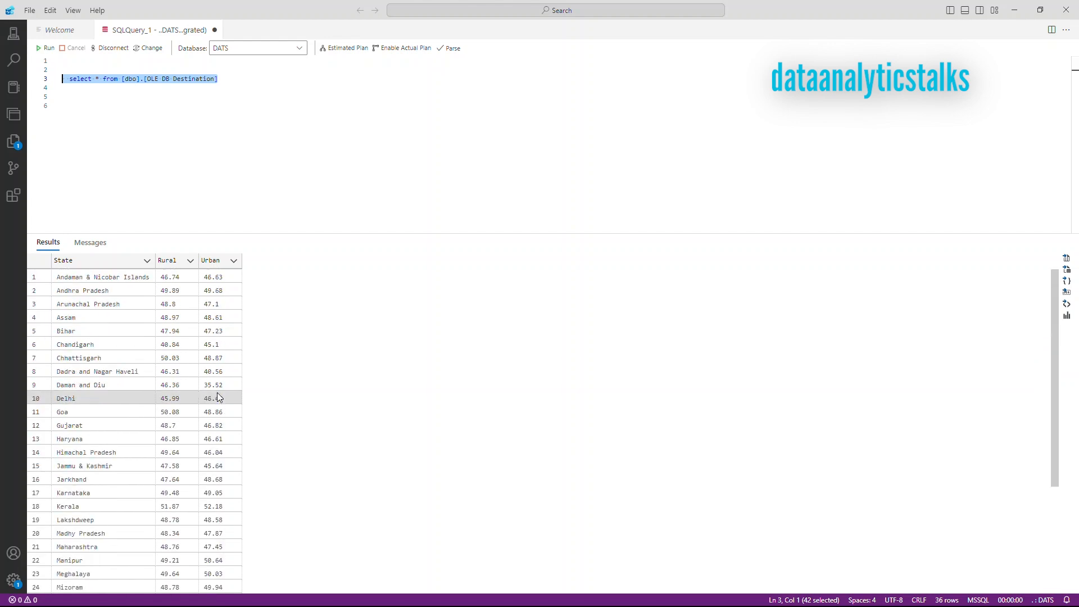
left_click(174, 120)
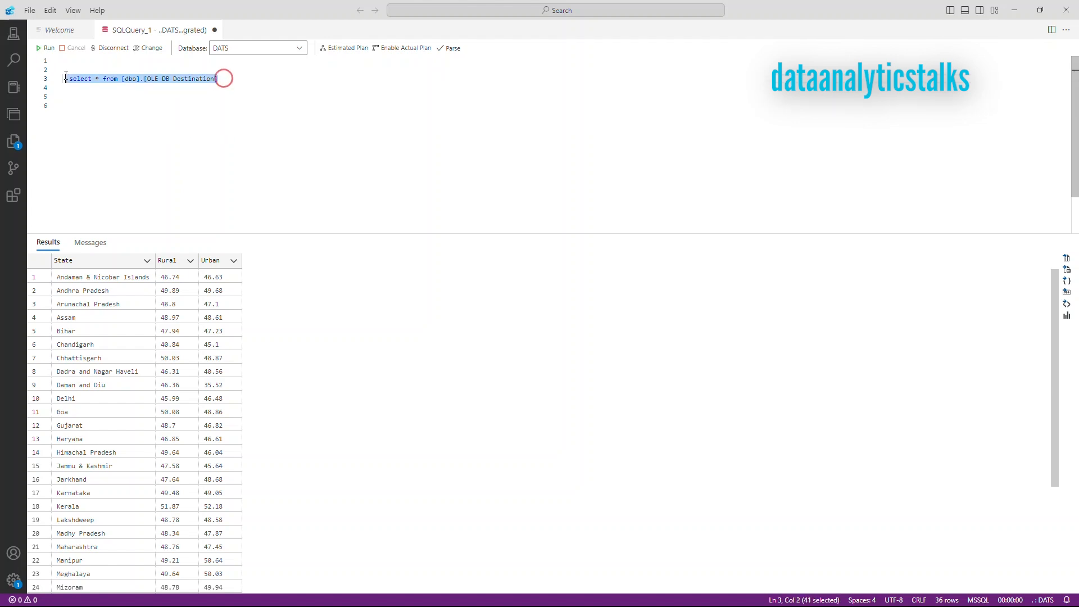
mouse_move(229, 117)
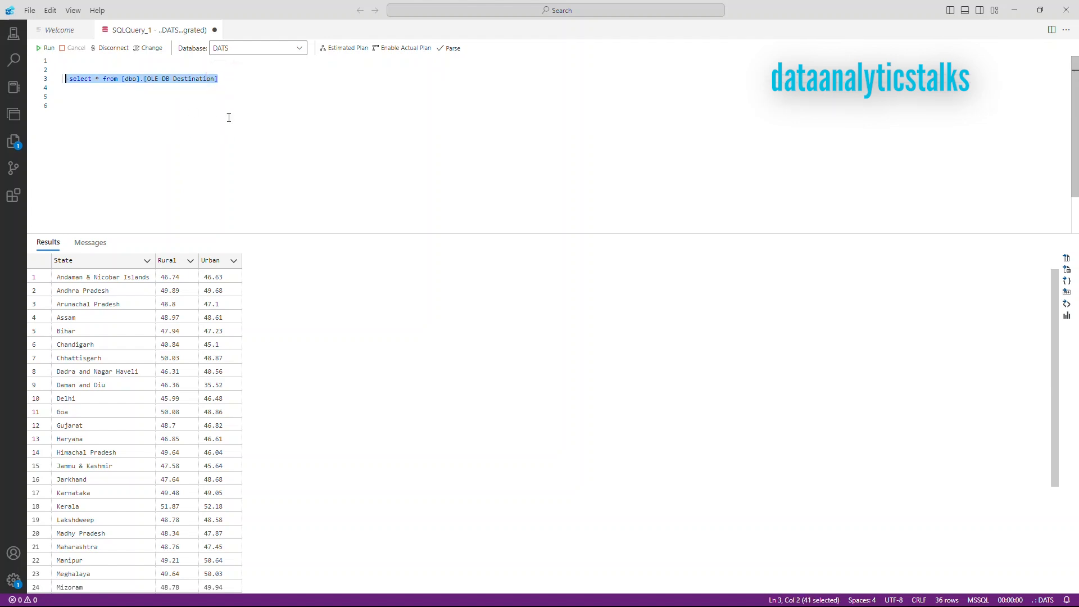